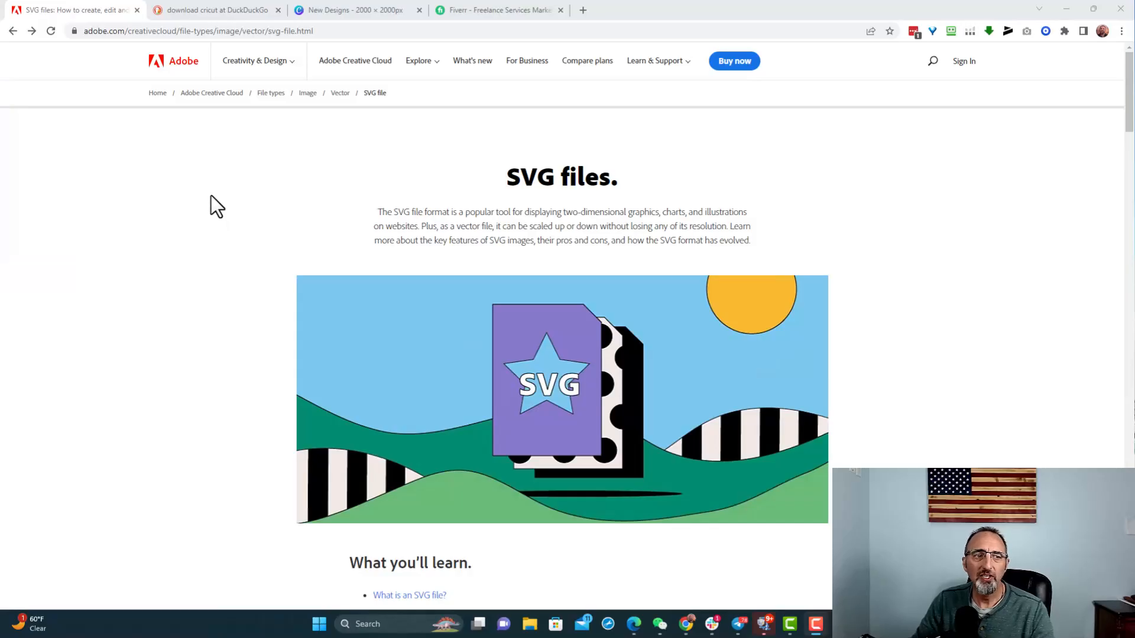
mouse_move(160, 238)
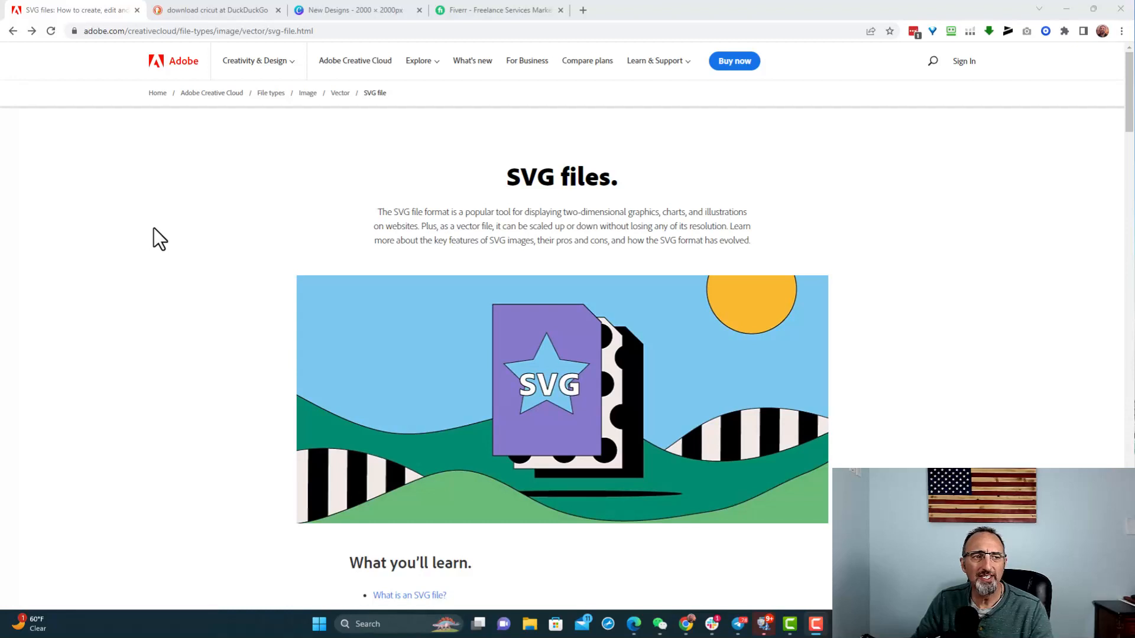
mouse_move(78, 86)
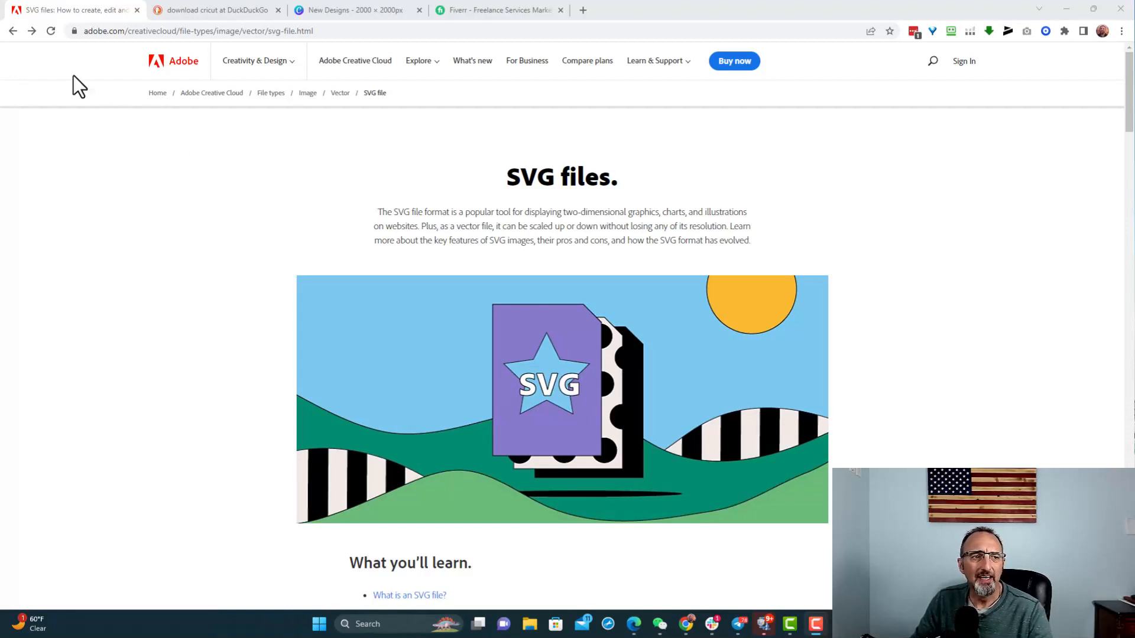
mouse_move(536, 230)
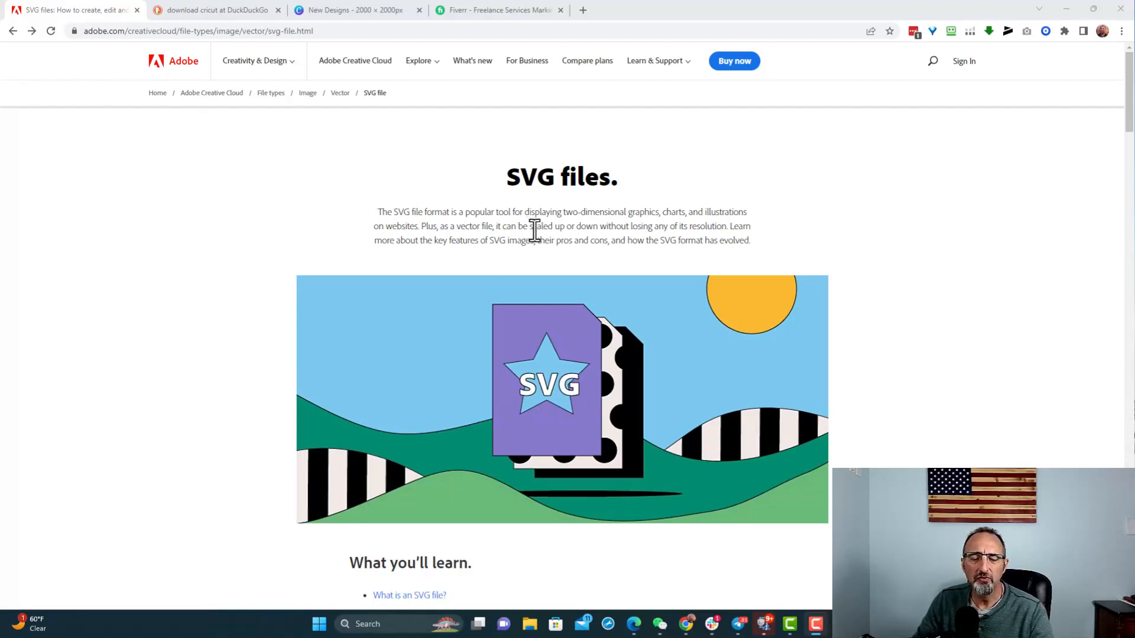
mouse_move(771, 268)
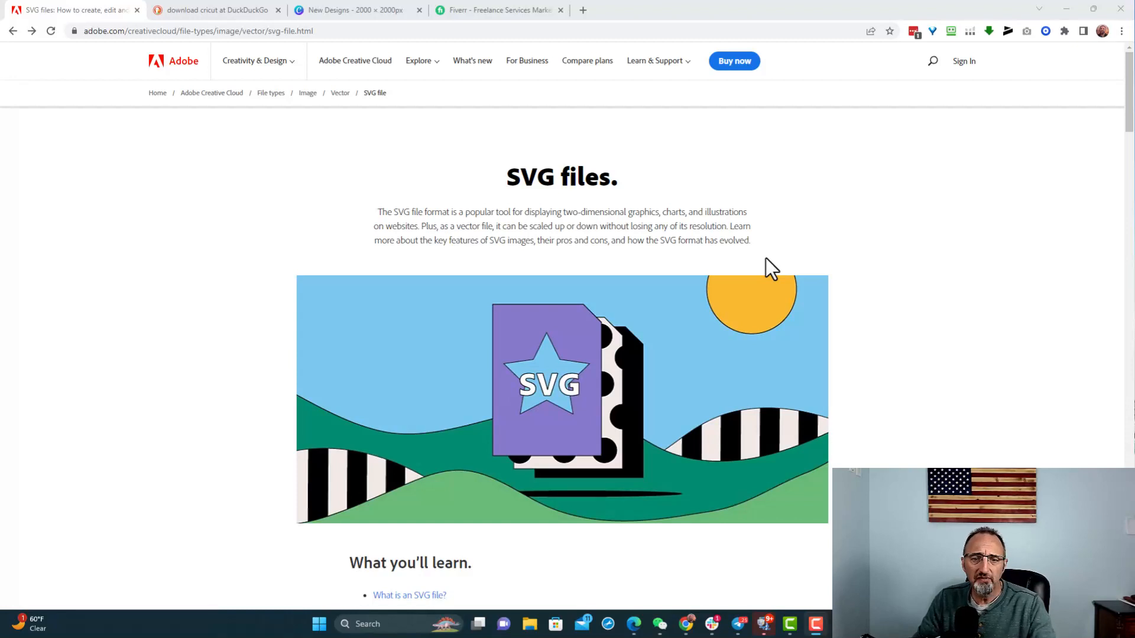
- From the DuckDuckGo 'download cricut' results, follow the 'Apps | Cricut.com' result to Cricut's Apps page
scroll(down, 3)
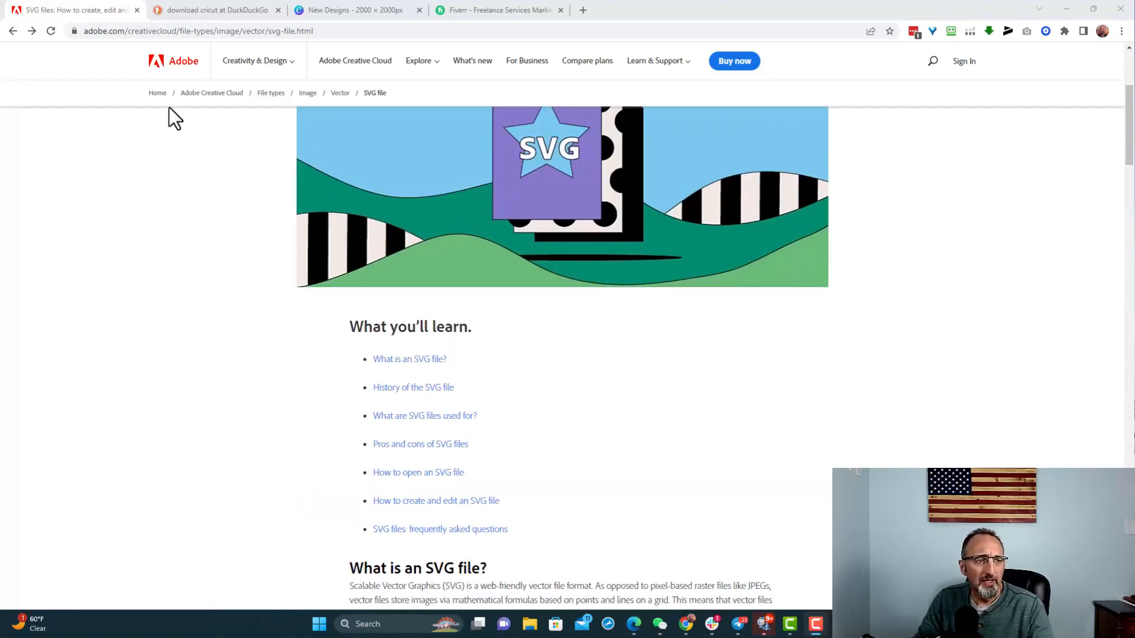
mouse_move(650, 346)
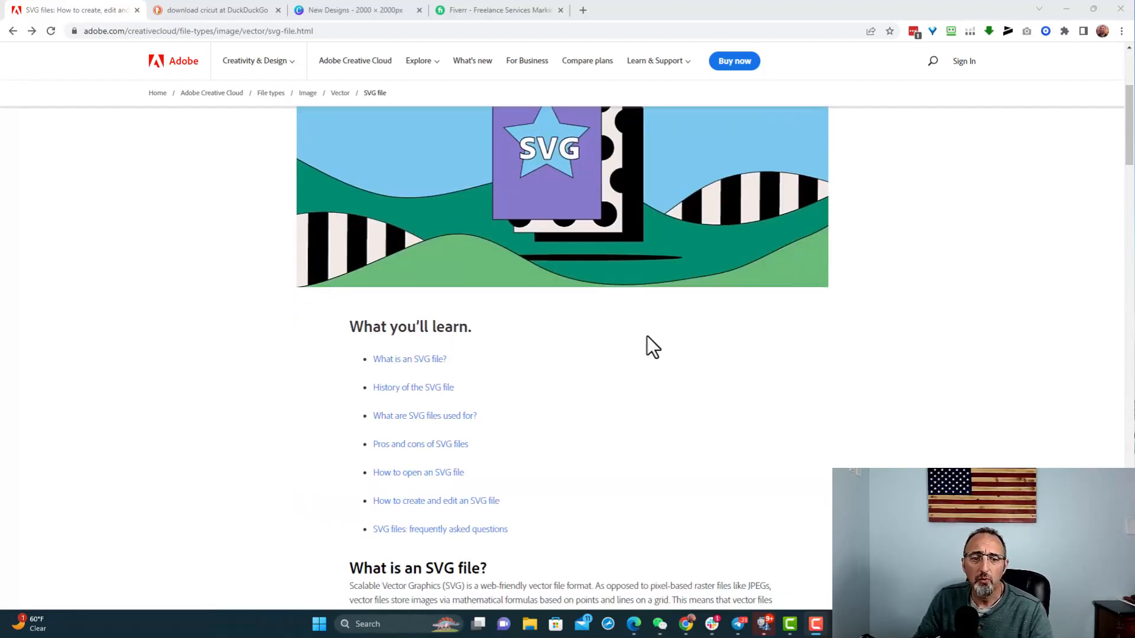
scroll(down, 3)
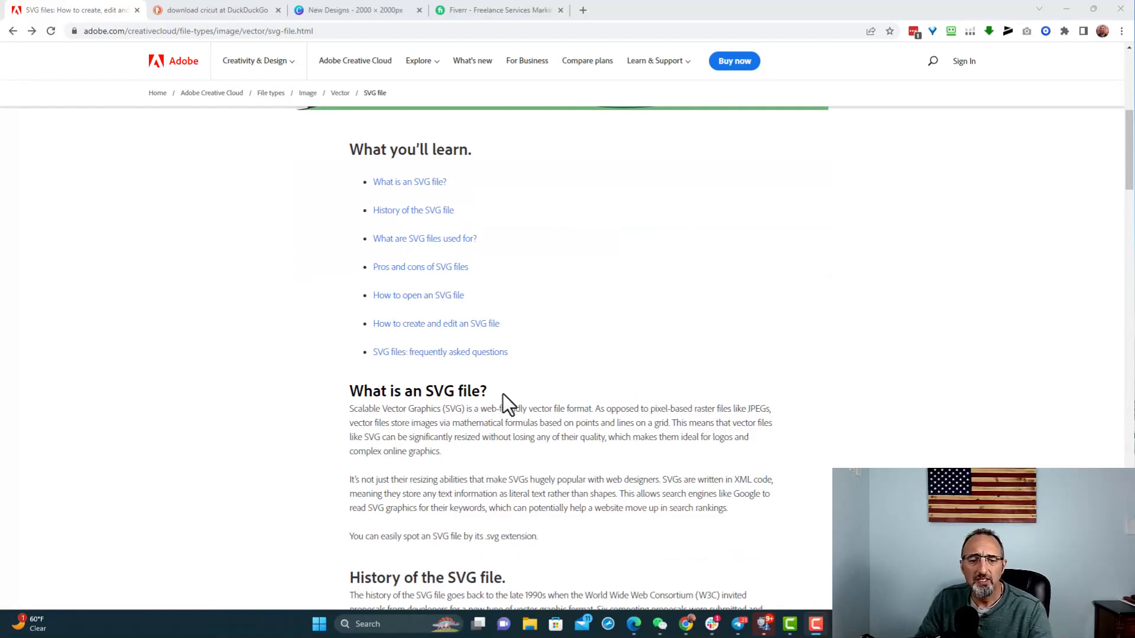
scroll(down, 3)
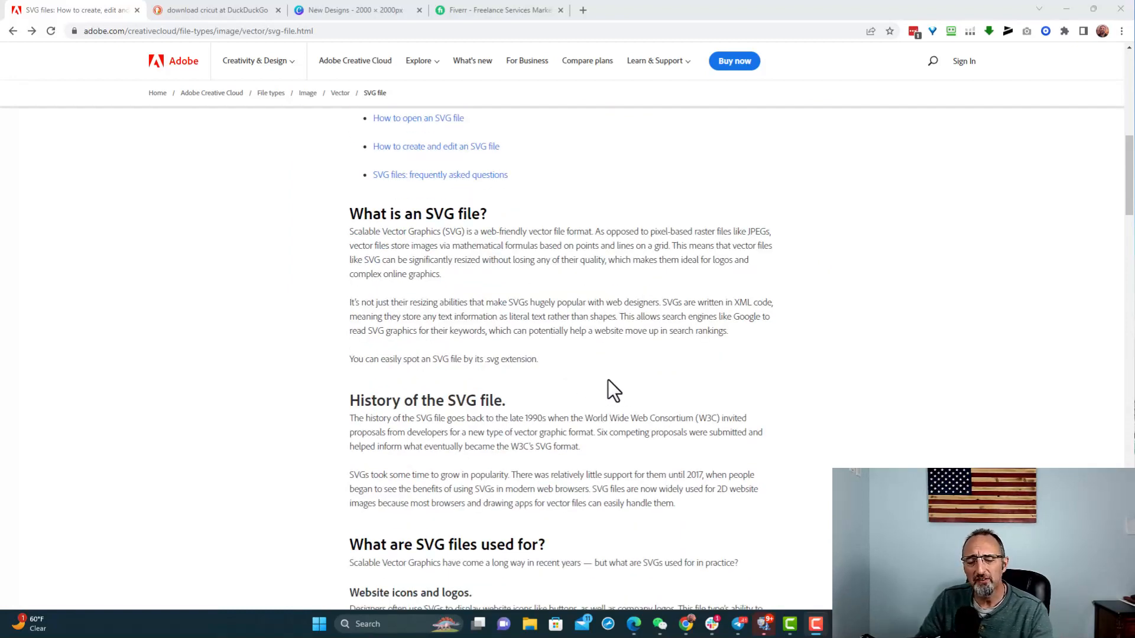
mouse_move(616, 393)
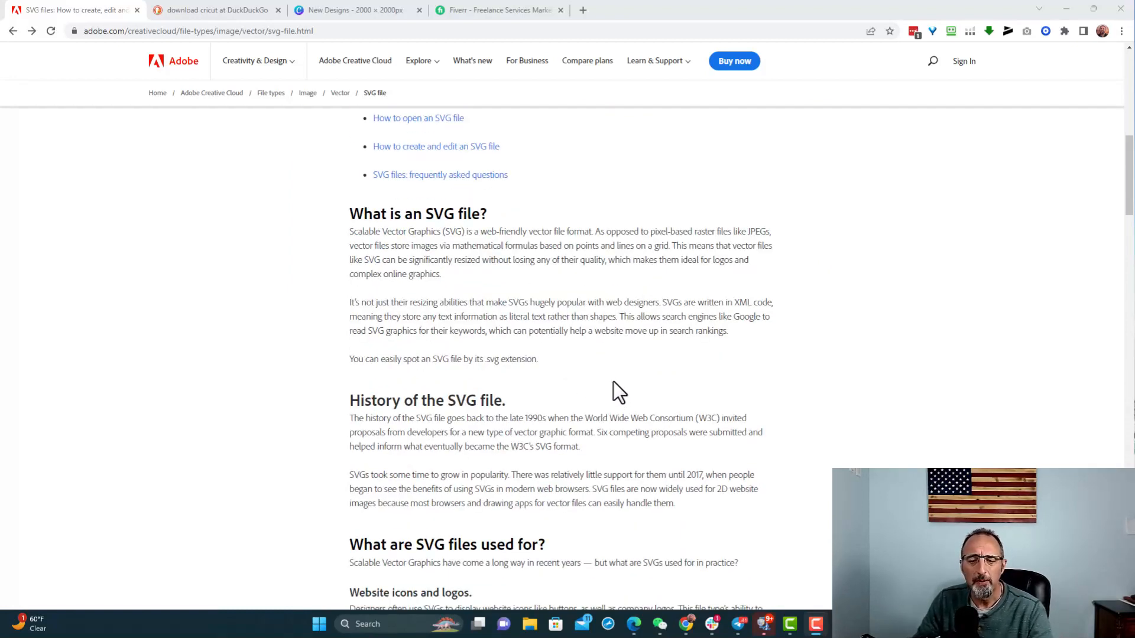
mouse_move(631, 389)
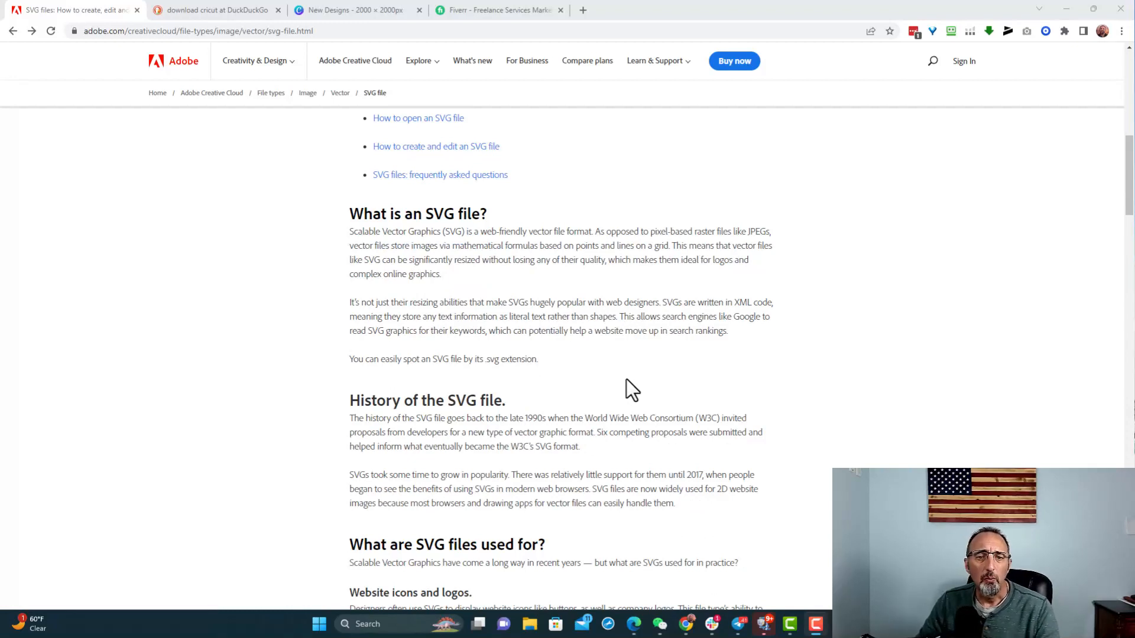
mouse_move(631, 395)
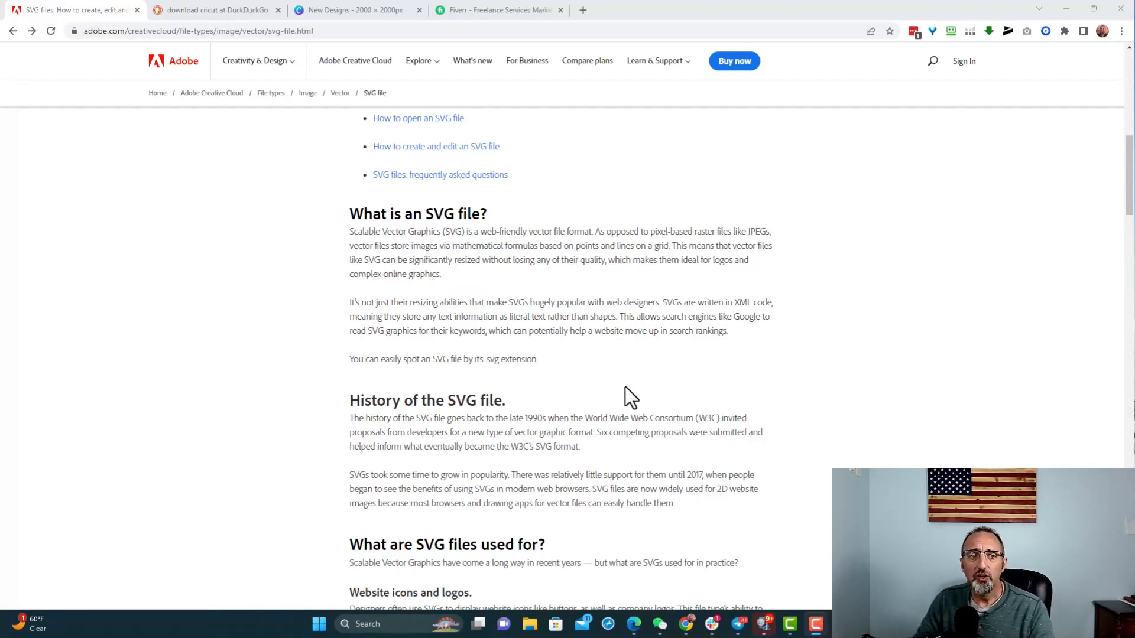
scroll(up, 3)
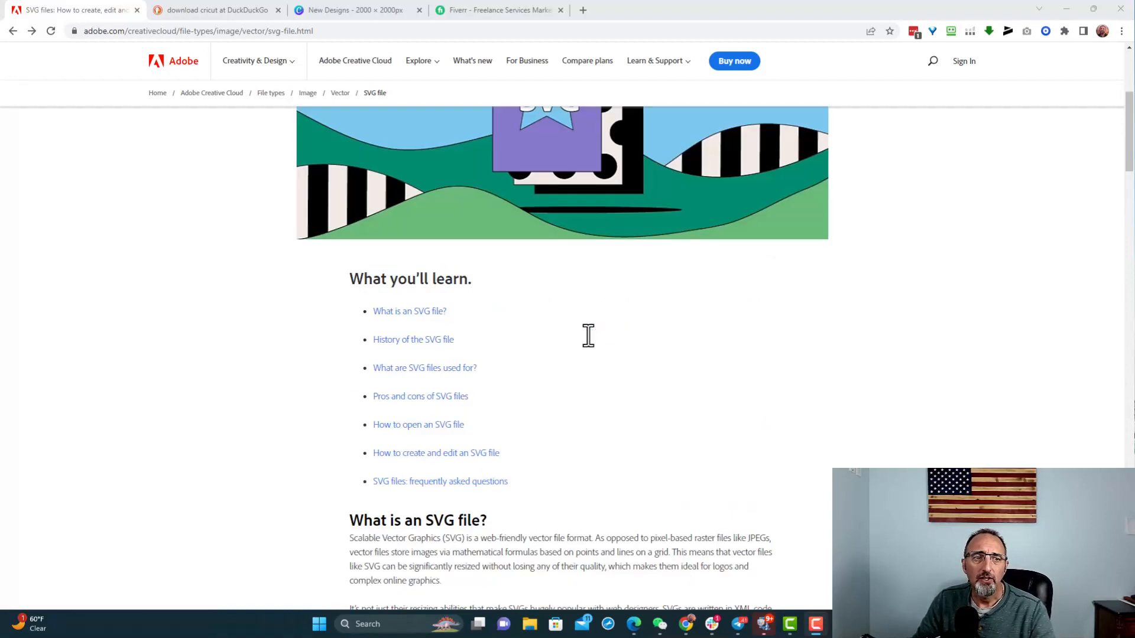
scroll(up, 3)
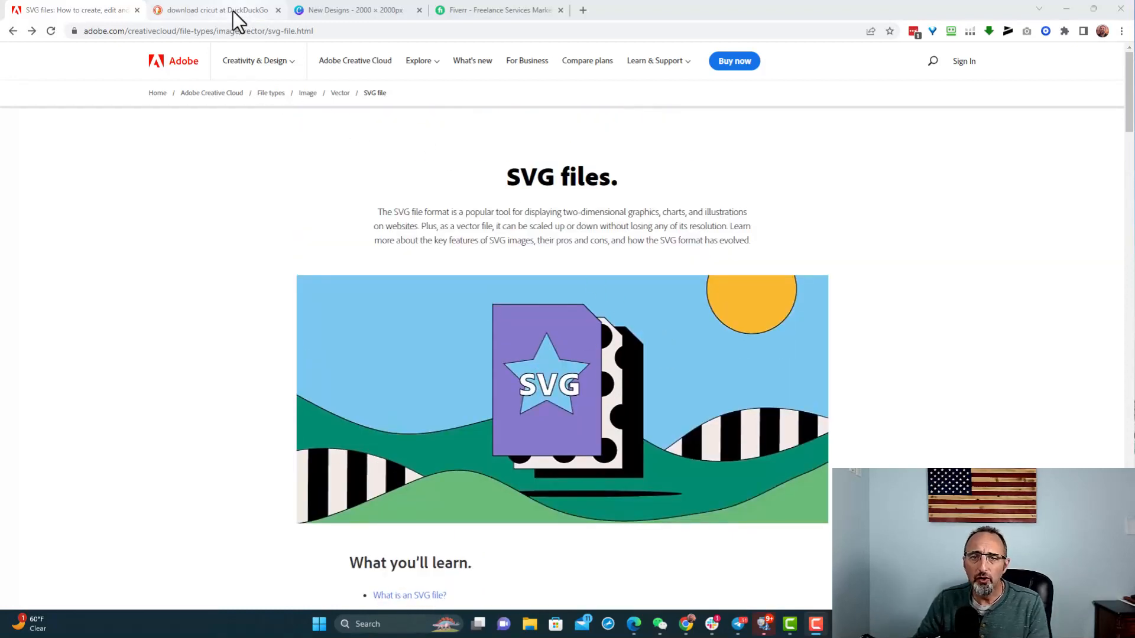
click(214, 11)
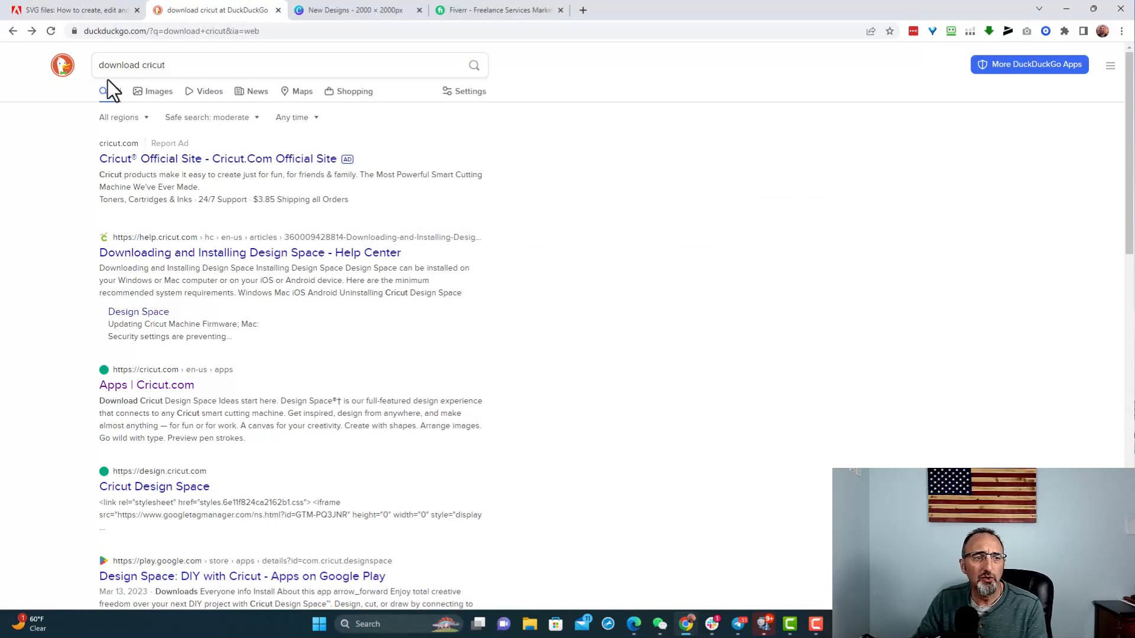
mouse_move(168, 99)
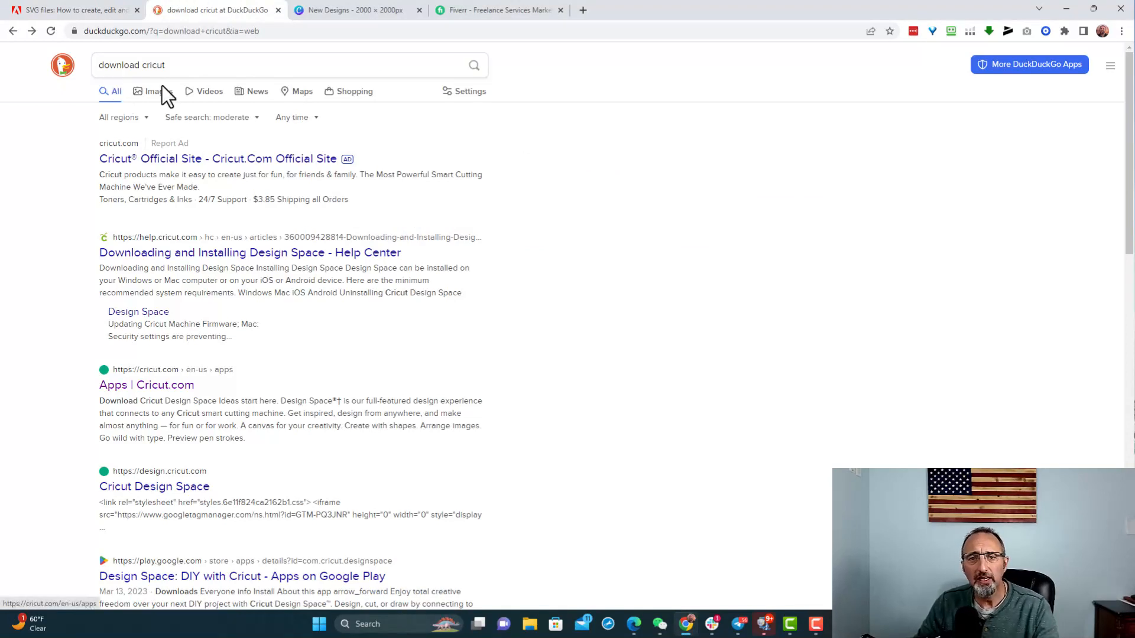
mouse_move(134, 135)
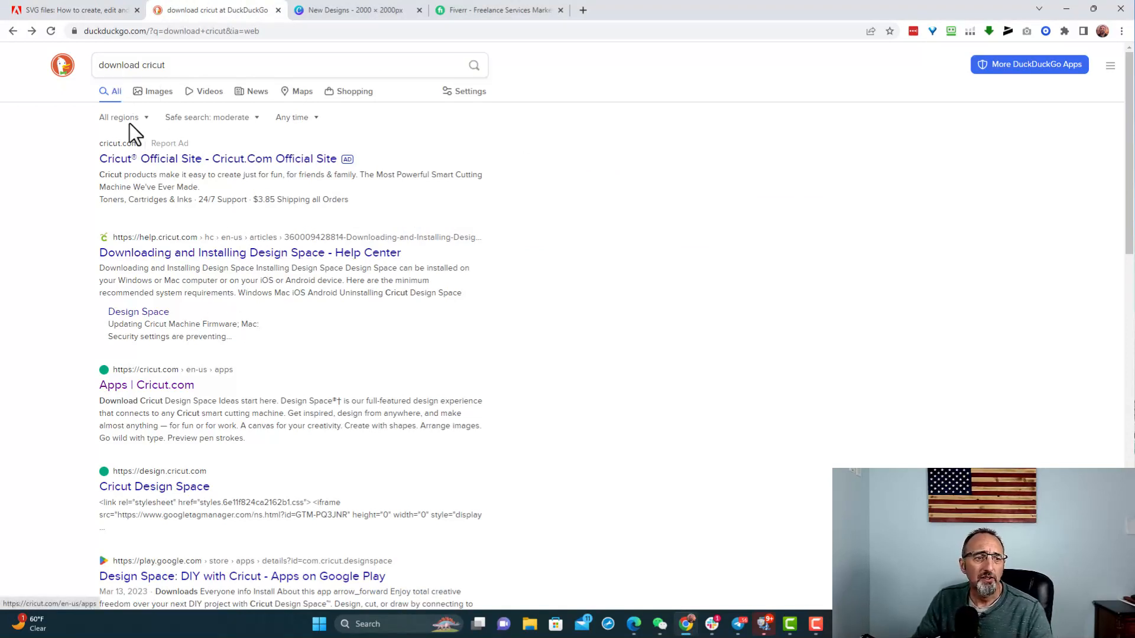
mouse_move(152, 326)
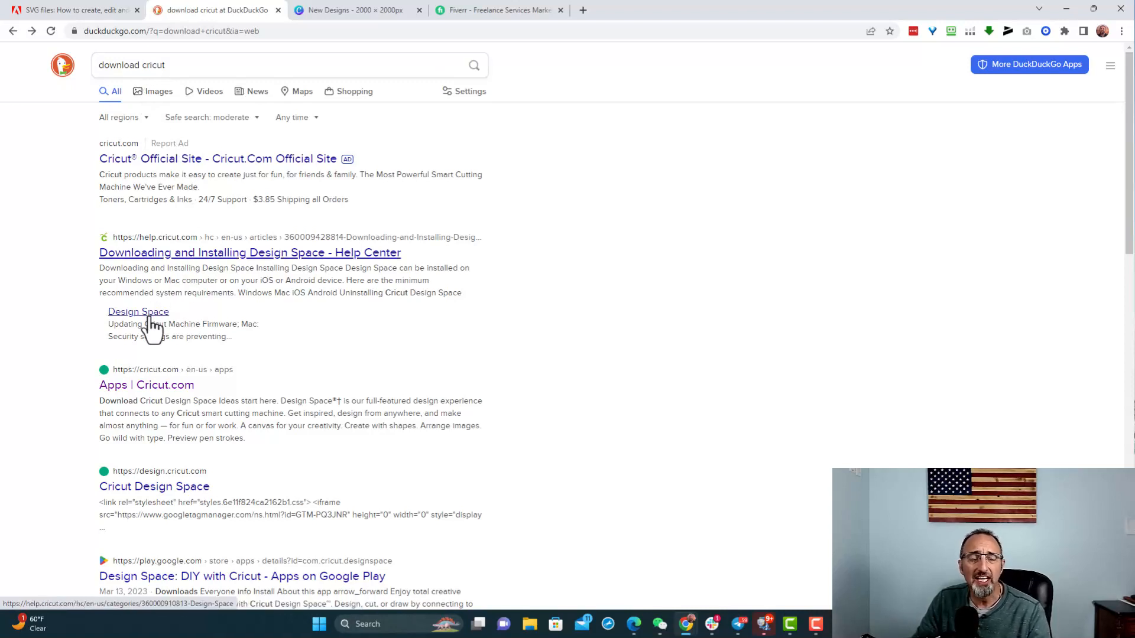
mouse_move(115, 406)
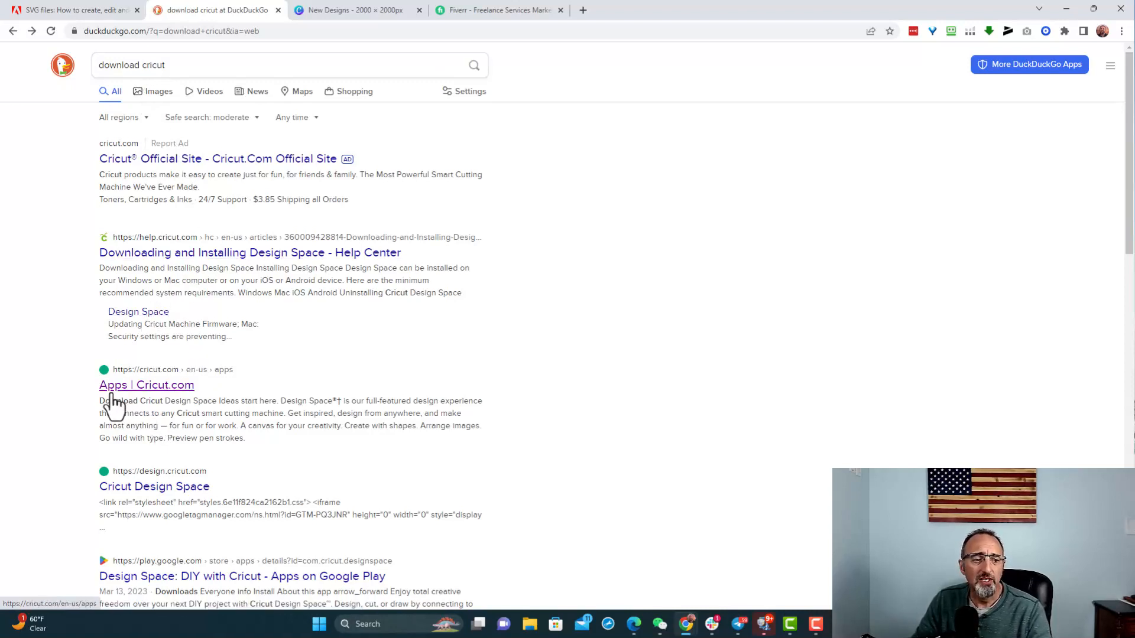
mouse_move(153, 405)
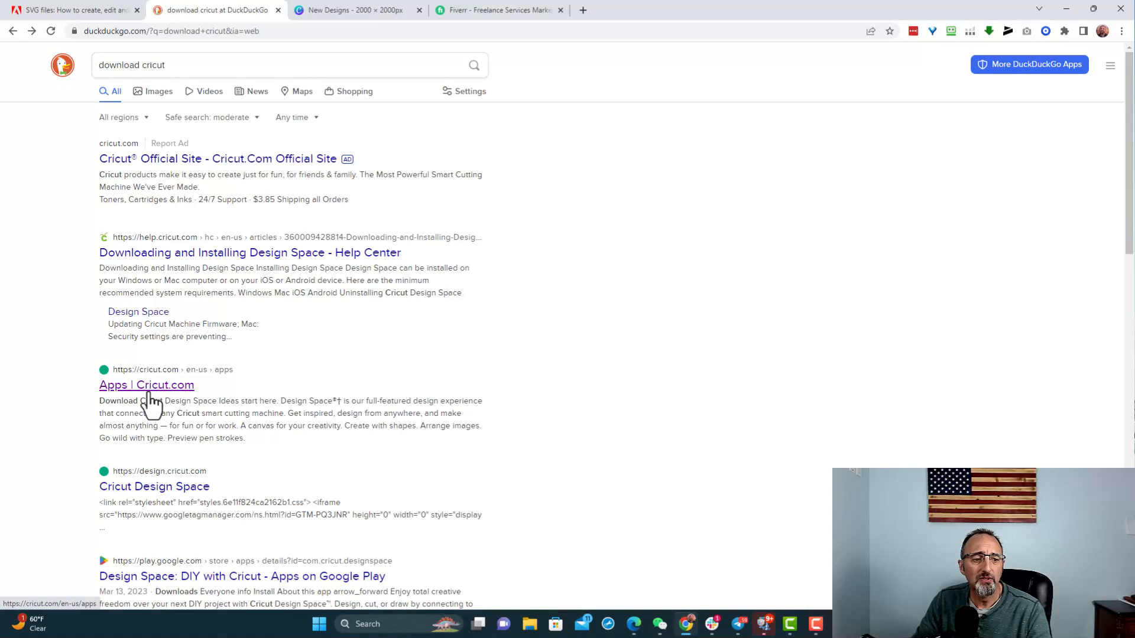
mouse_move(173, 395)
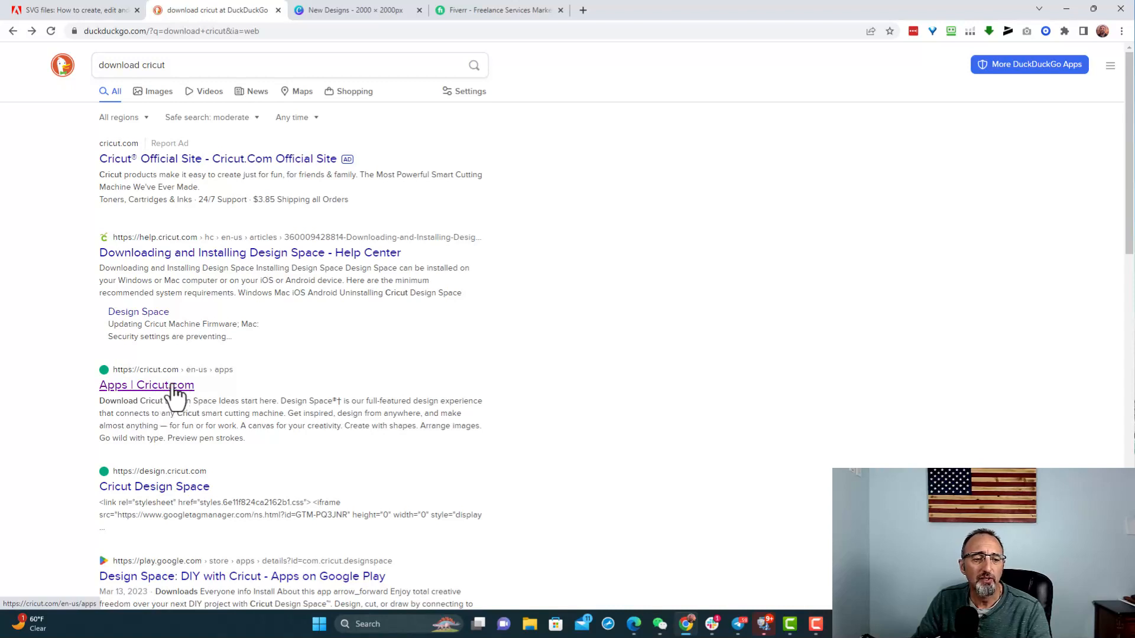
click(146, 384)
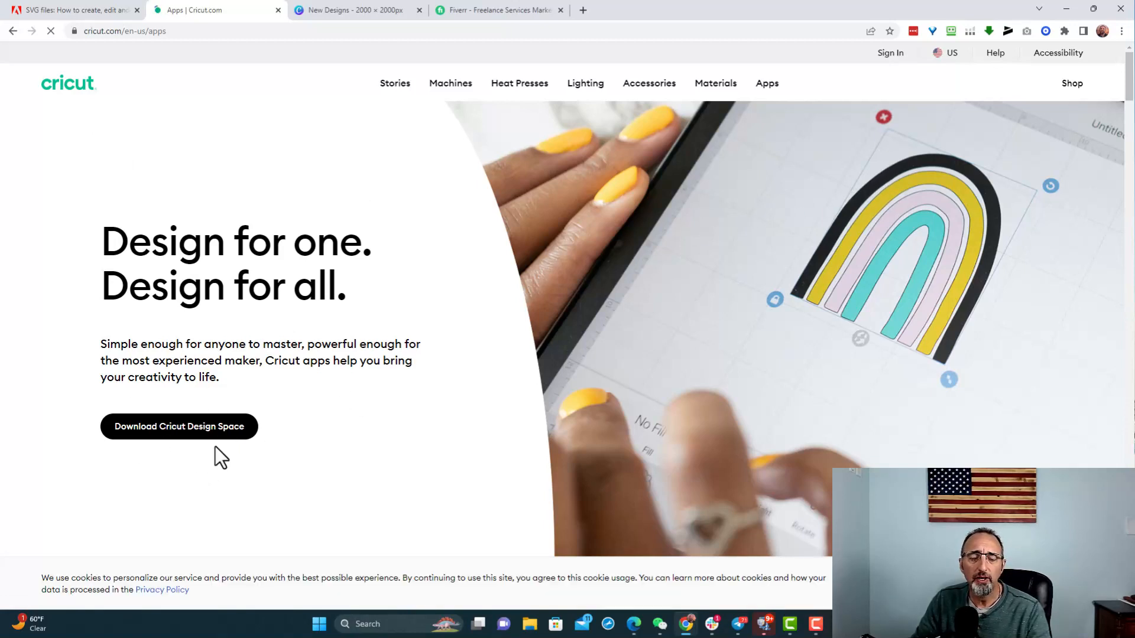
- Reach the Design Space for Windows page, dismiss the open-app prompt, and accept Cricut's terms and privacy policy
click(179, 427)
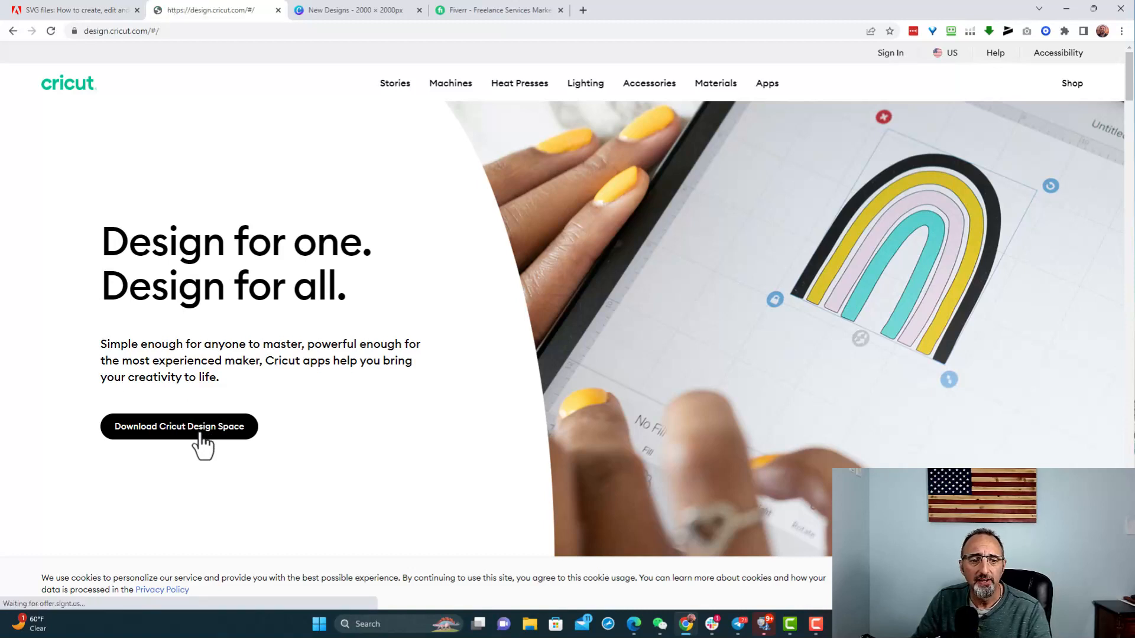
click(179, 426)
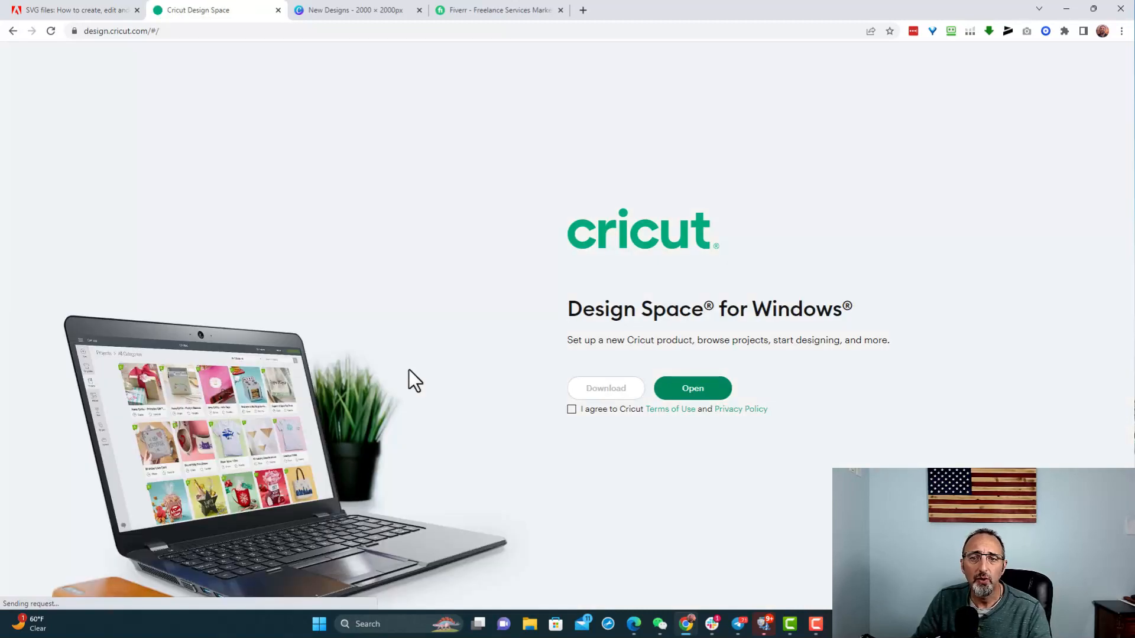
click(691, 388)
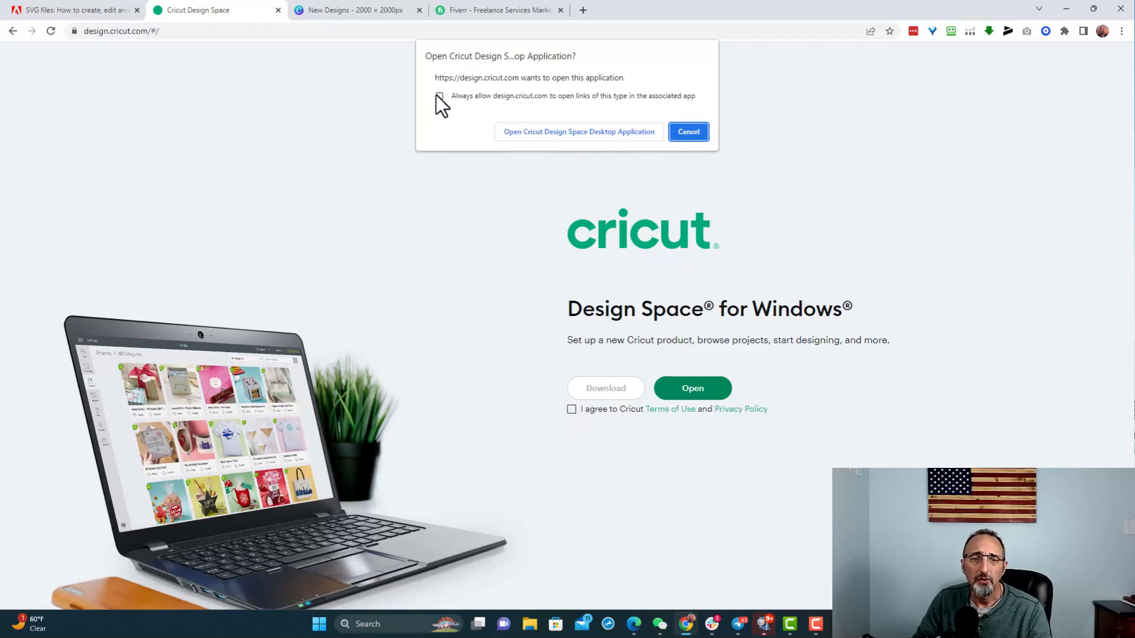
click(686, 131)
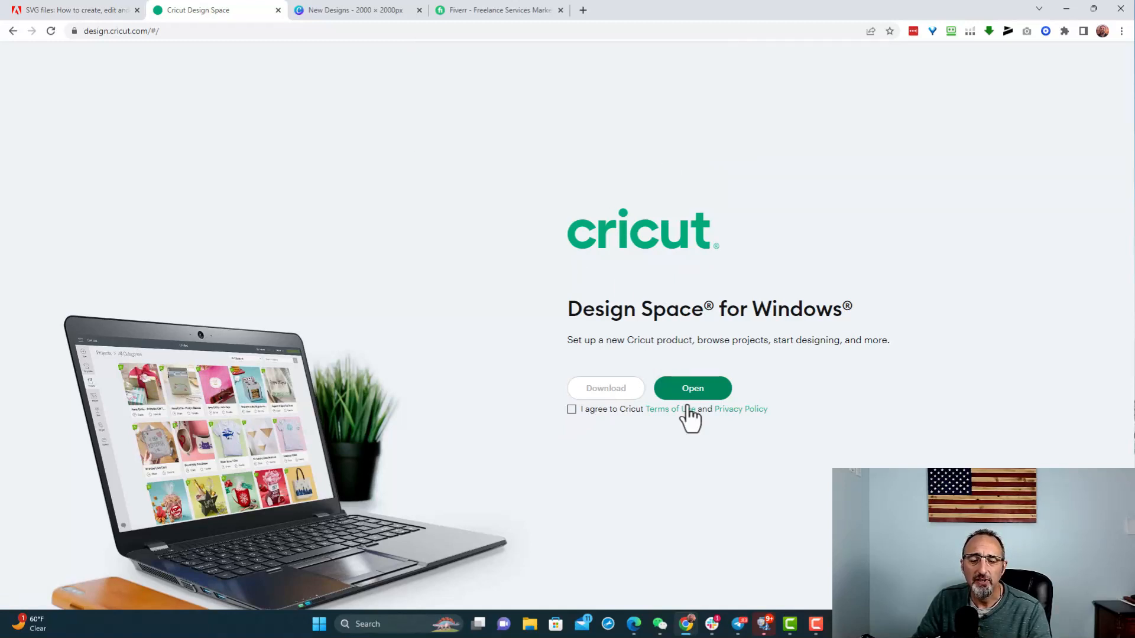
click(570, 409)
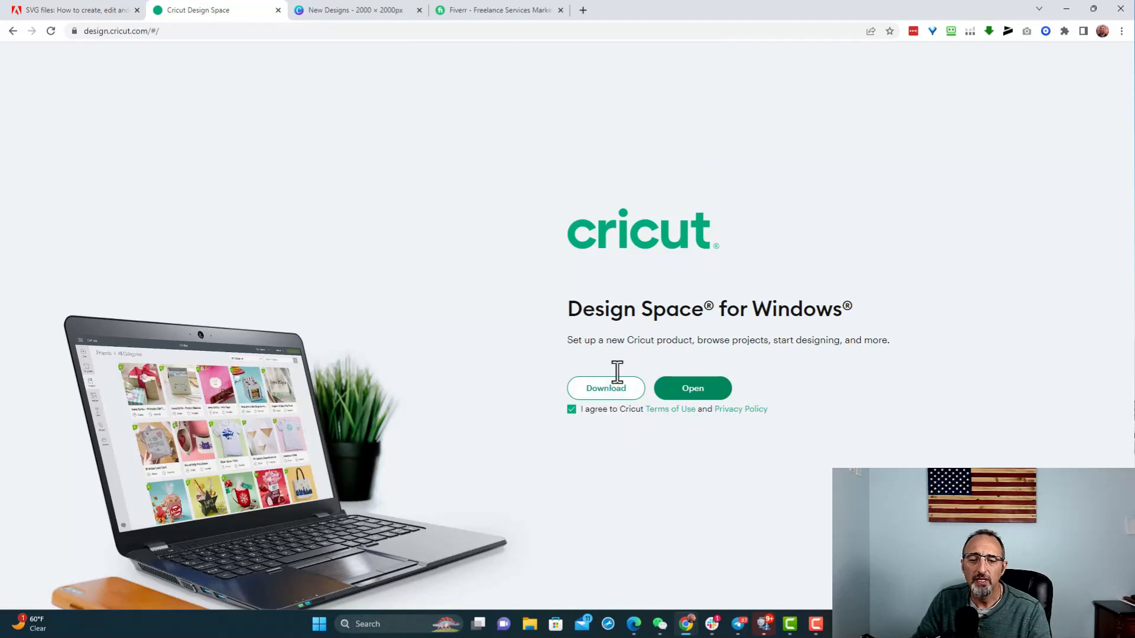
mouse_move(636, 430)
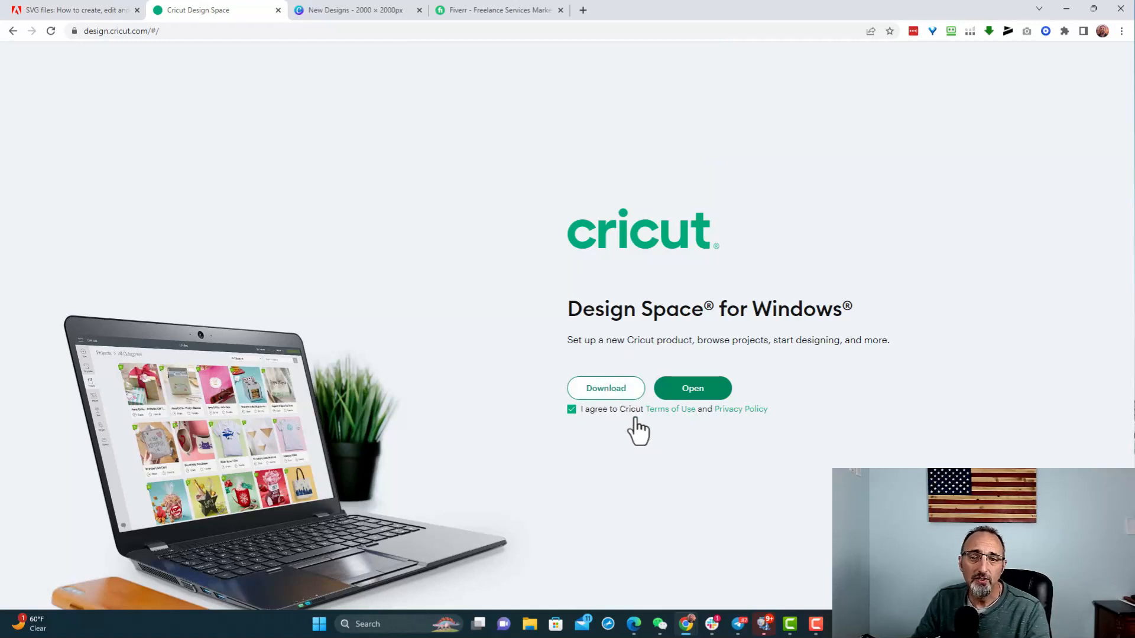
mouse_move(613, 379)
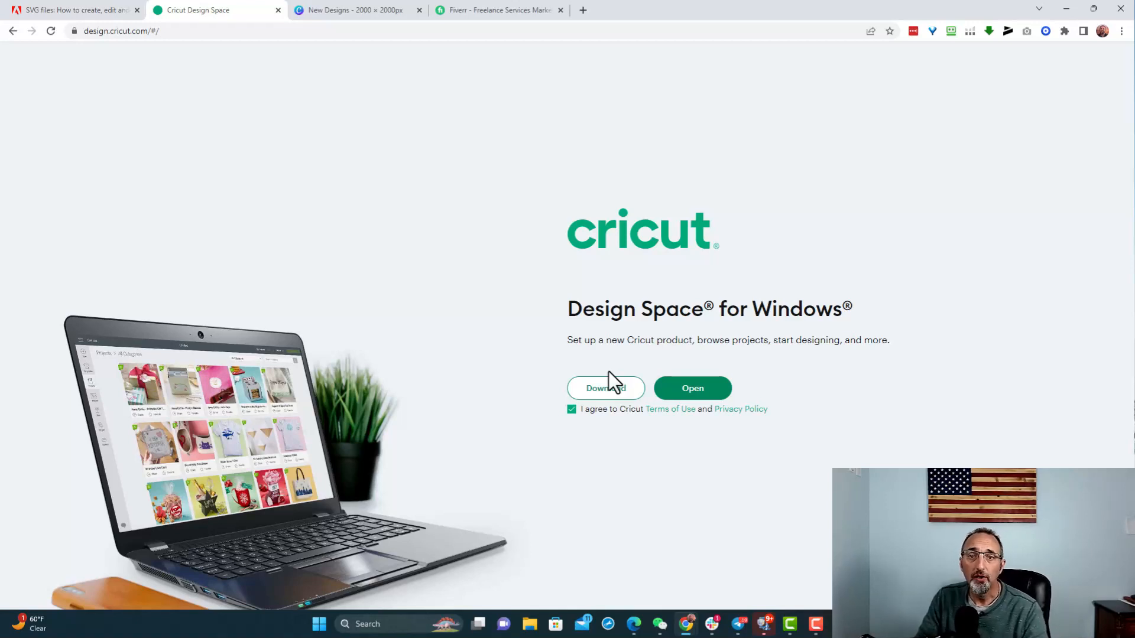
mouse_move(371, 102)
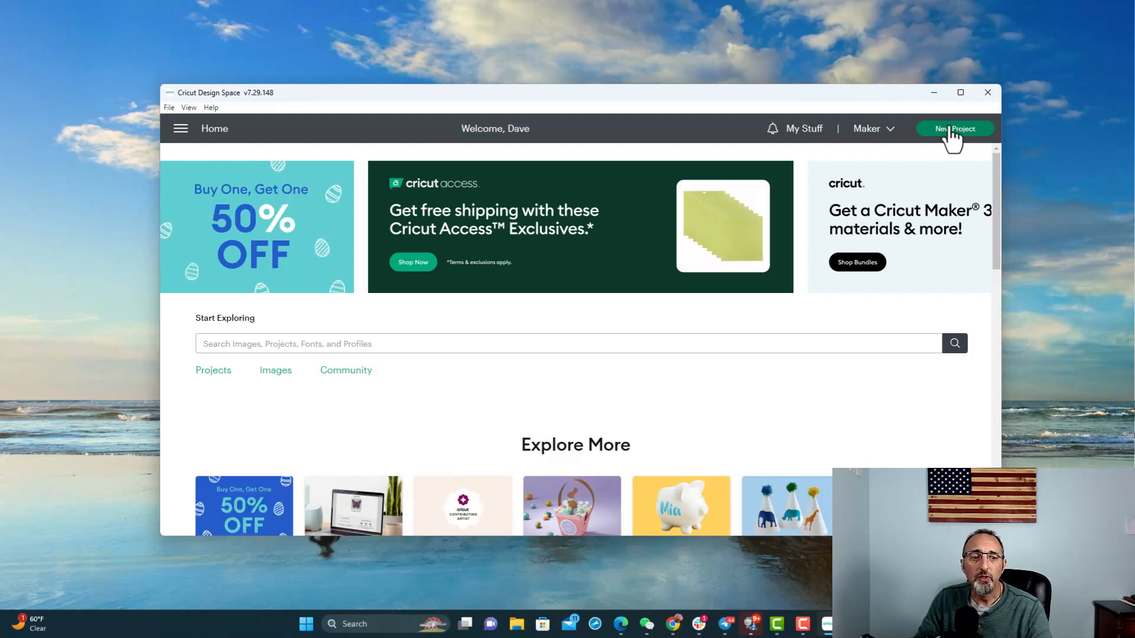
- Start a new blank untitled project in Cricut Design Space
click(955, 127)
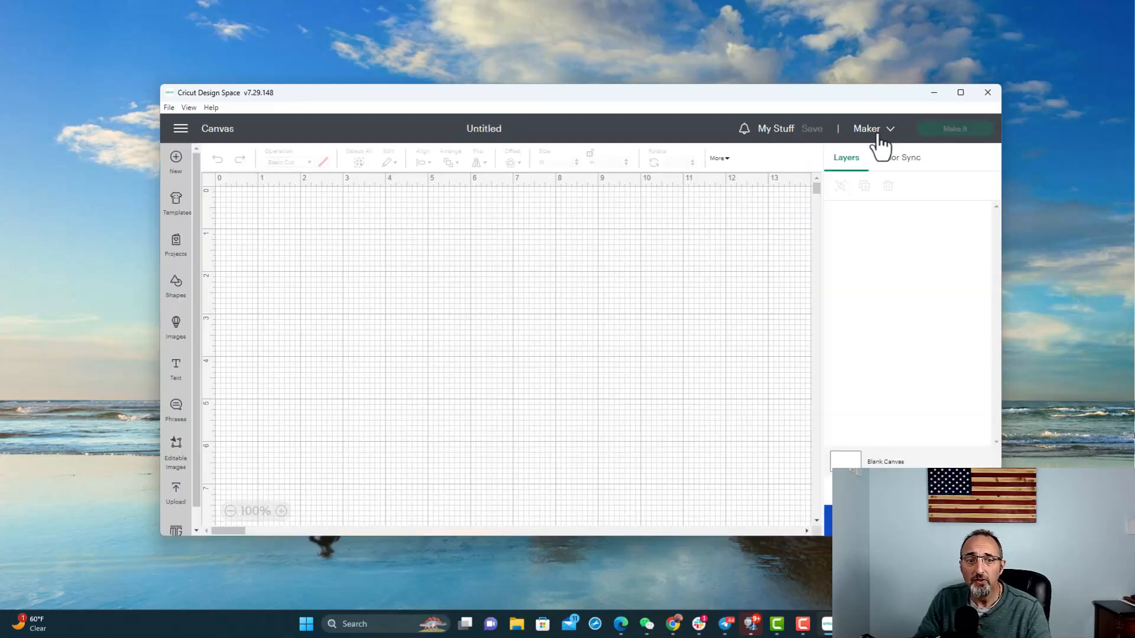
mouse_move(263, 266)
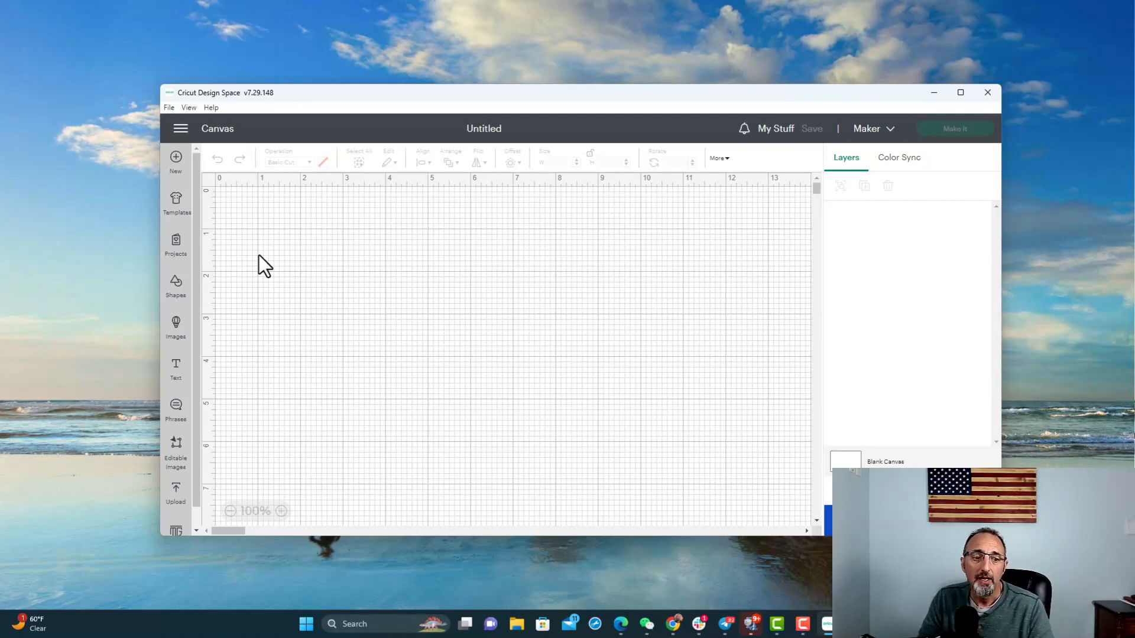
mouse_move(312, 208)
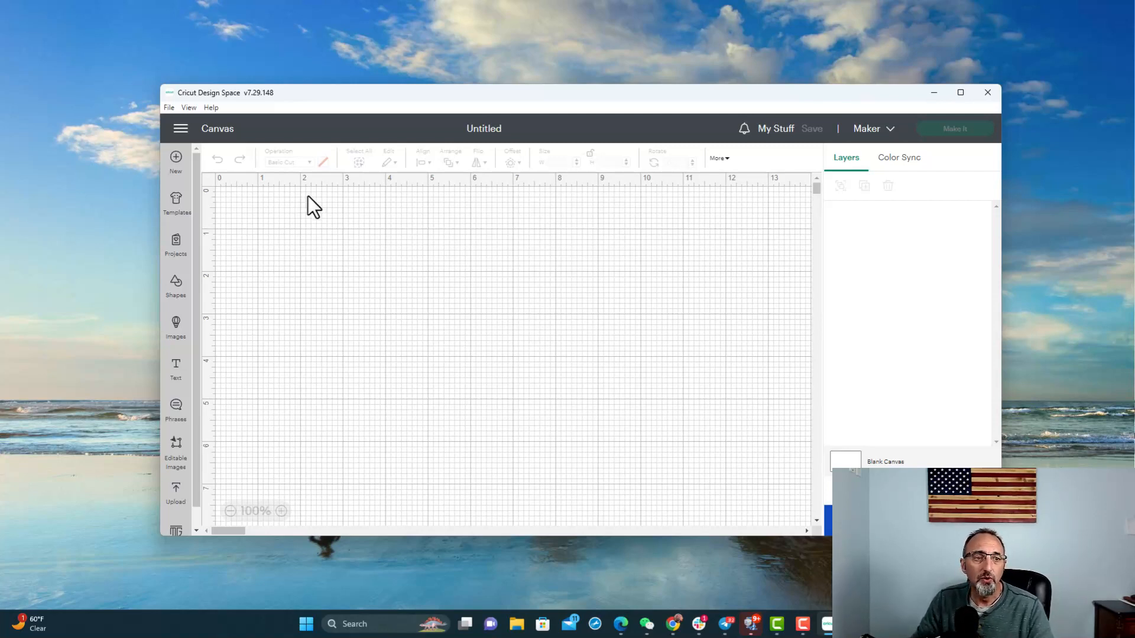
mouse_move(175, 162)
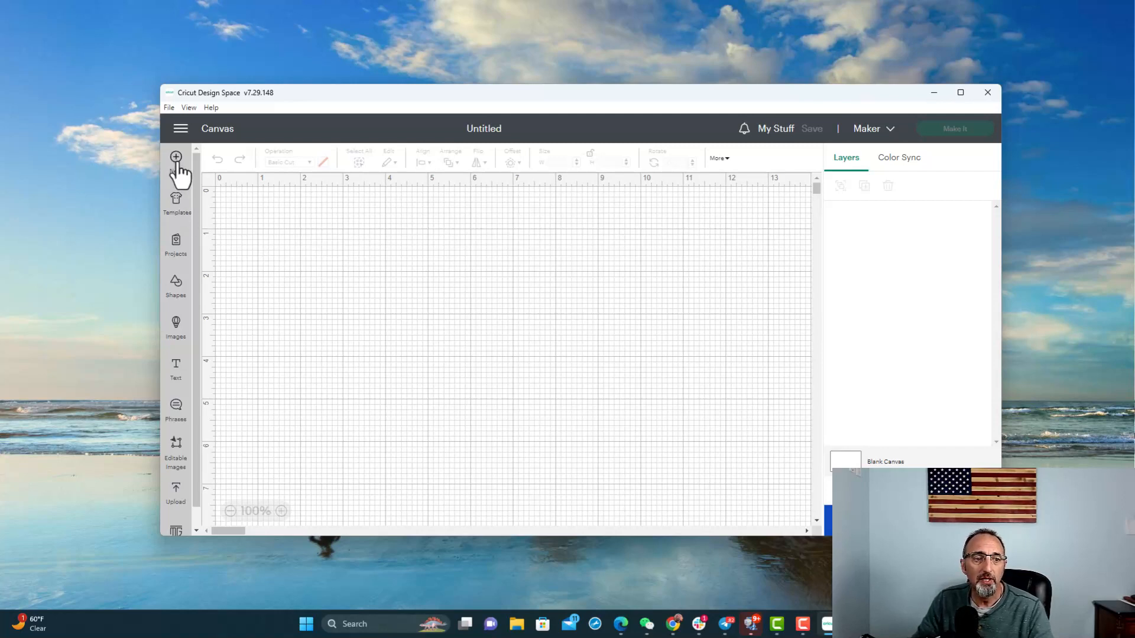
mouse_move(177, 583)
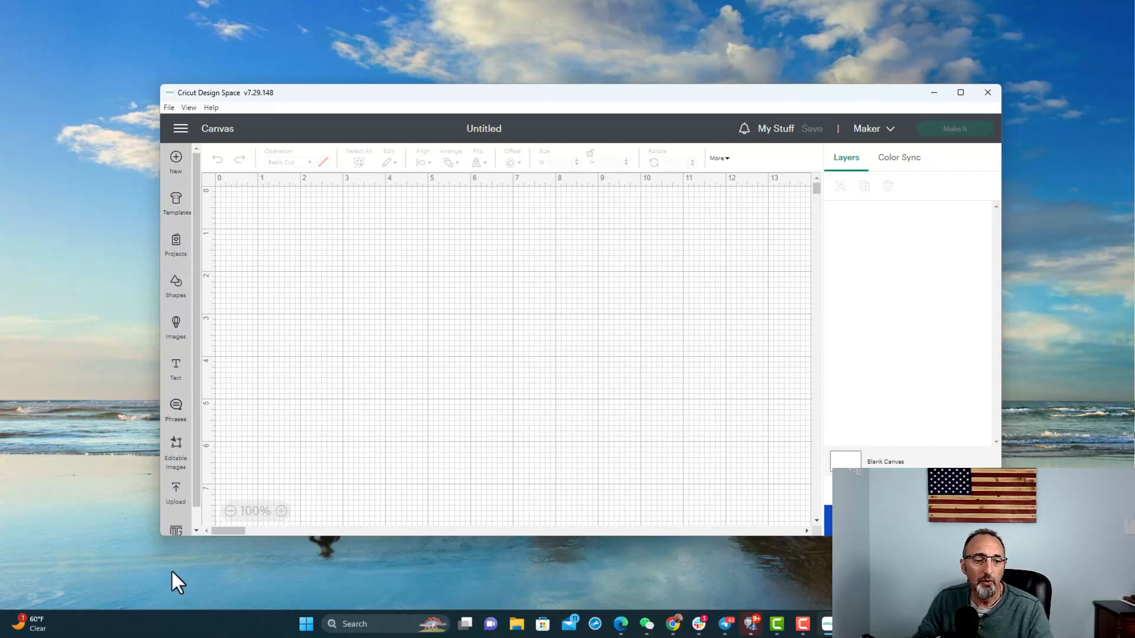
mouse_move(471, 246)
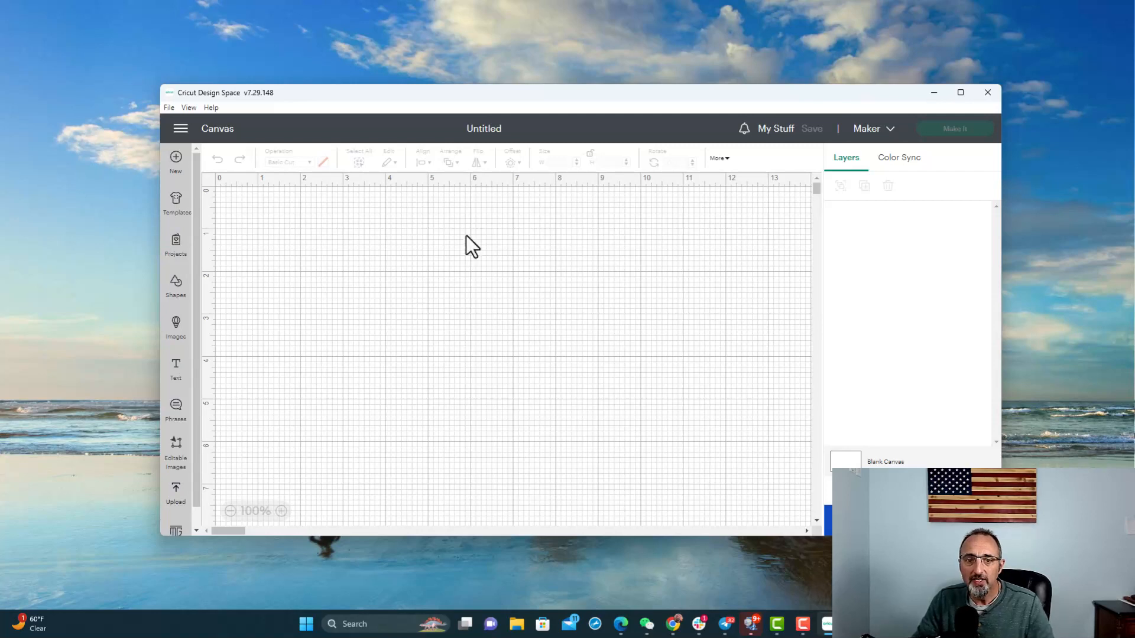
mouse_move(611, 260)
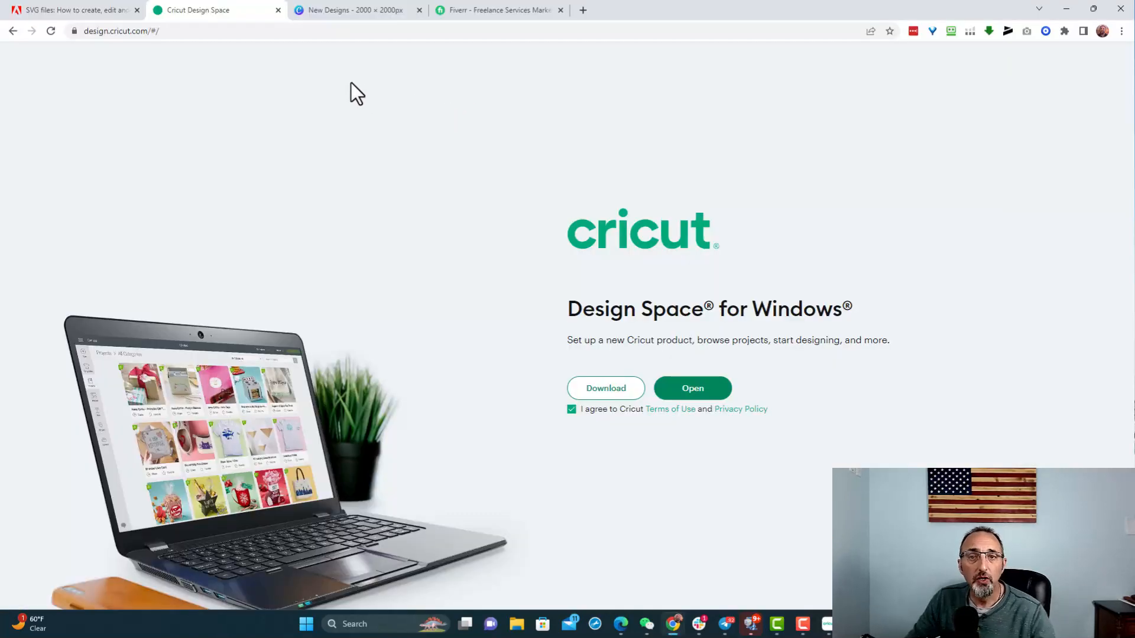
mouse_move(635, 124)
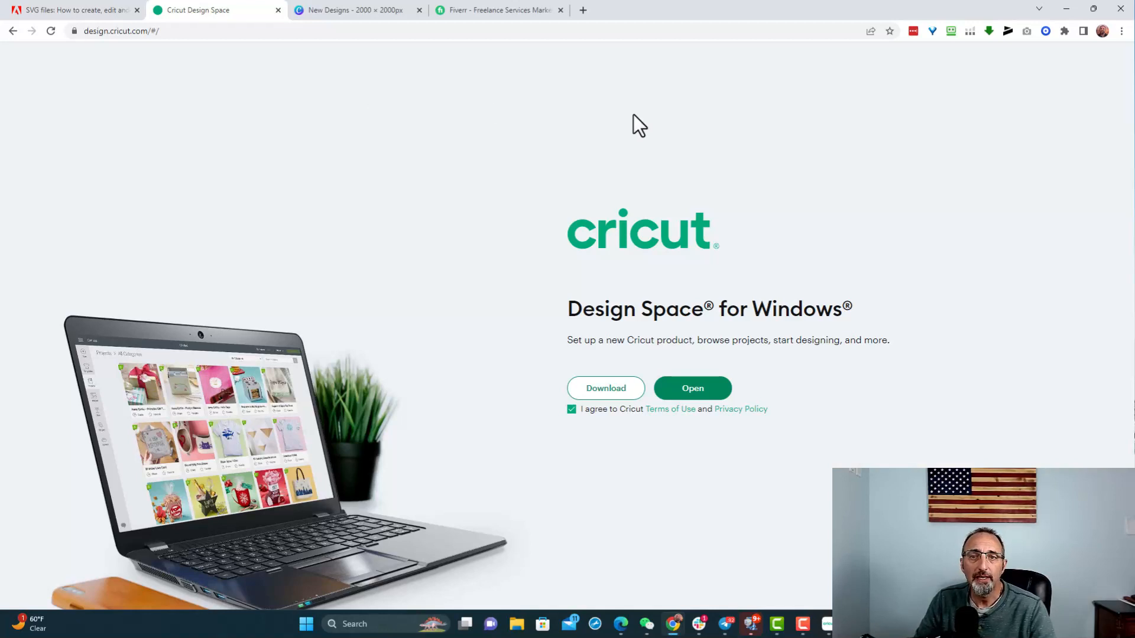
mouse_move(355, 11)
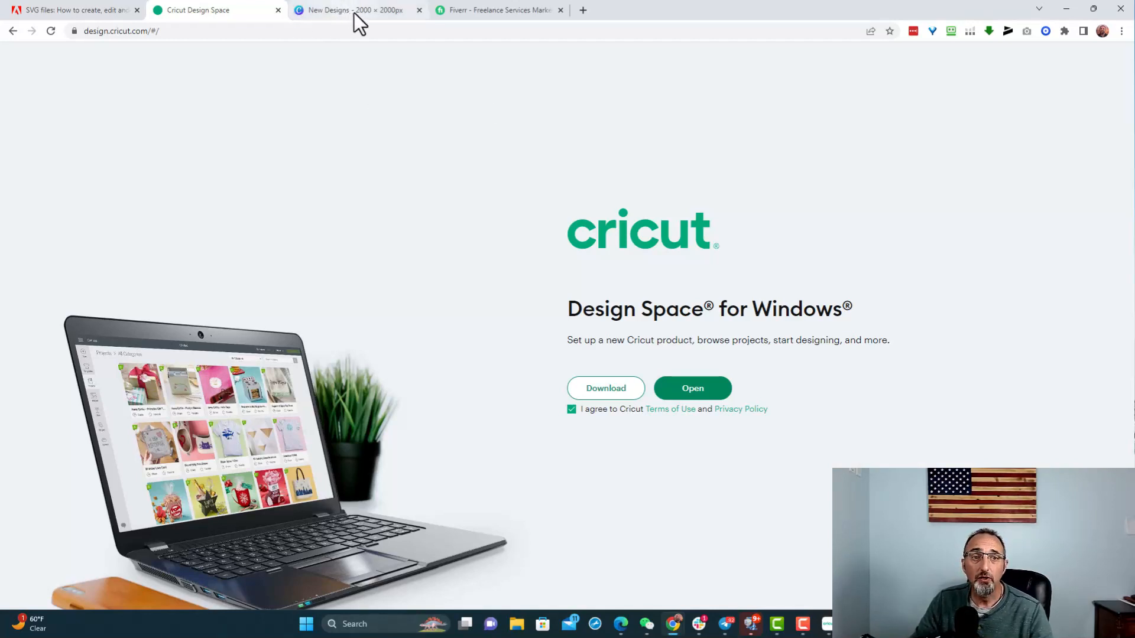
- Return to the Canva New Designs tab and select the cross artwork on Page 1
click(355, 11)
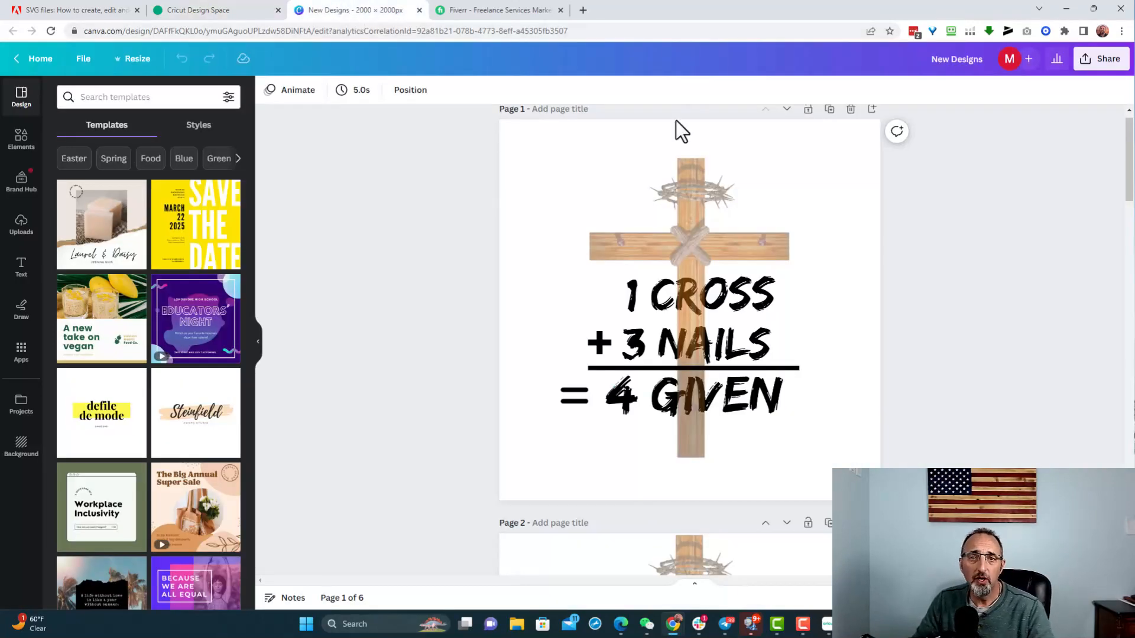
mouse_move(1005, 252)
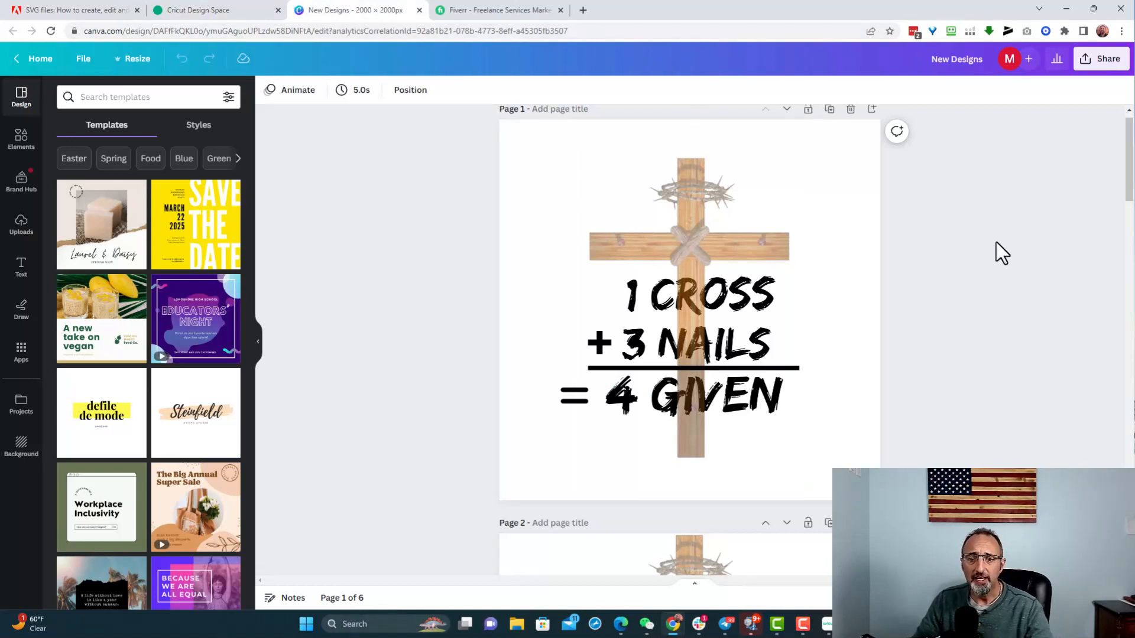
mouse_move(951, 355)
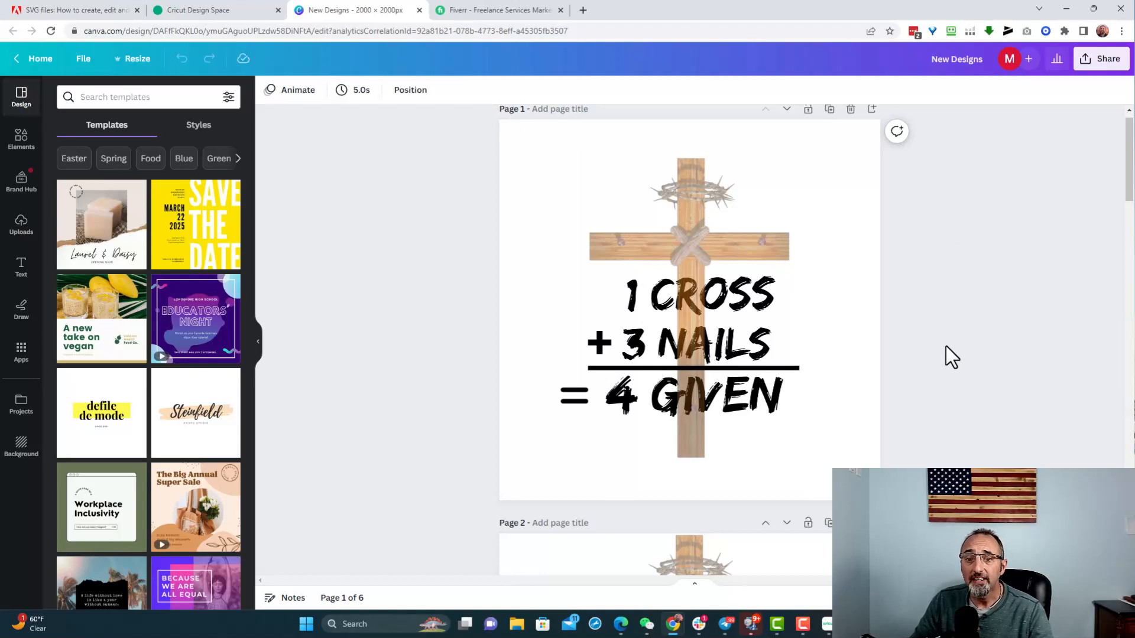
click(717, 362)
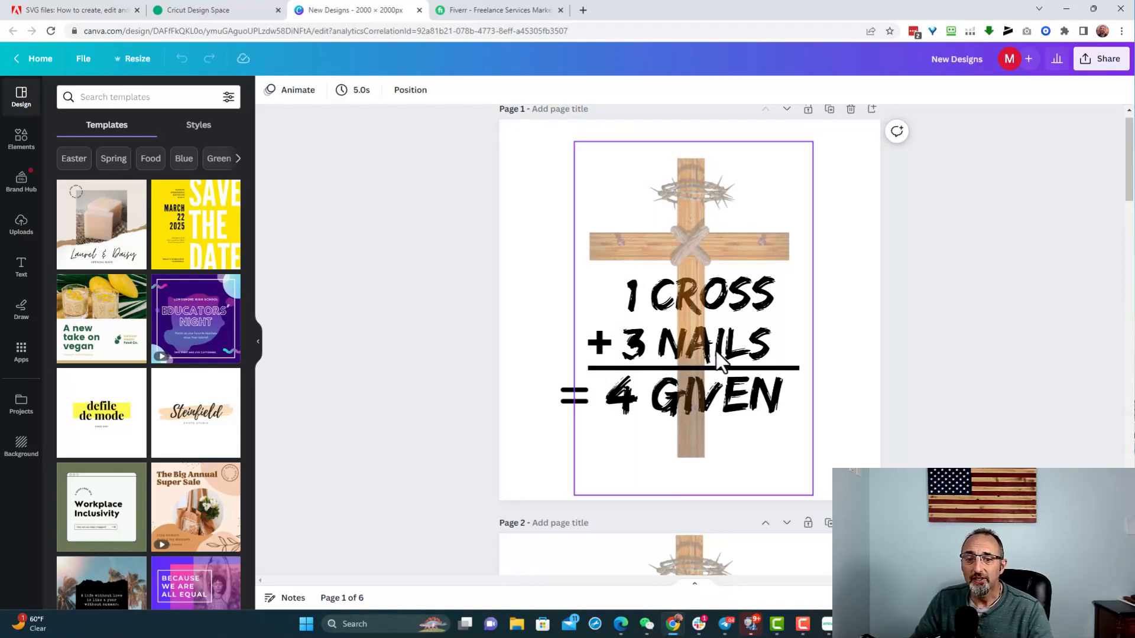
mouse_move(778, 423)
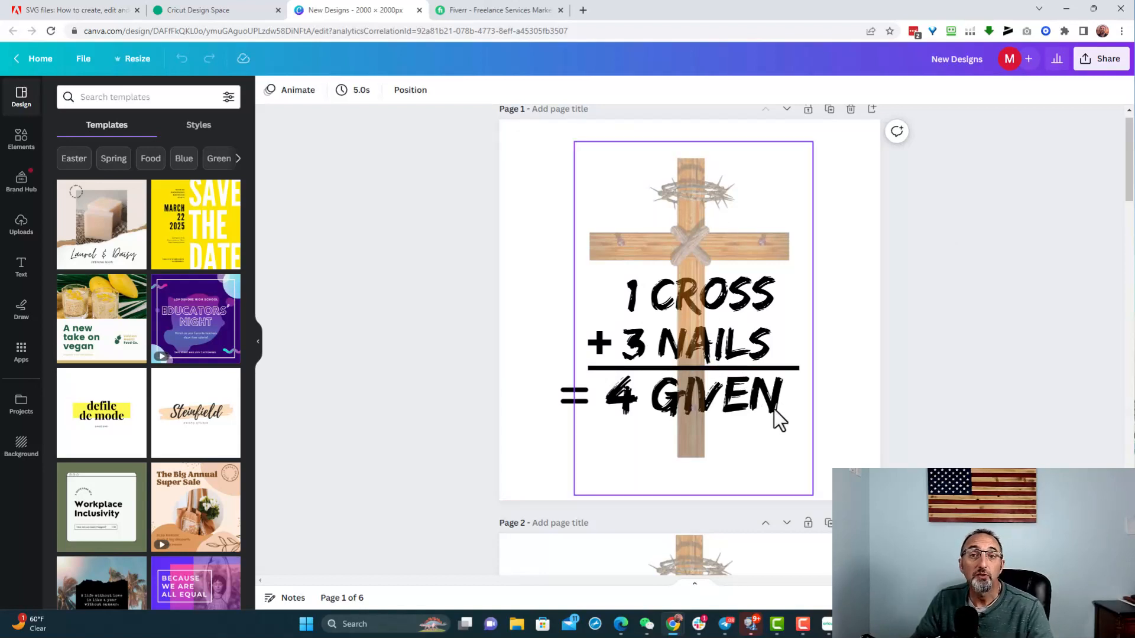
mouse_move(800, 443)
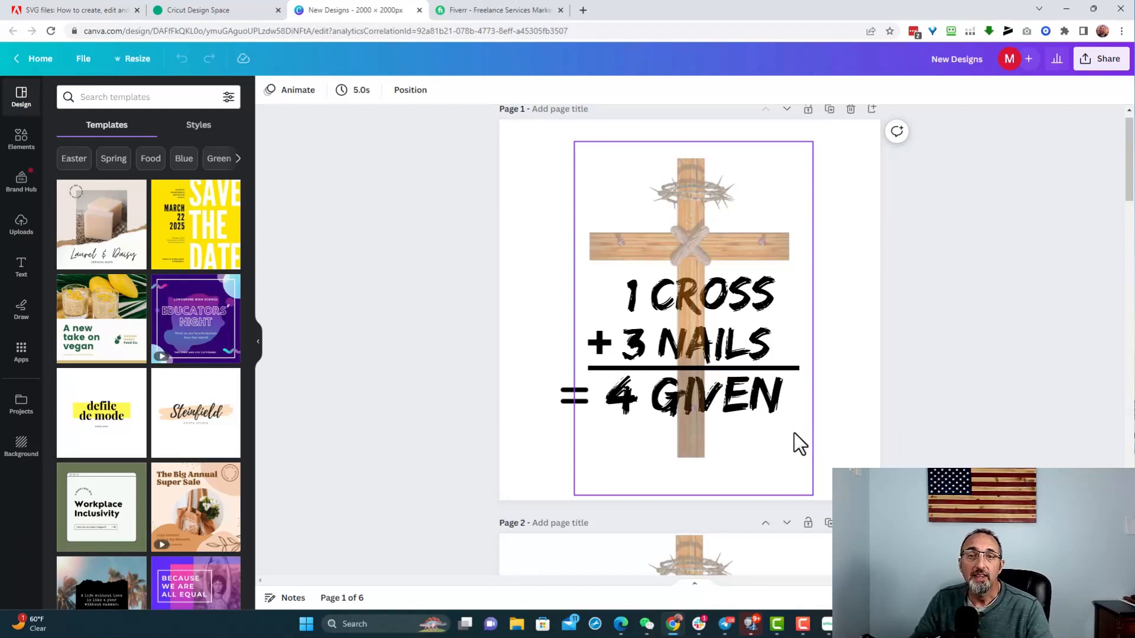
mouse_move(802, 441)
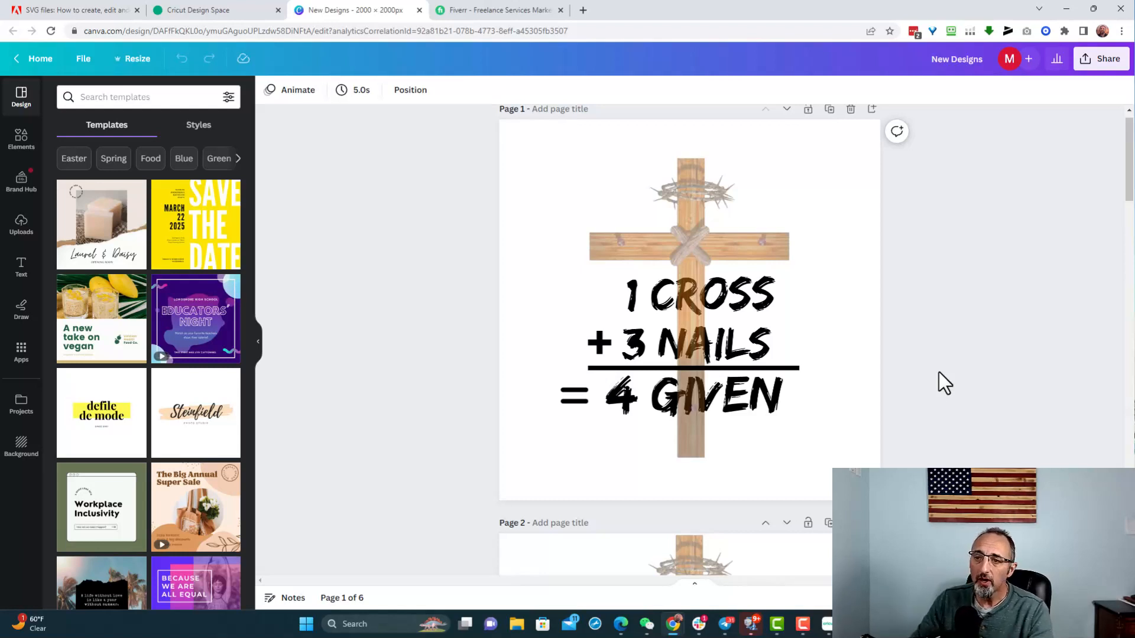
mouse_move(659, 35)
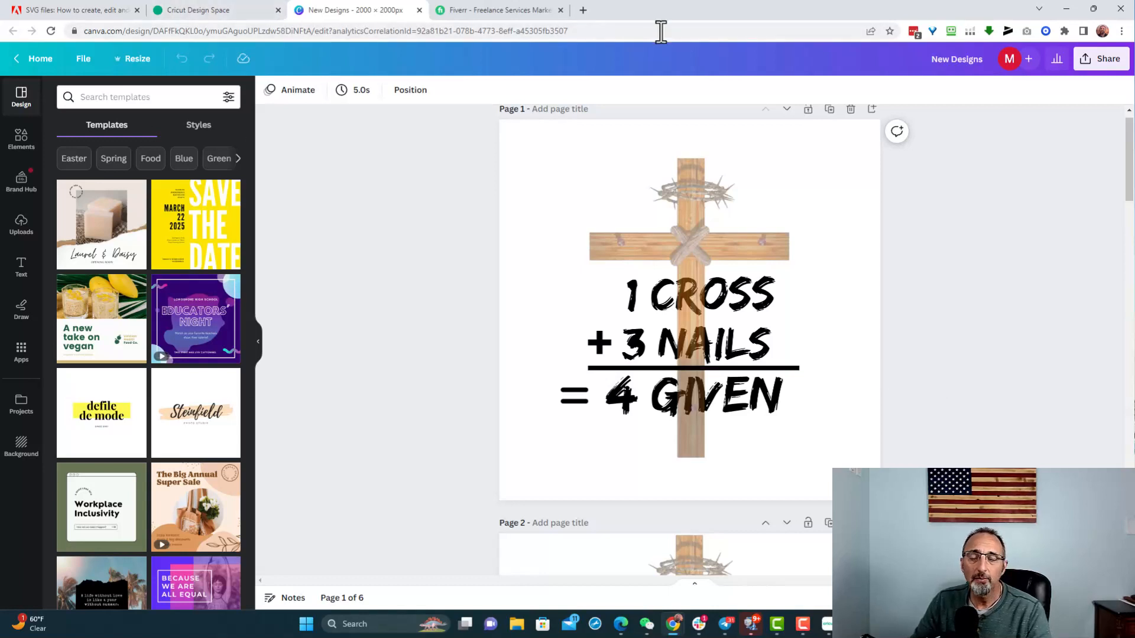
mouse_move(947, 104)
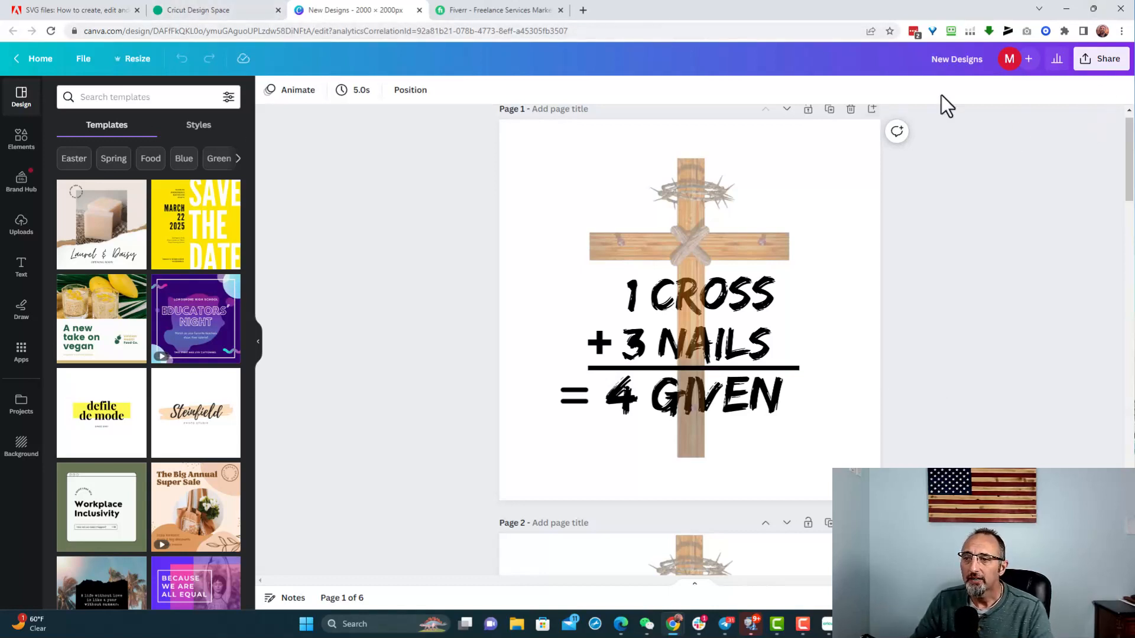
- Download Page 1 as an SVG with transparent background (New Designs.svg), then switch to the Fiverr tab
click(1100, 59)
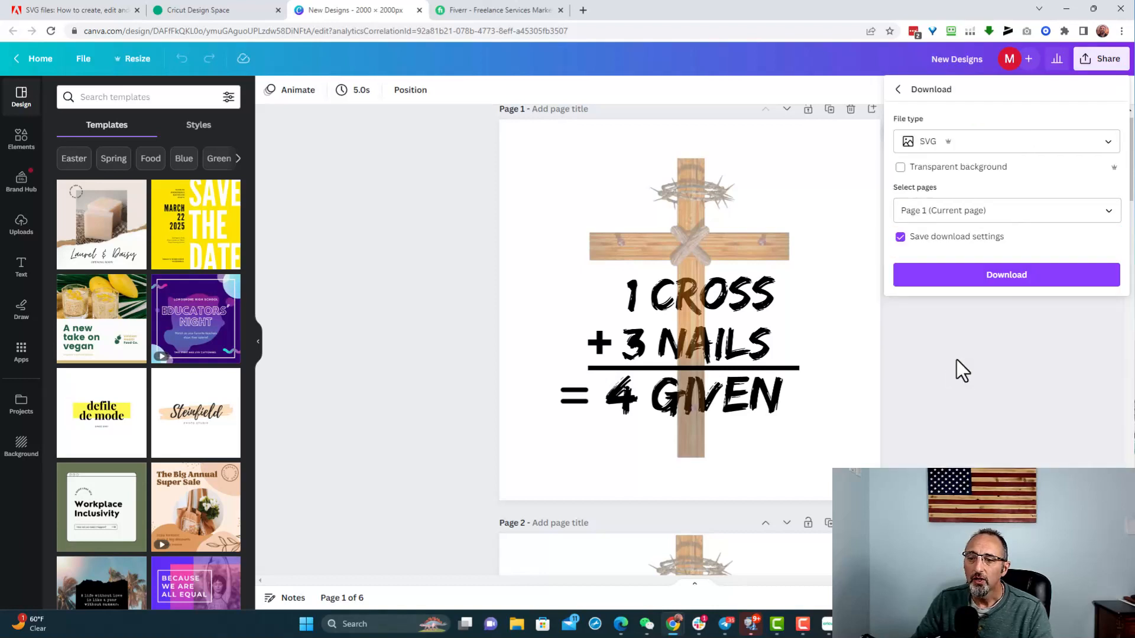
mouse_move(951, 140)
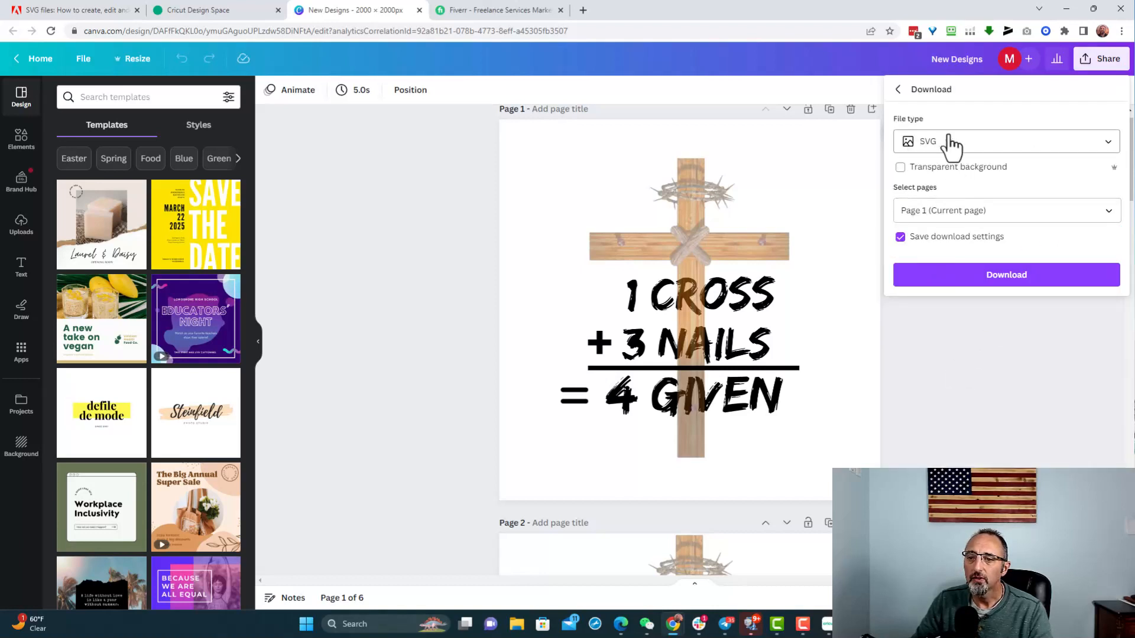
click(1005, 141)
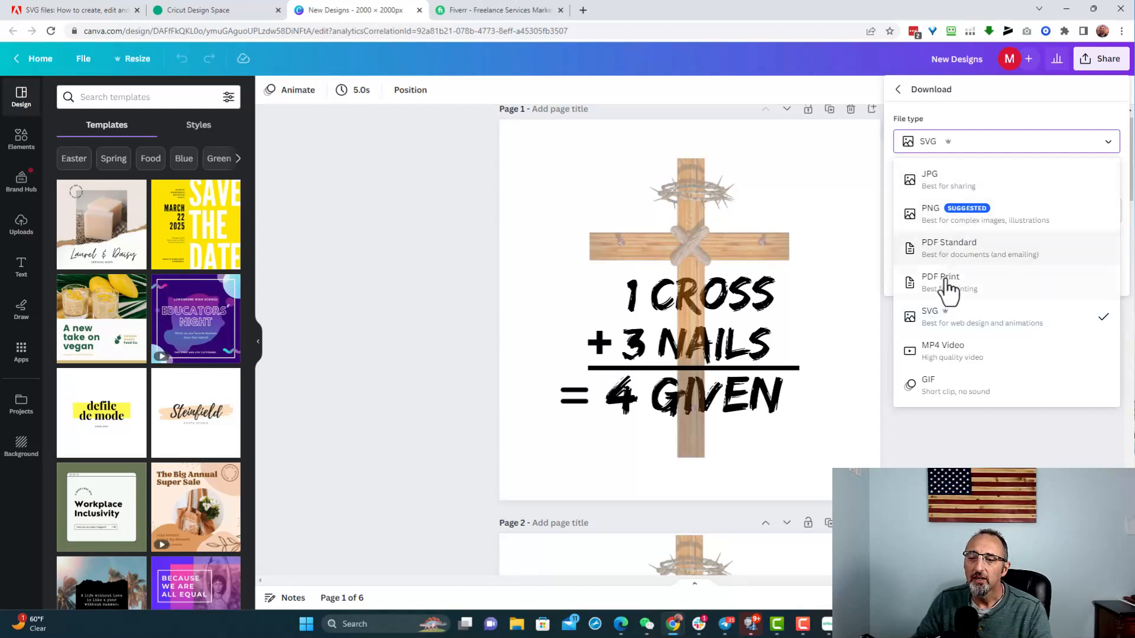
mouse_move(981, 328)
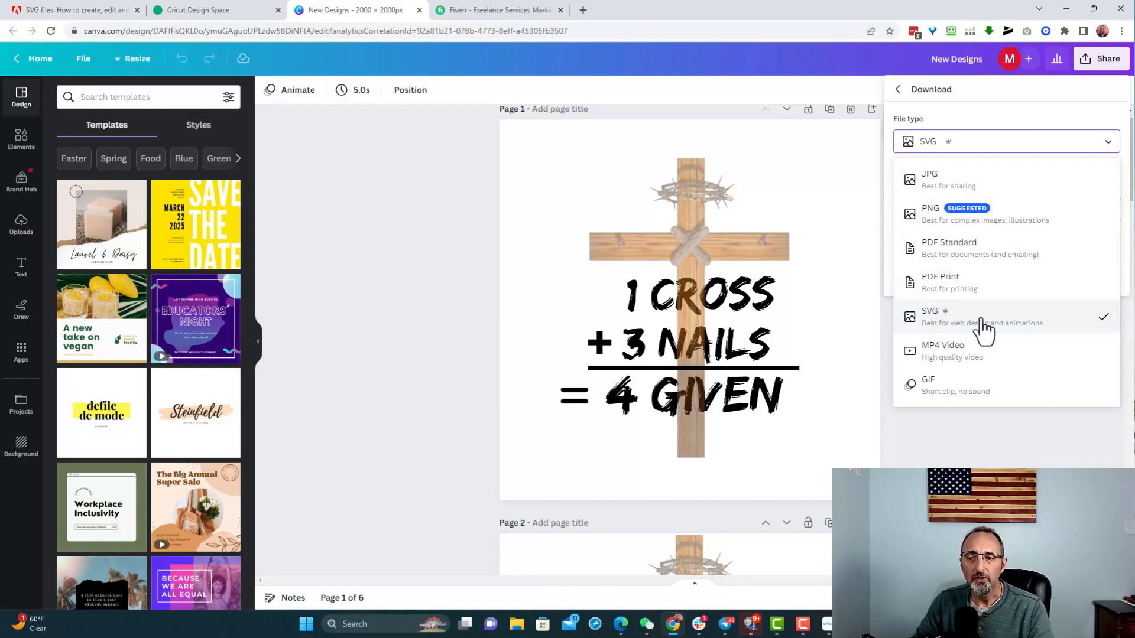
mouse_move(999, 327)
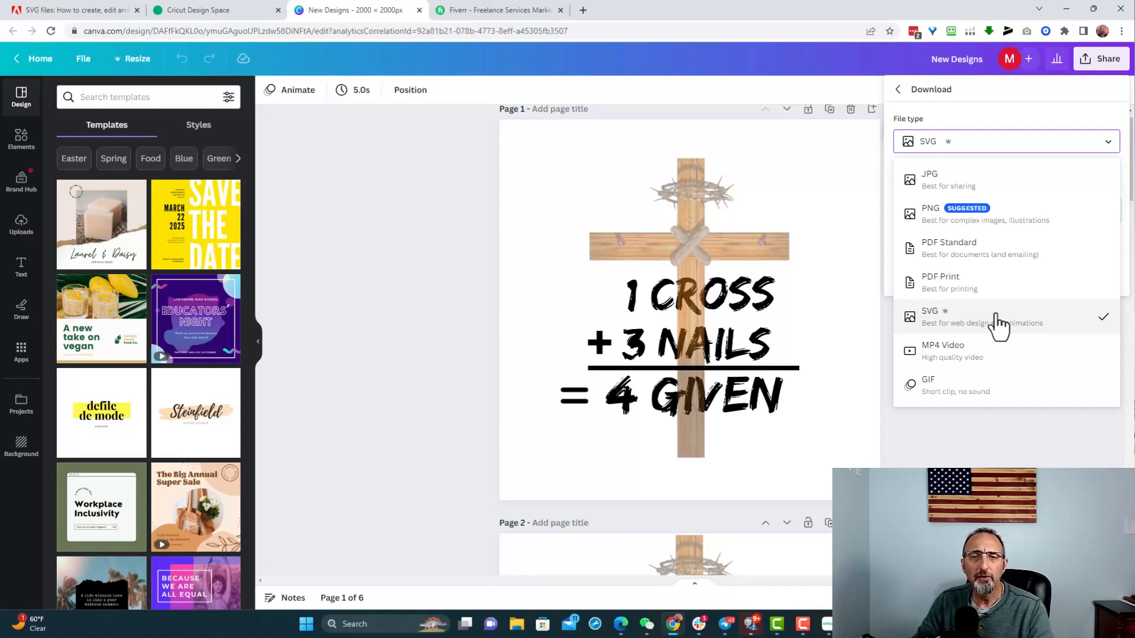
mouse_move(997, 330)
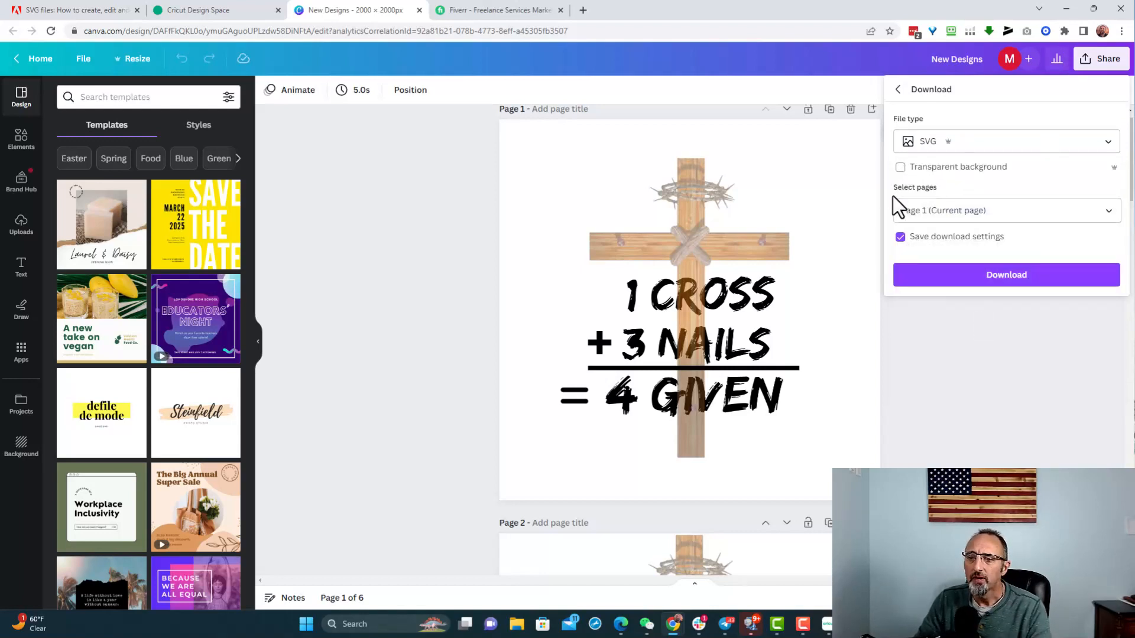
click(900, 167)
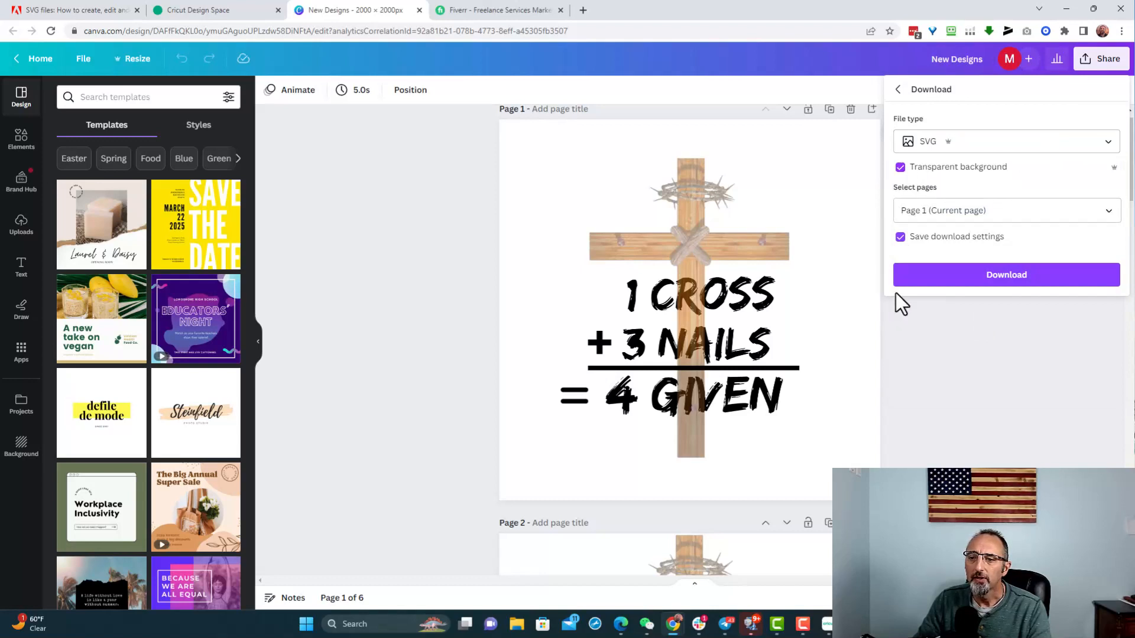
mouse_move(1019, 292)
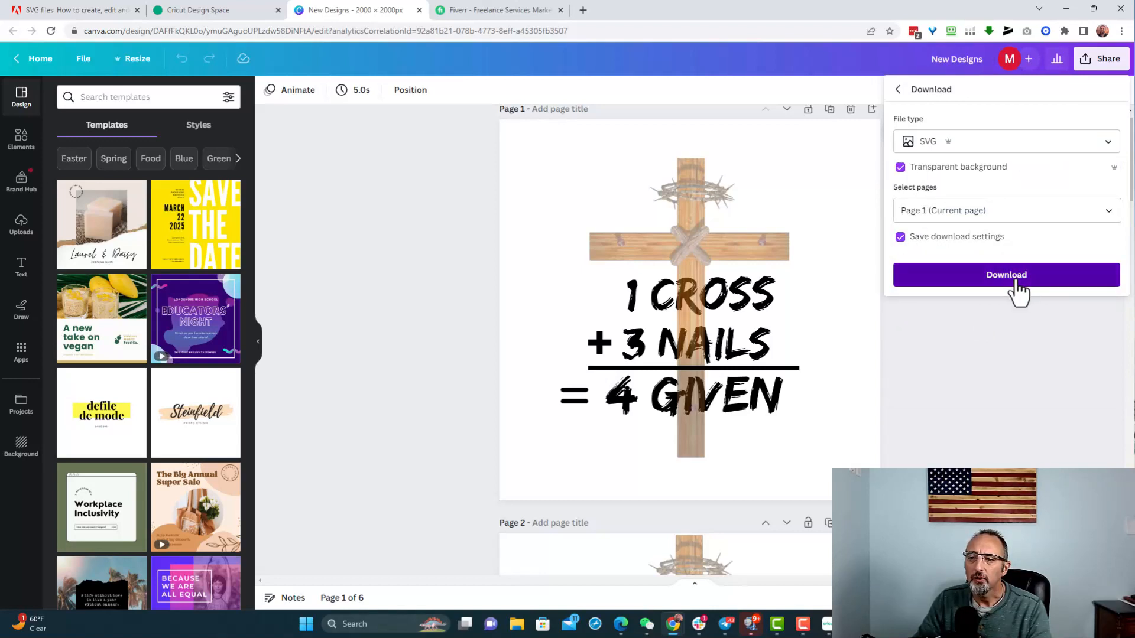
click(1006, 275)
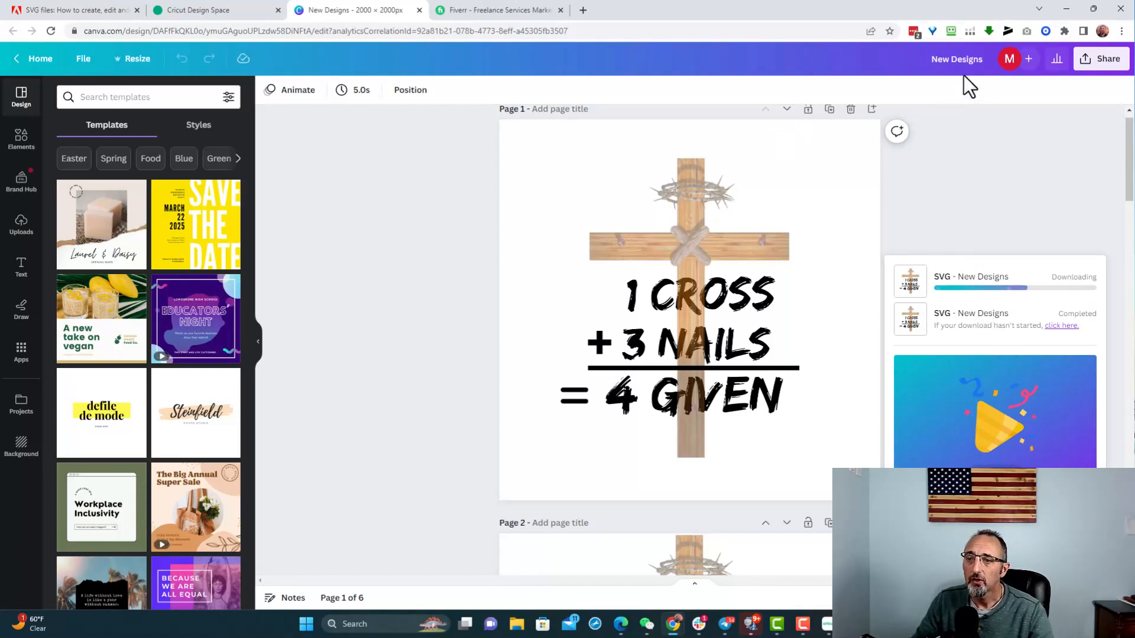
click(497, 11)
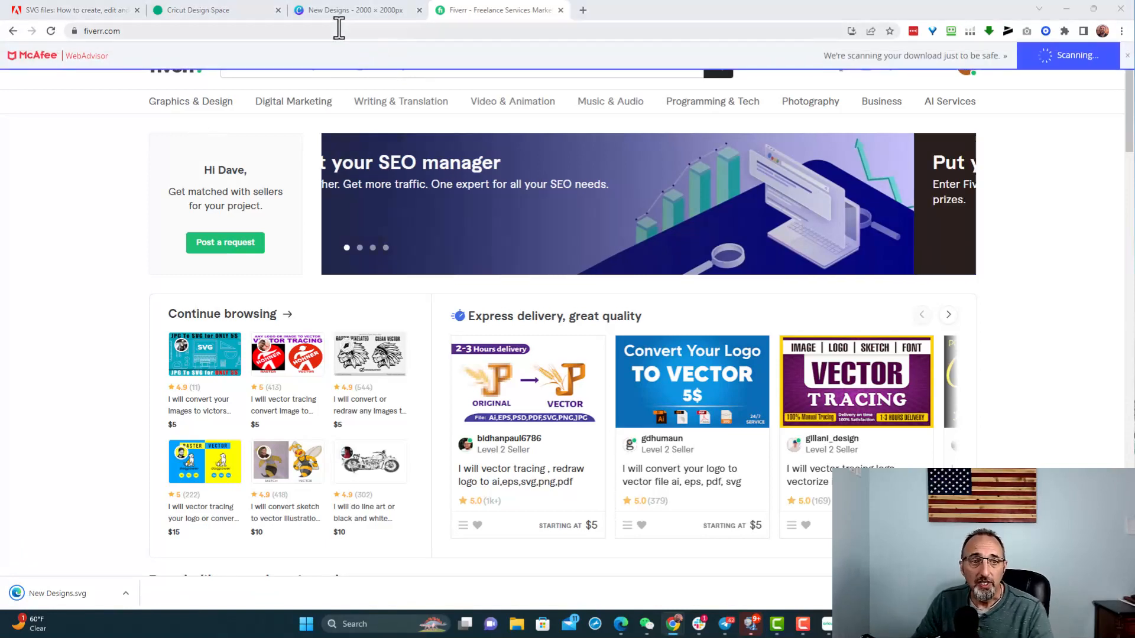
- Back in Canva, set the download to PNG with transparent background, then return to the Fiverr tab
click(355, 10)
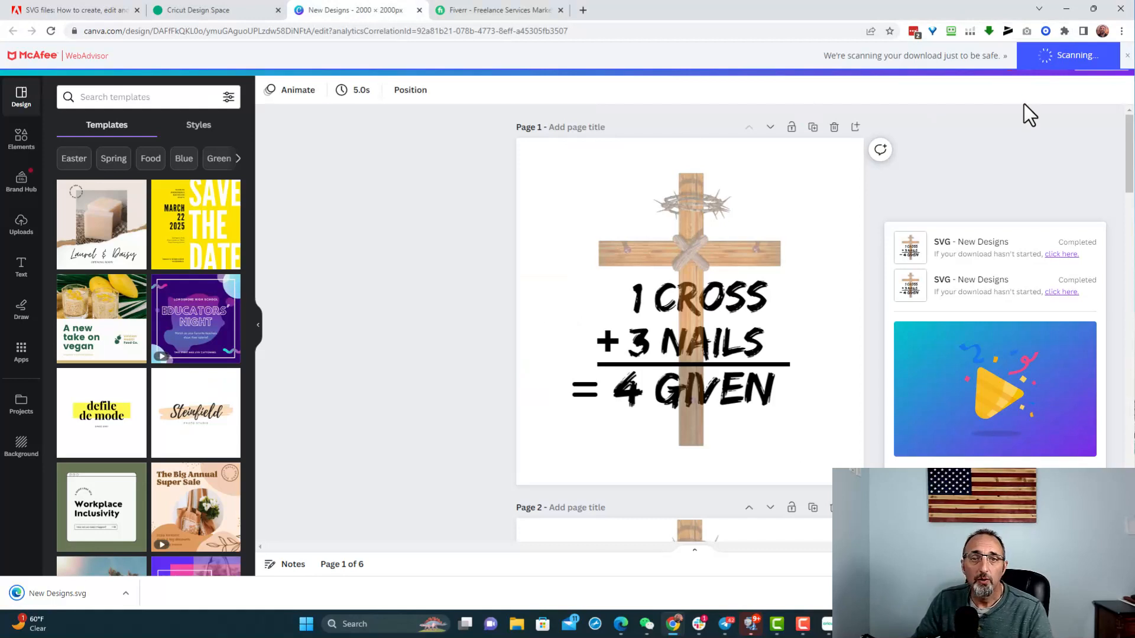
mouse_move(1053, 213)
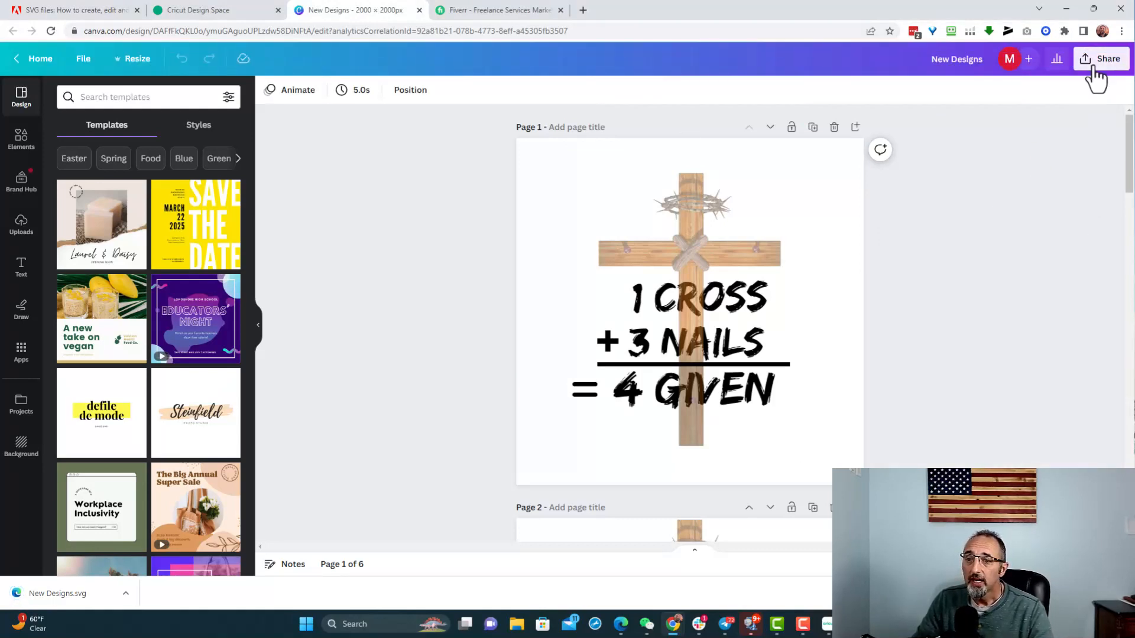
click(1103, 59)
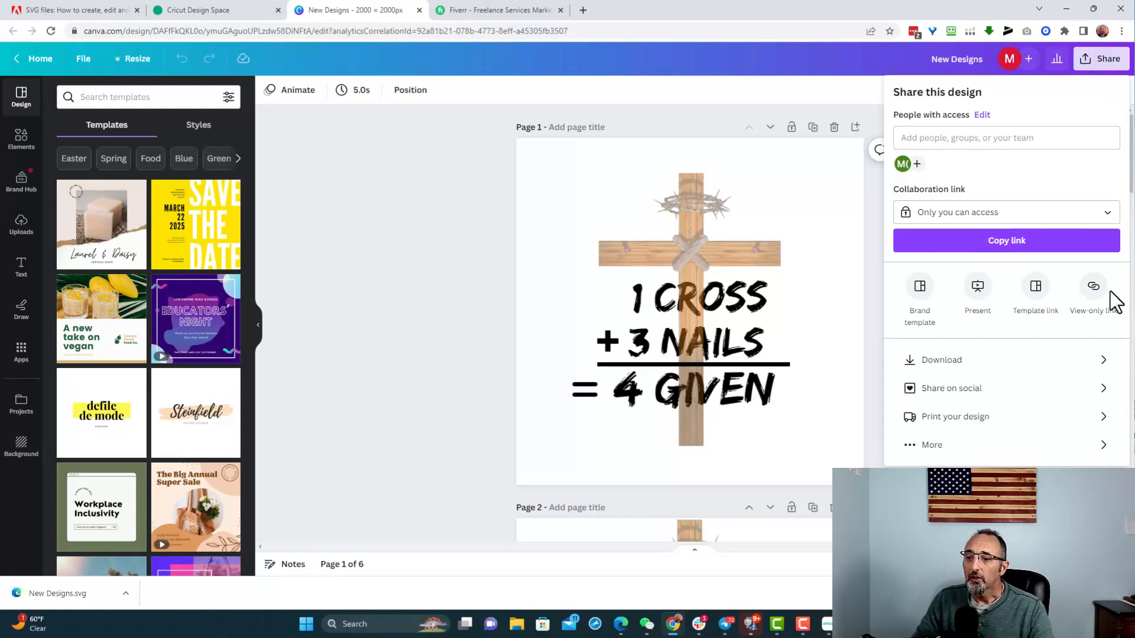
click(942, 359)
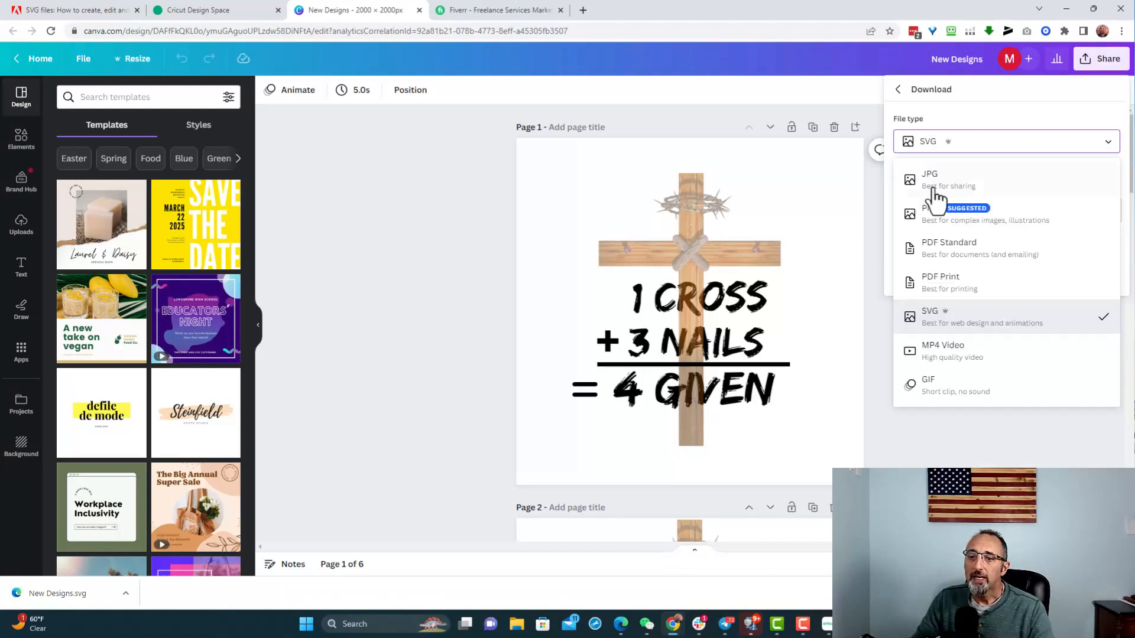
click(932, 214)
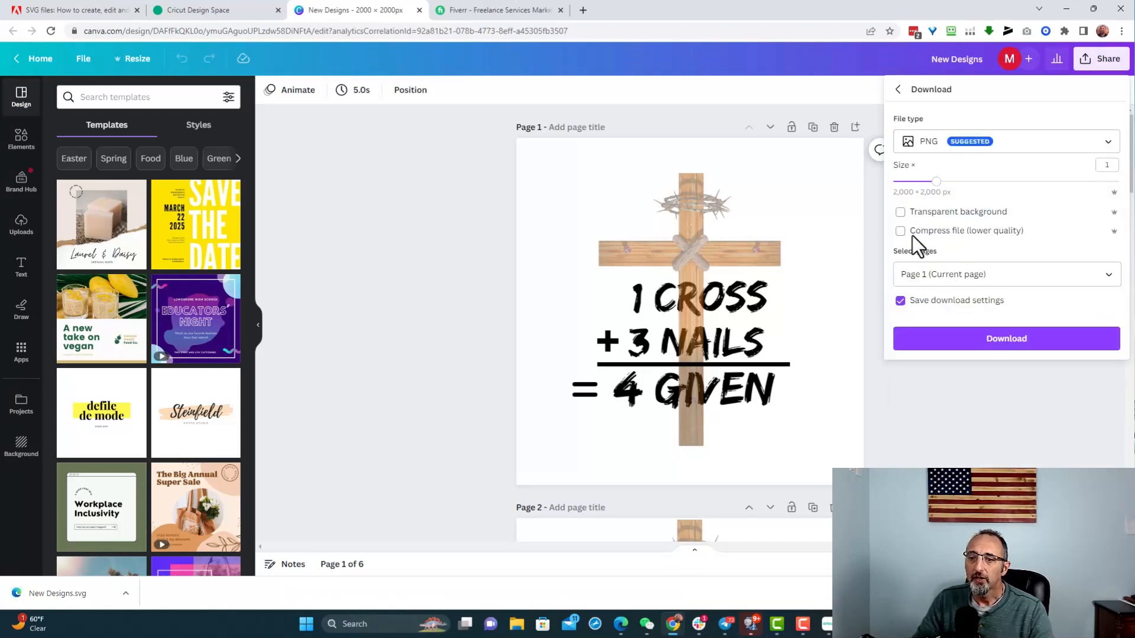
click(901, 212)
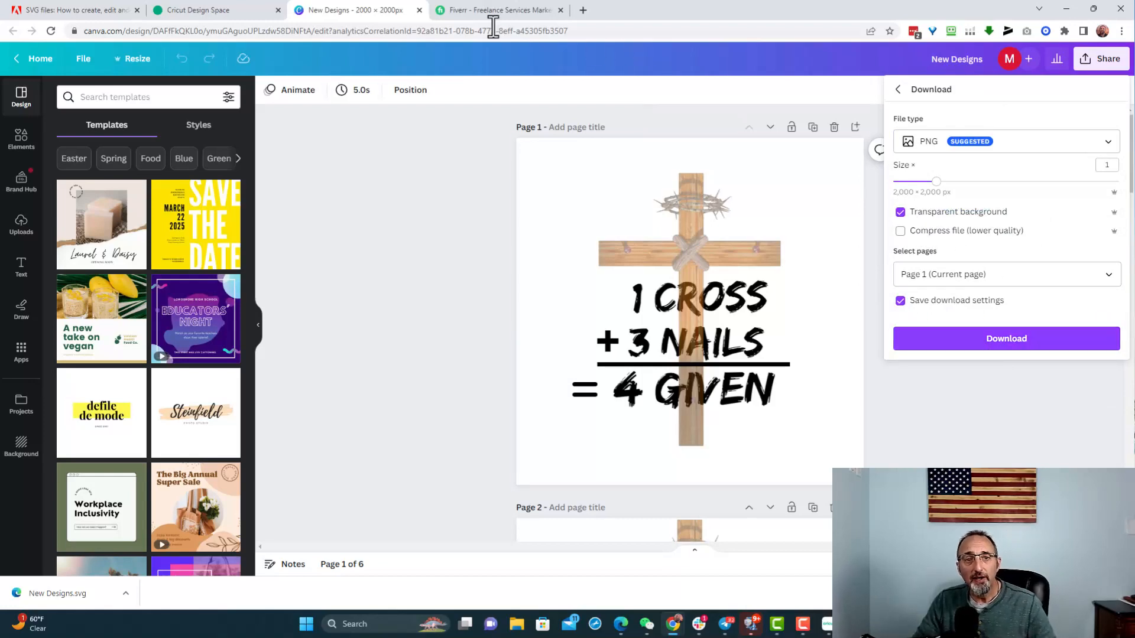
click(498, 10)
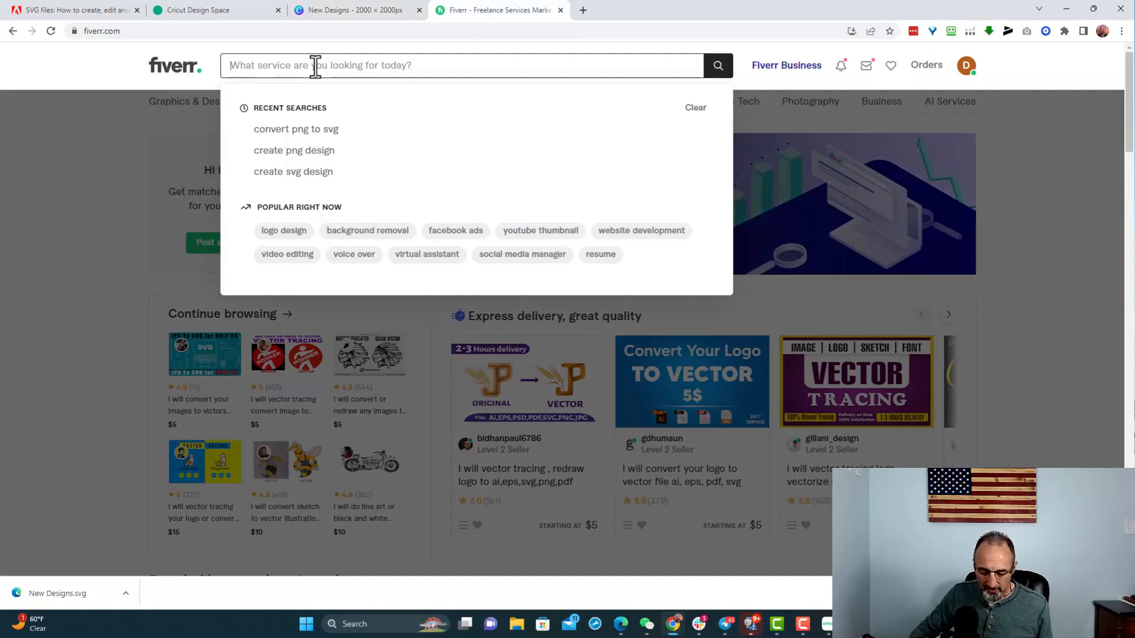
- Search Fiverr for 'png to svg' to list vector tracing services
text(png)
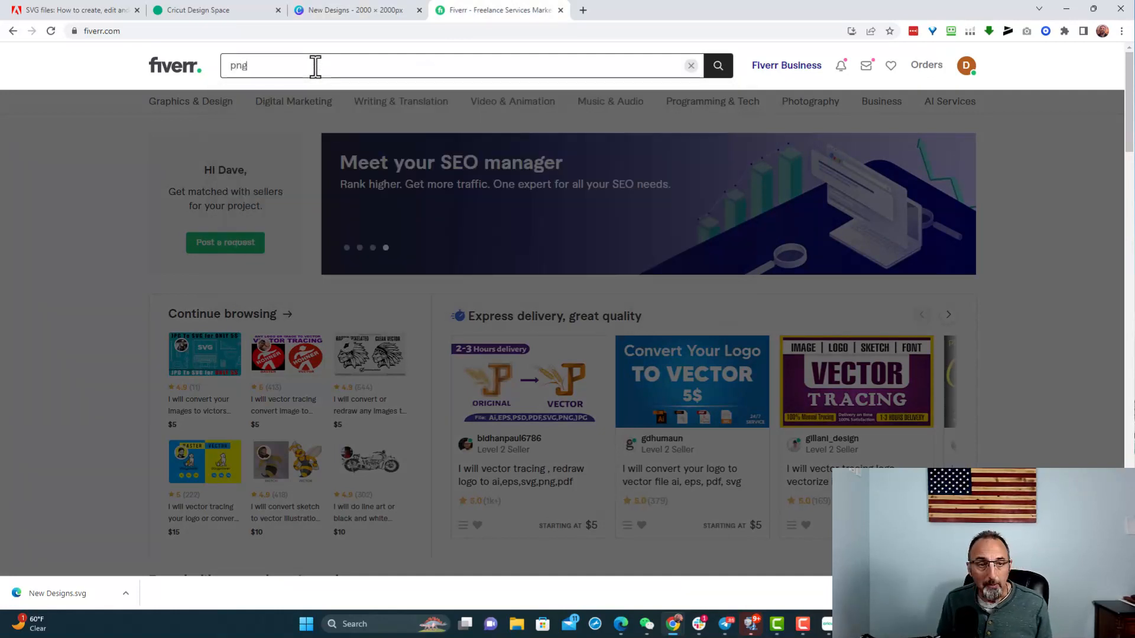
text(to svg fil)
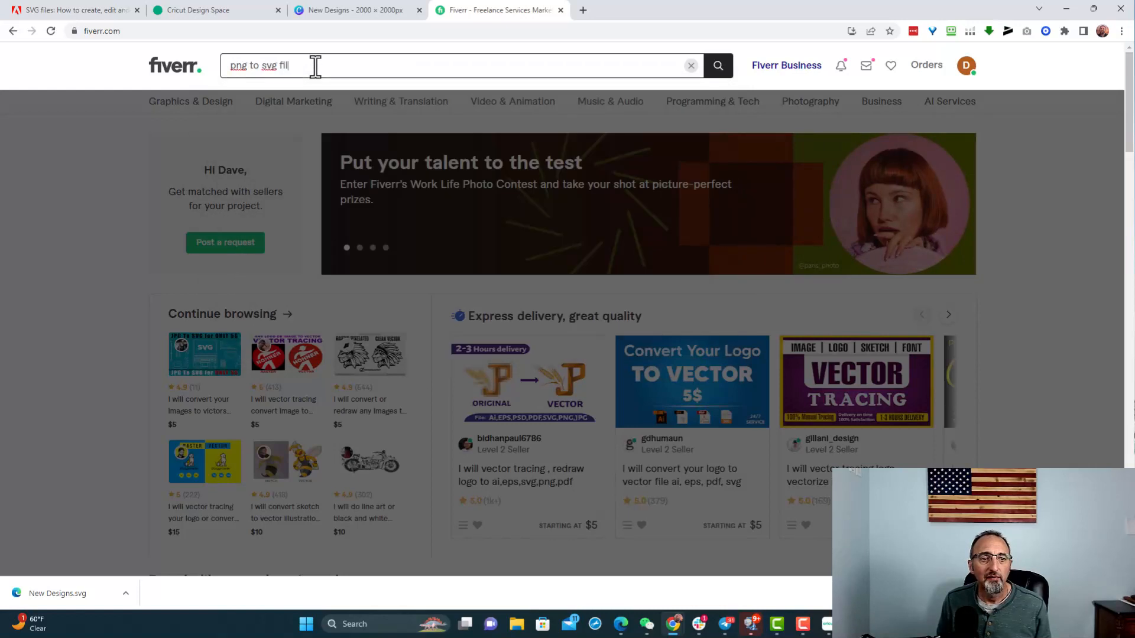
key(Backspace)
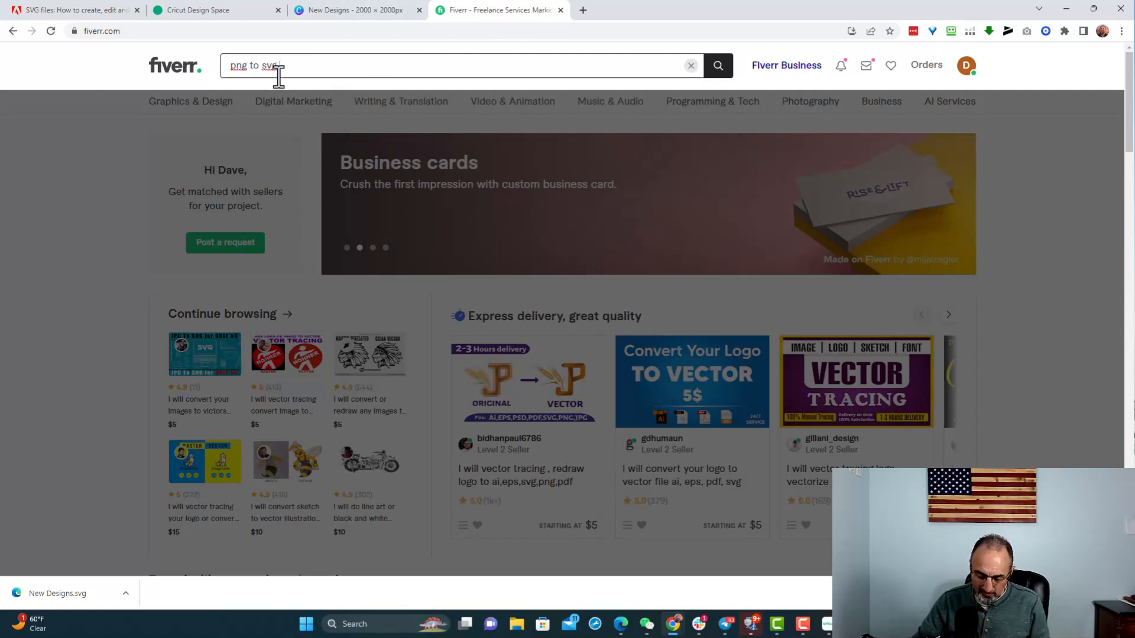
click(718, 65)
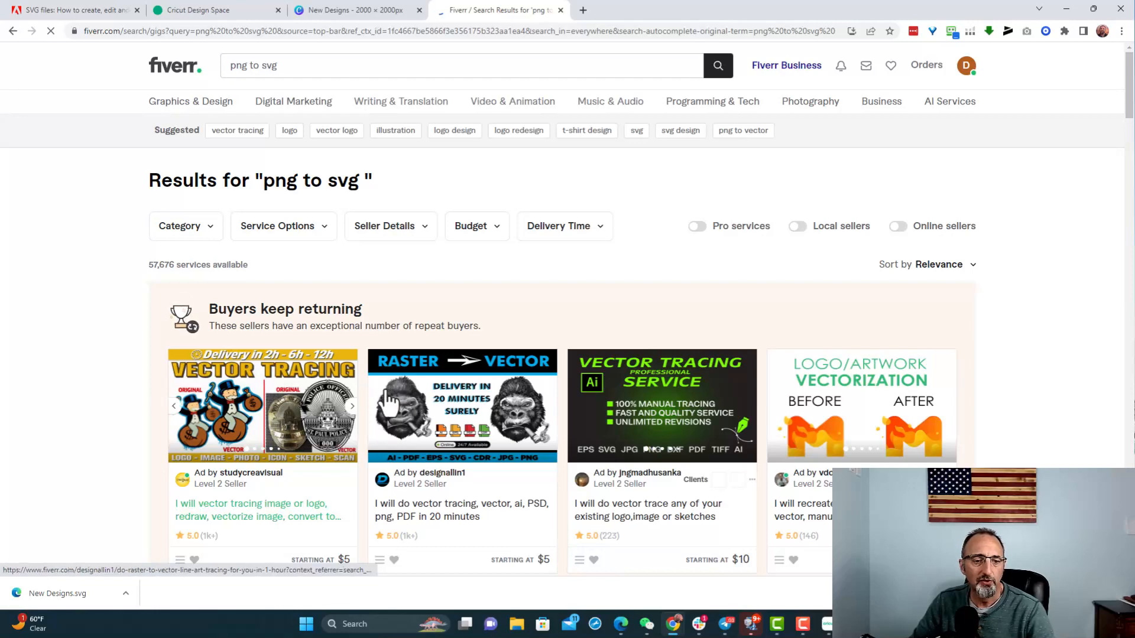
scroll(down, 3)
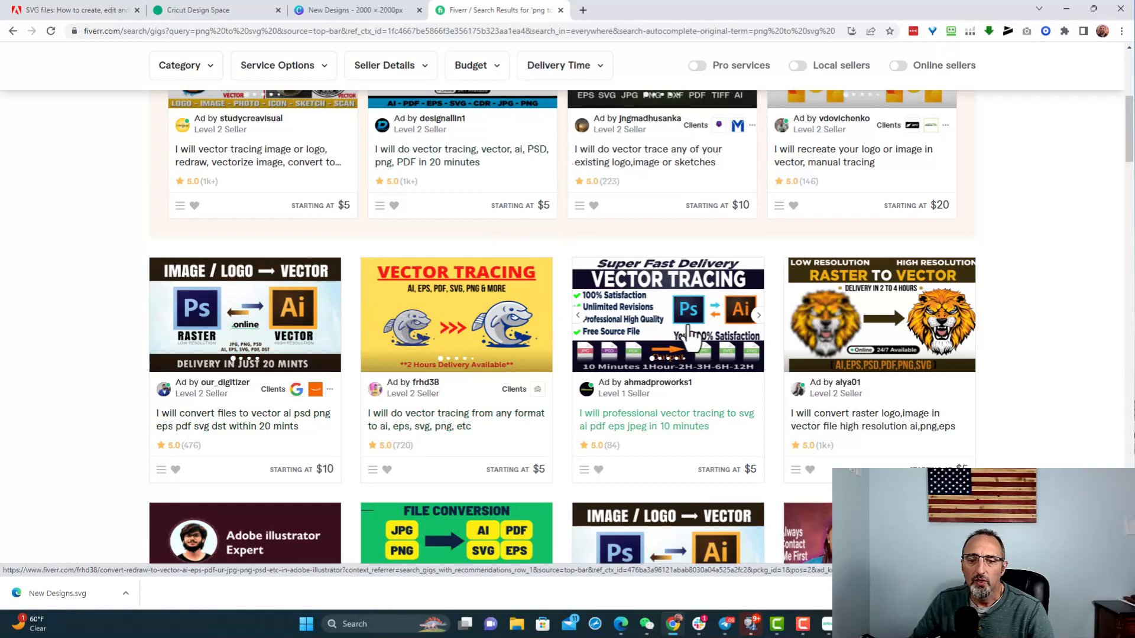
click(637, 420)
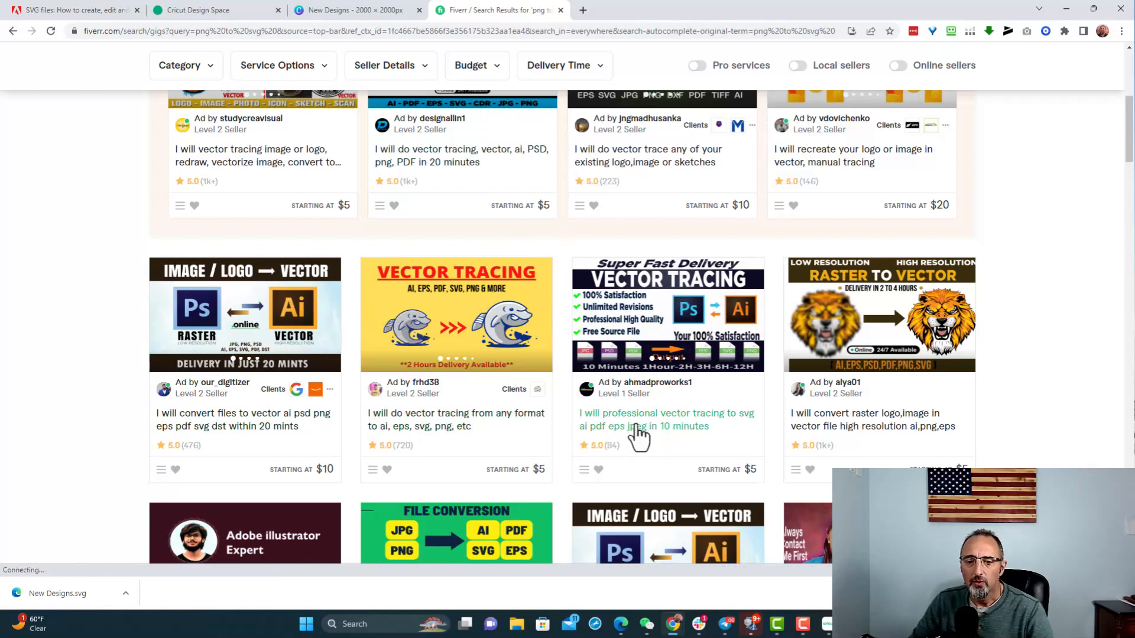
mouse_move(749, 440)
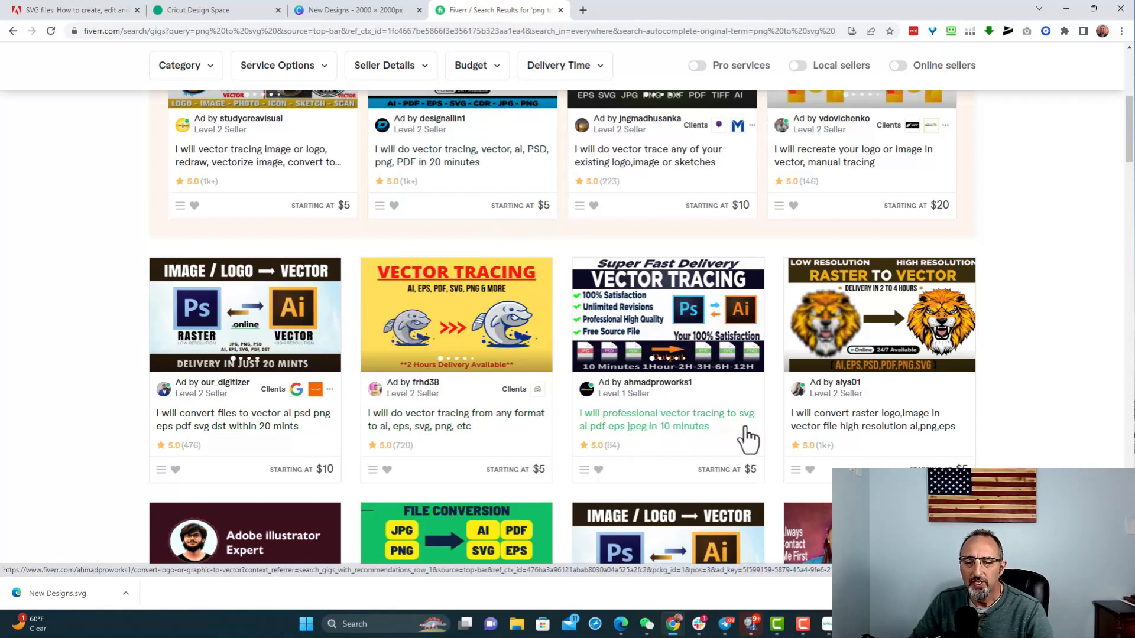
scroll(up, 3)
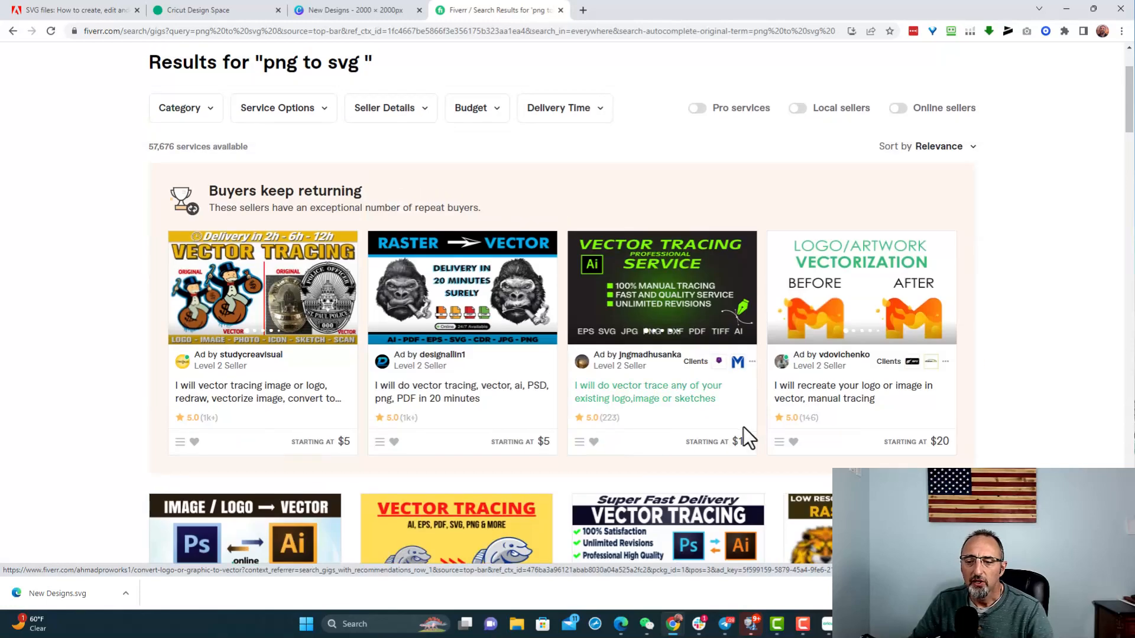
scroll(down, 3)
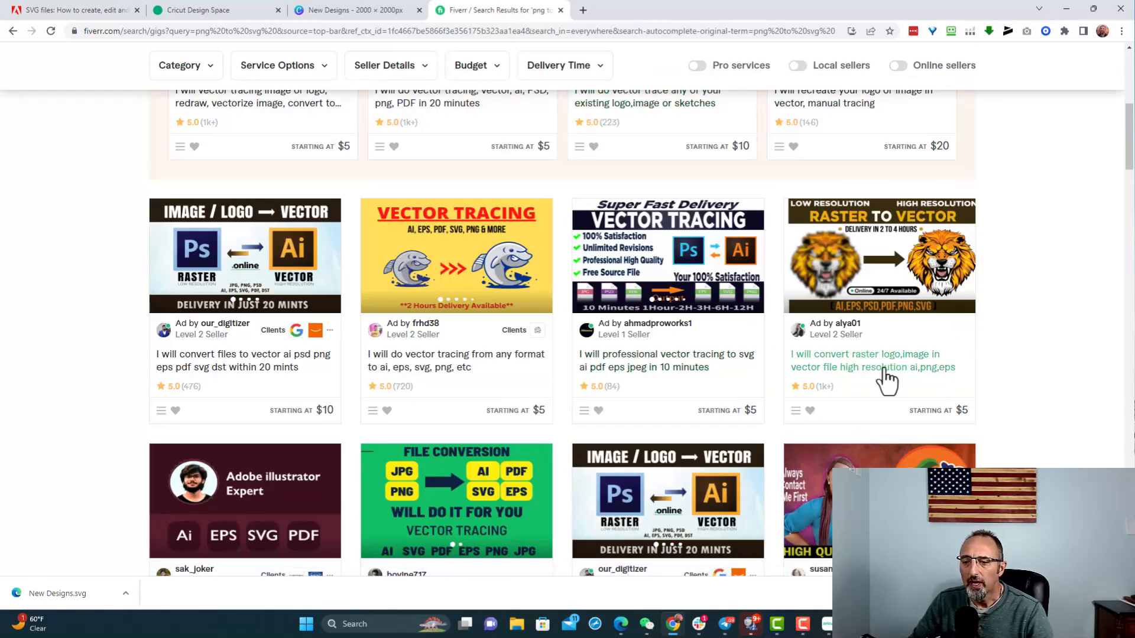
scroll(up, 3)
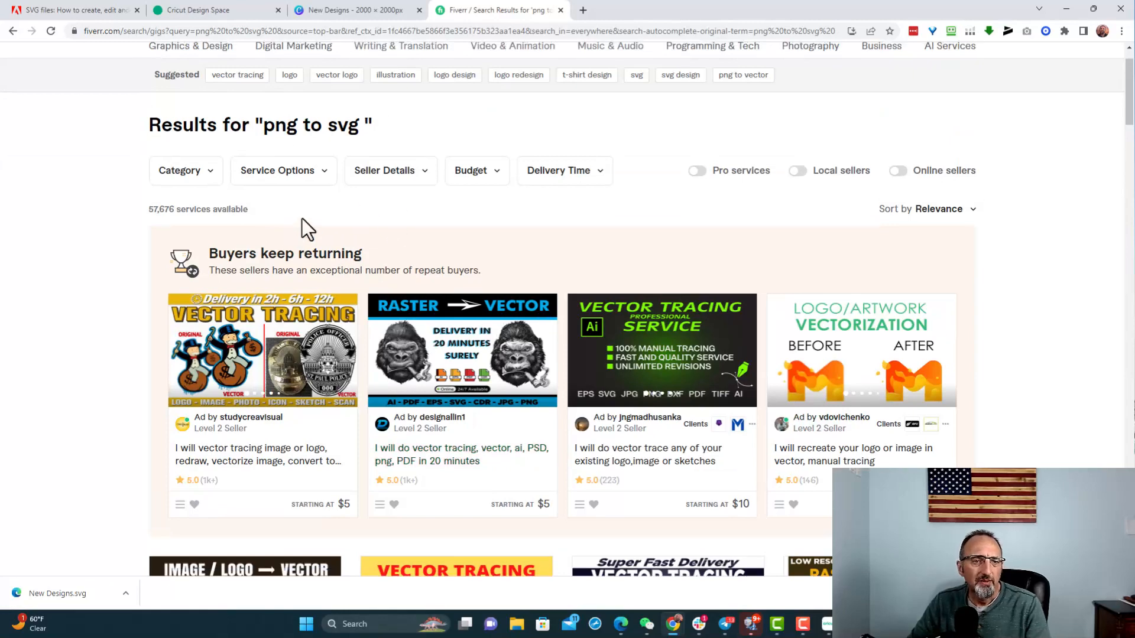
scroll(up, 3)
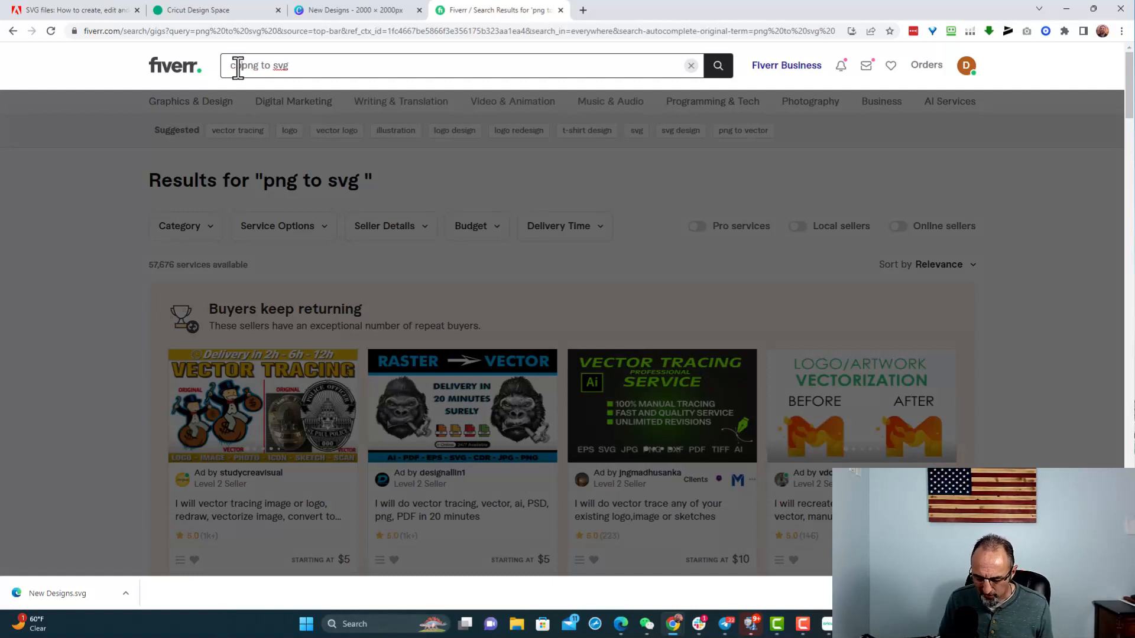
- Refine the Fiverr search to 'convert png to svg file' and scroll through the gig results
text(convert)
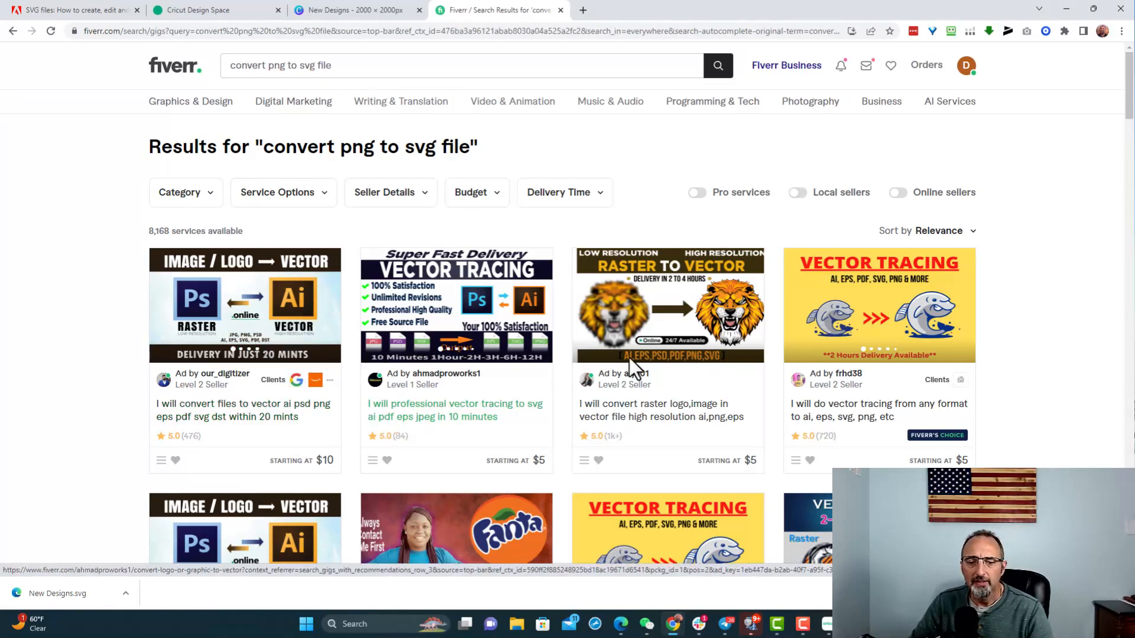
mouse_move(426, 434)
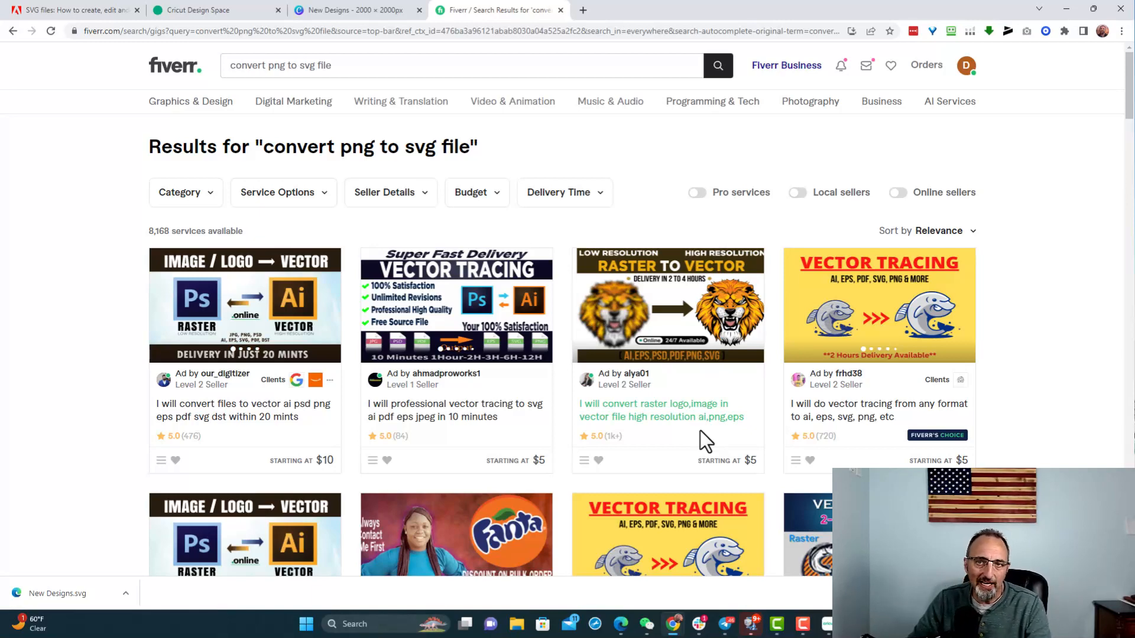
mouse_move(780, 447)
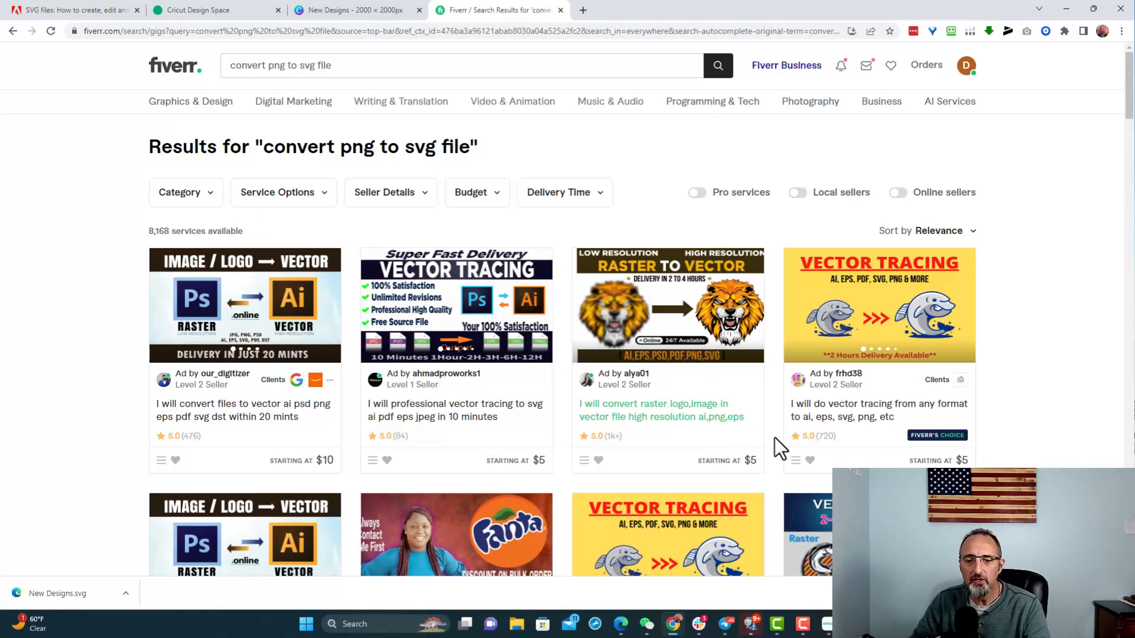
scroll(down, 3)
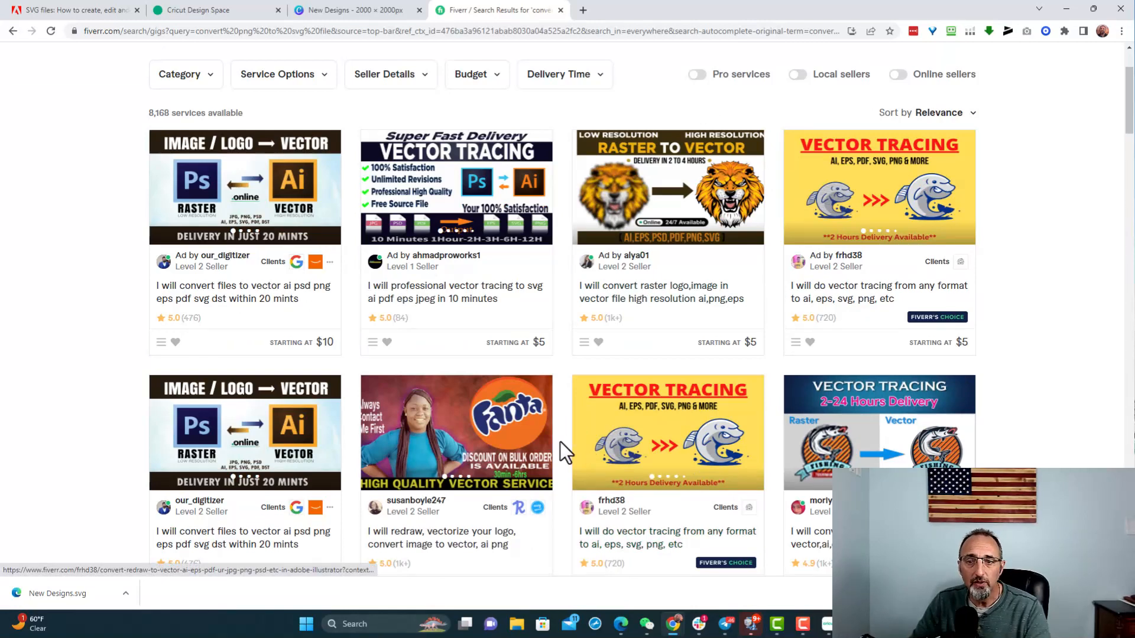
mouse_move(626, 345)
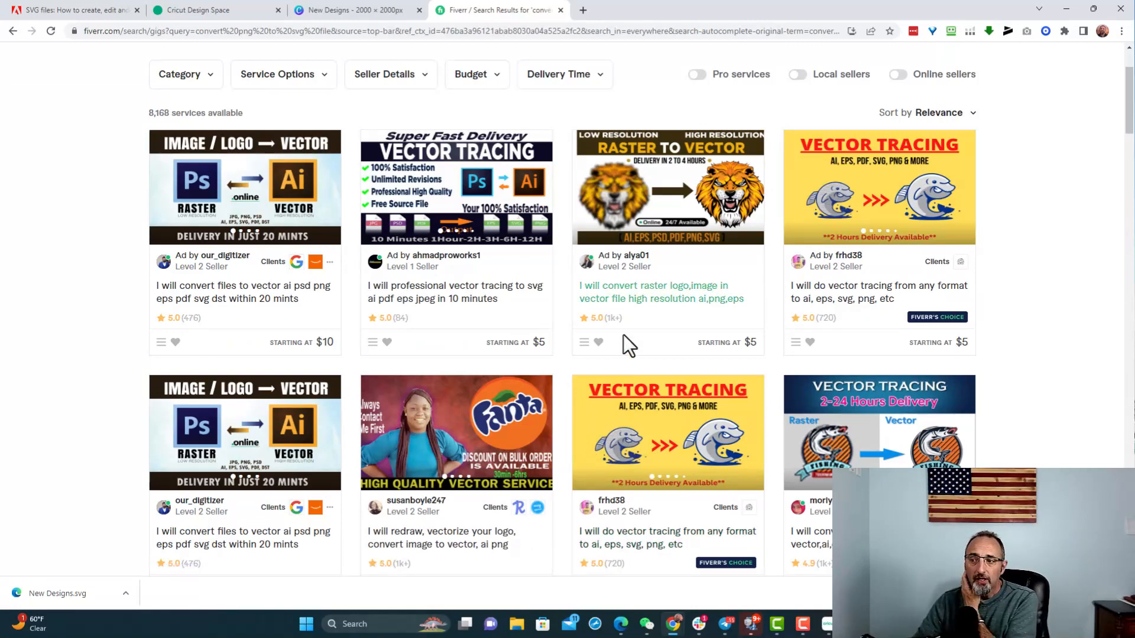
mouse_move(375, 62)
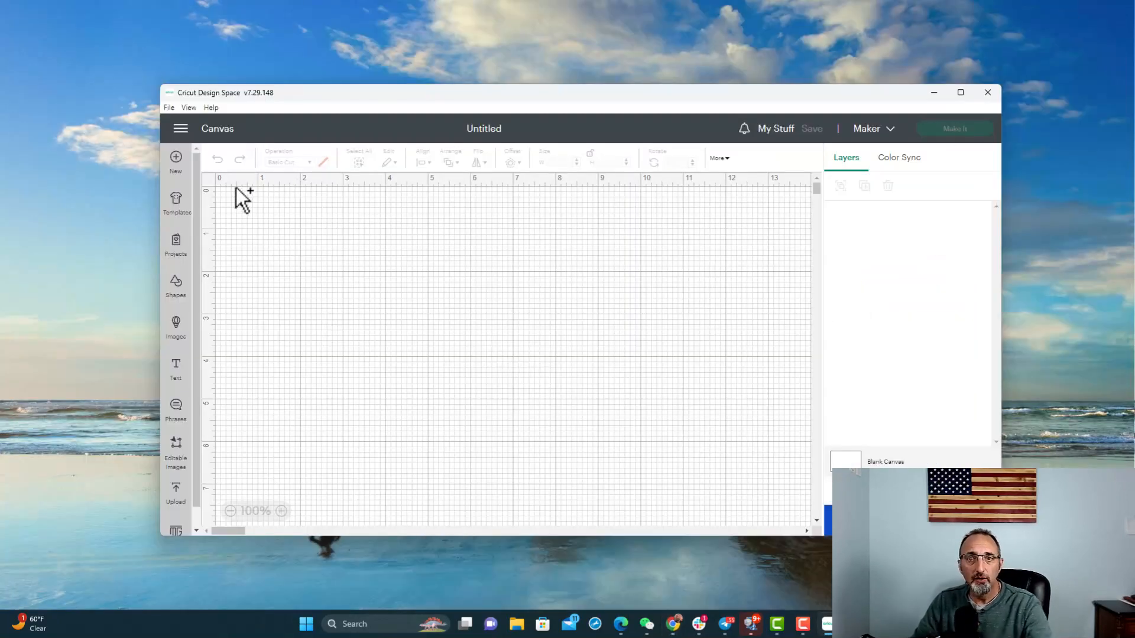
- Upload an image in Design Space, browsing to the Desktop and picking the New Designs file
click(175, 491)
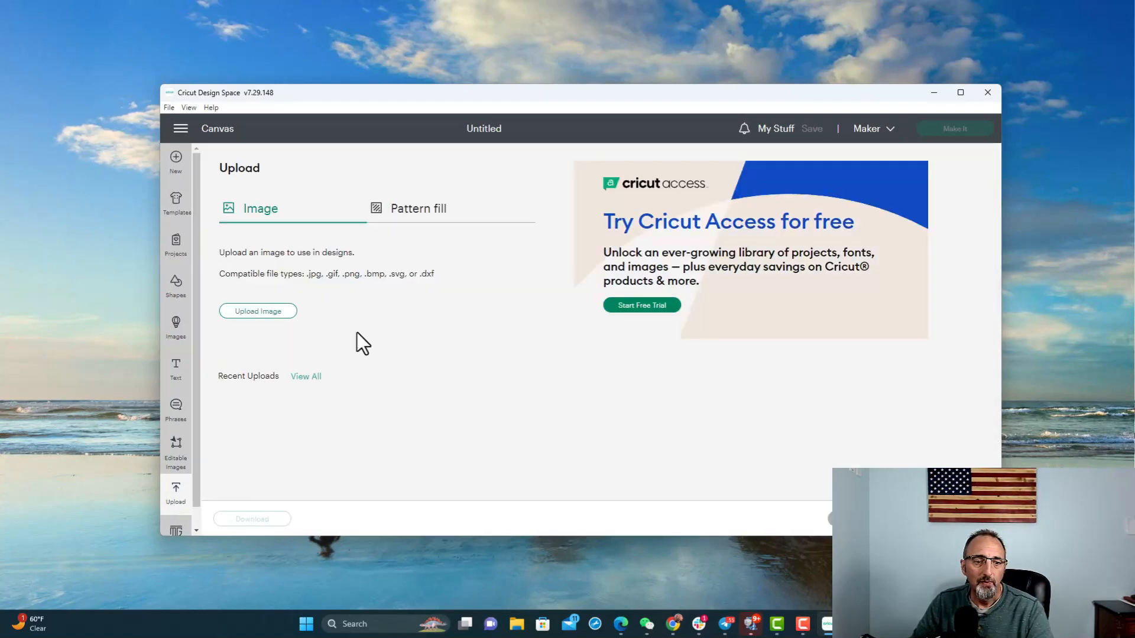
mouse_move(269, 326)
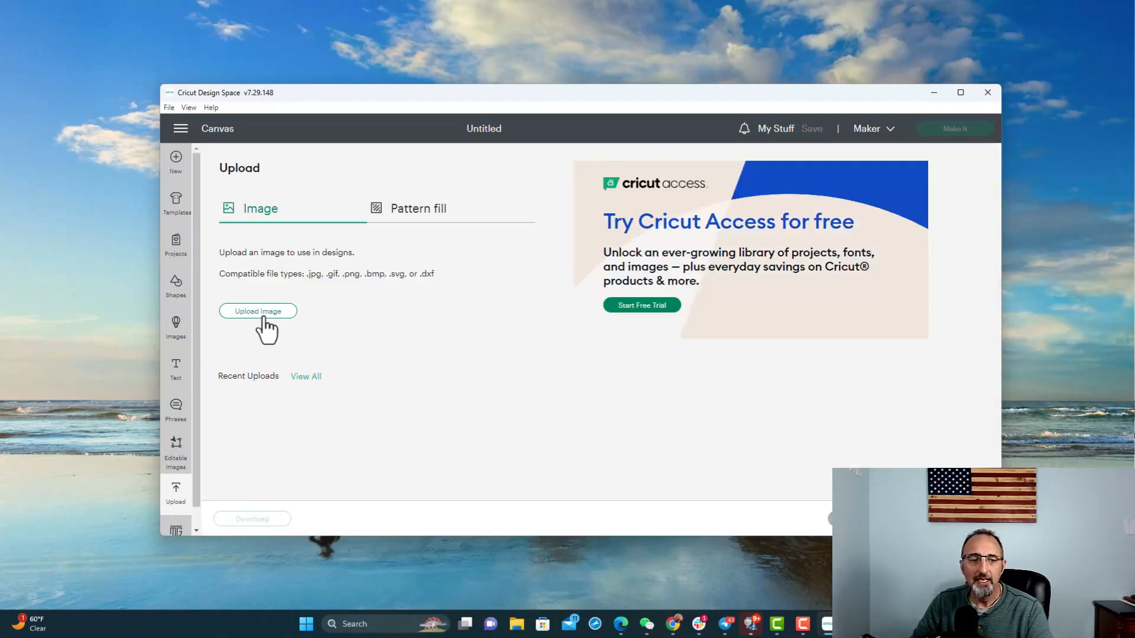
click(257, 311)
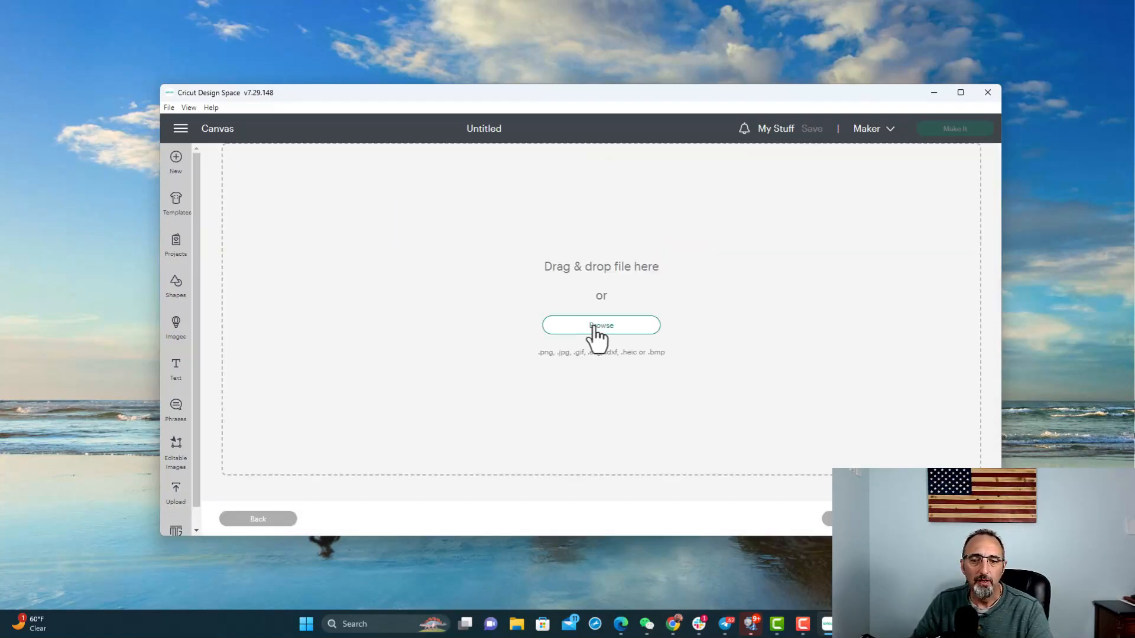
click(600, 325)
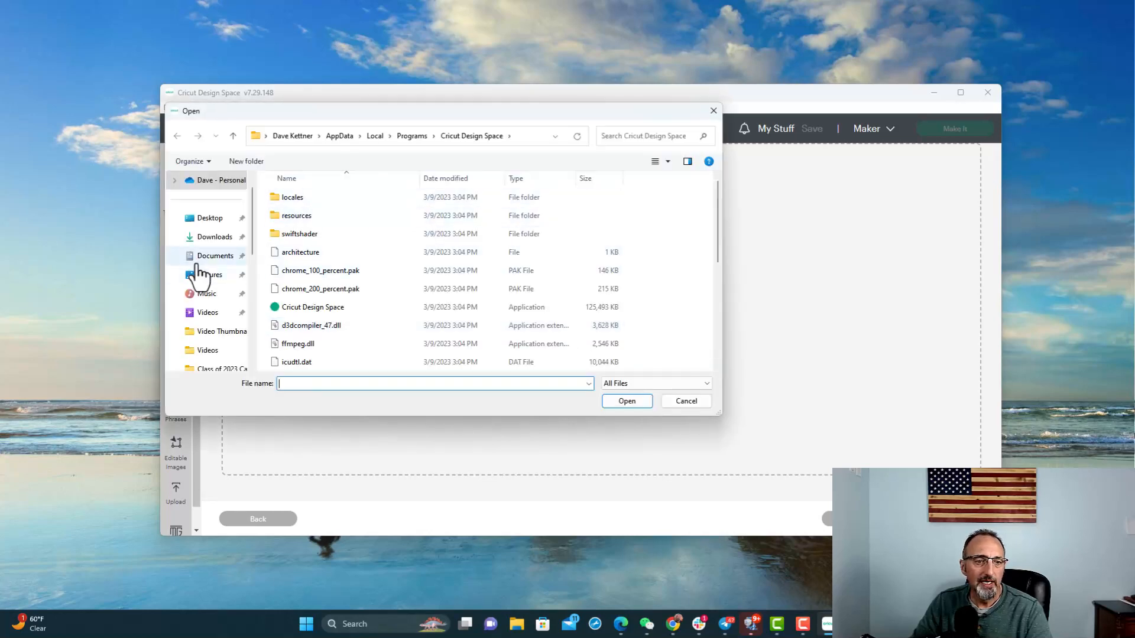
click(211, 218)
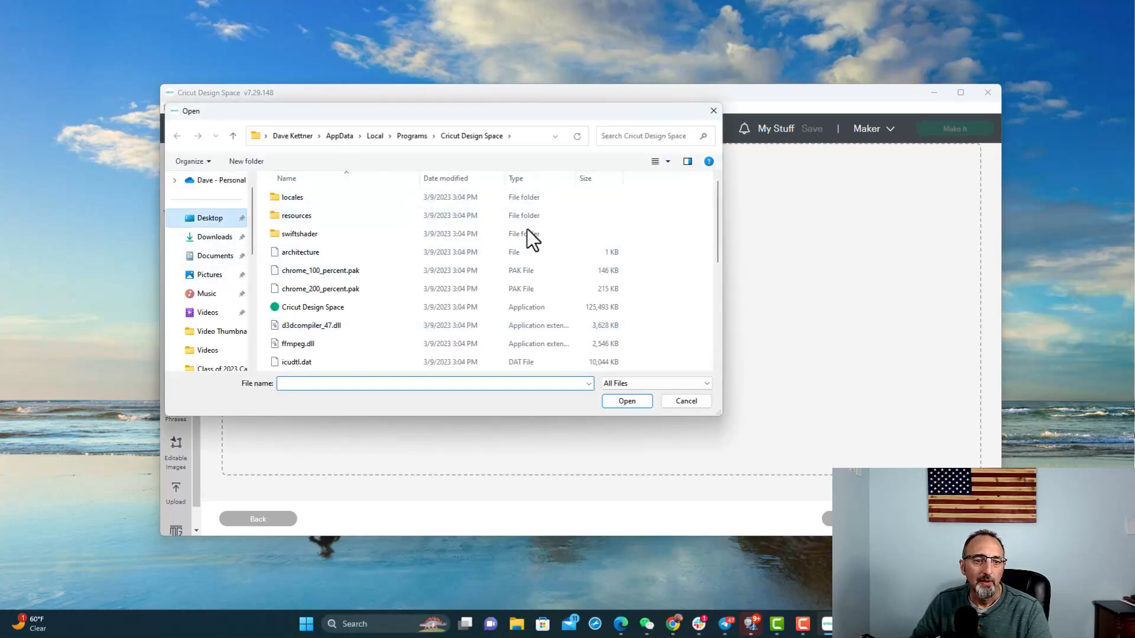
click(209, 217)
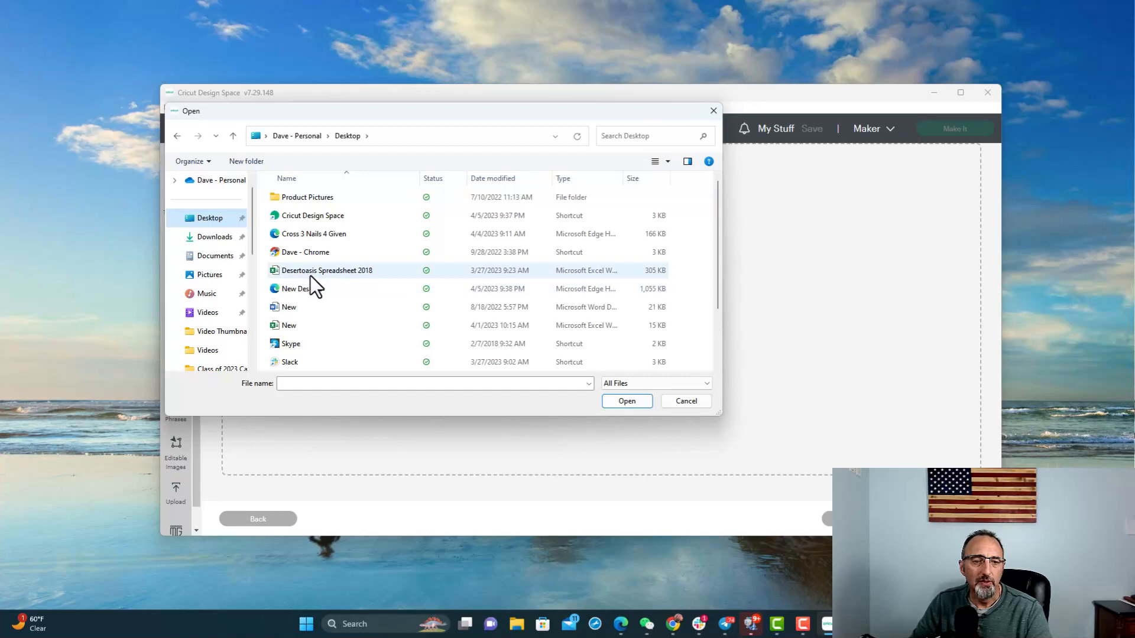
mouse_move(301, 288)
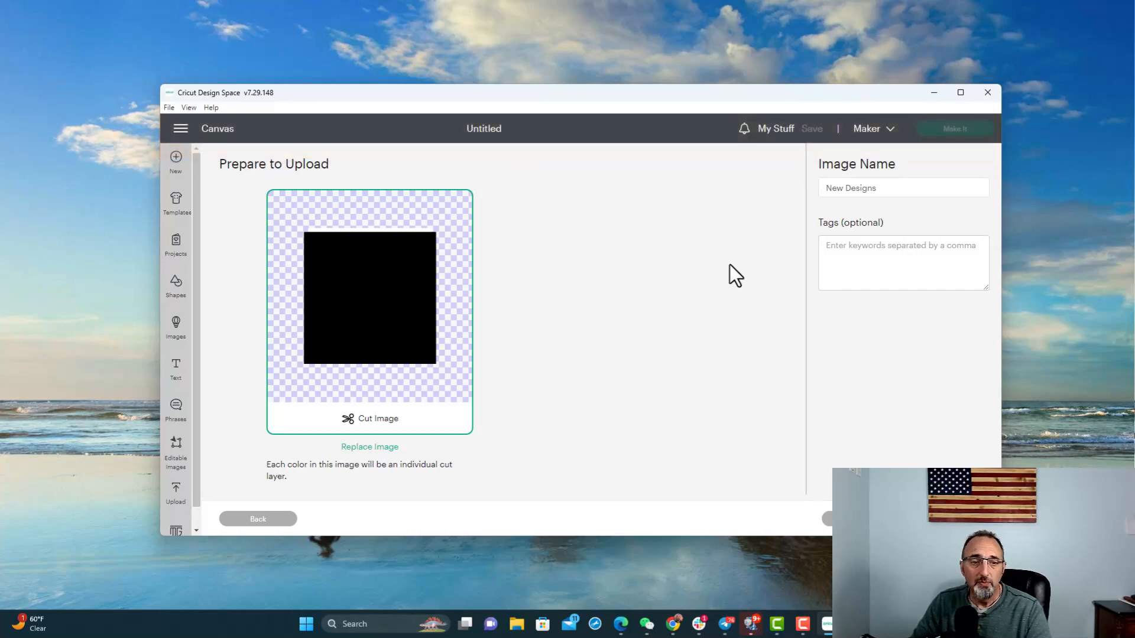
mouse_move(360, 425)
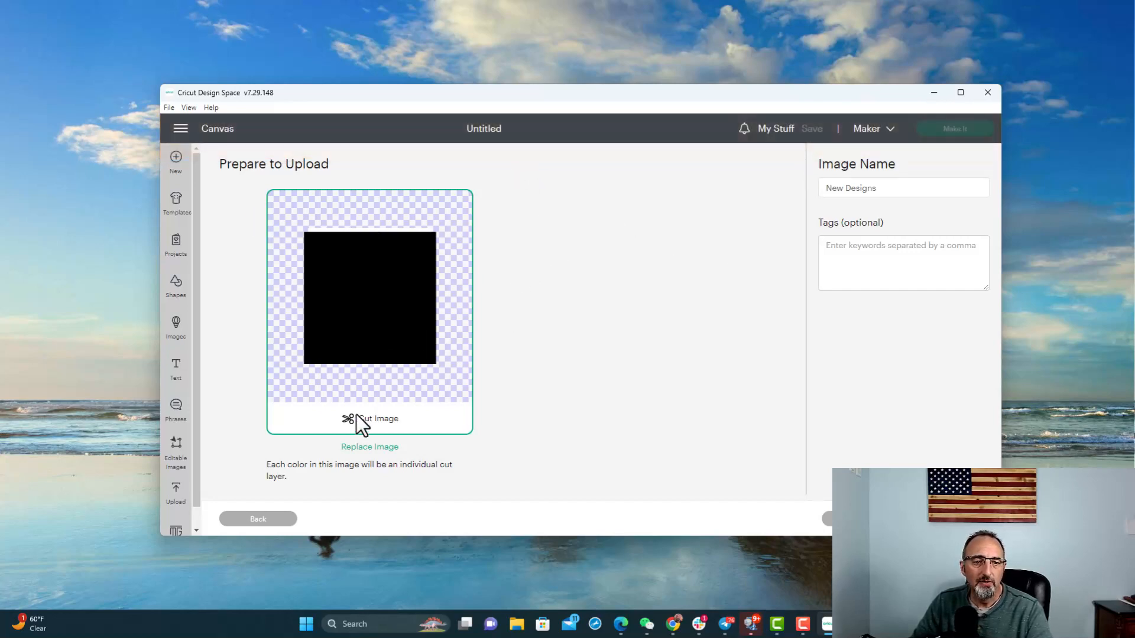
mouse_move(359, 299)
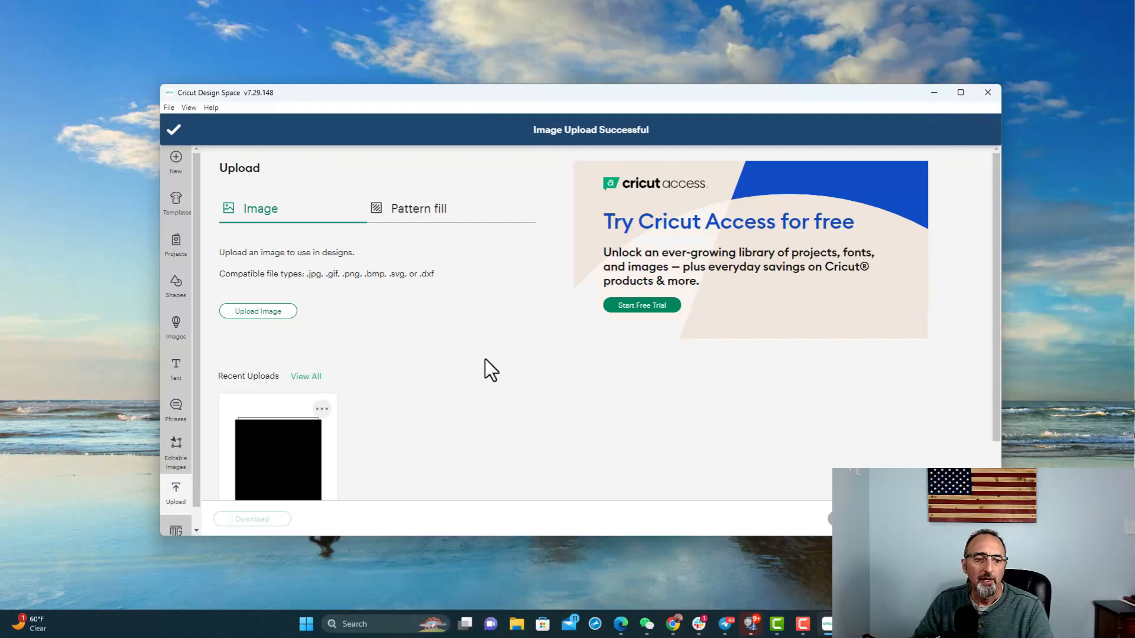
scroll(down, 3)
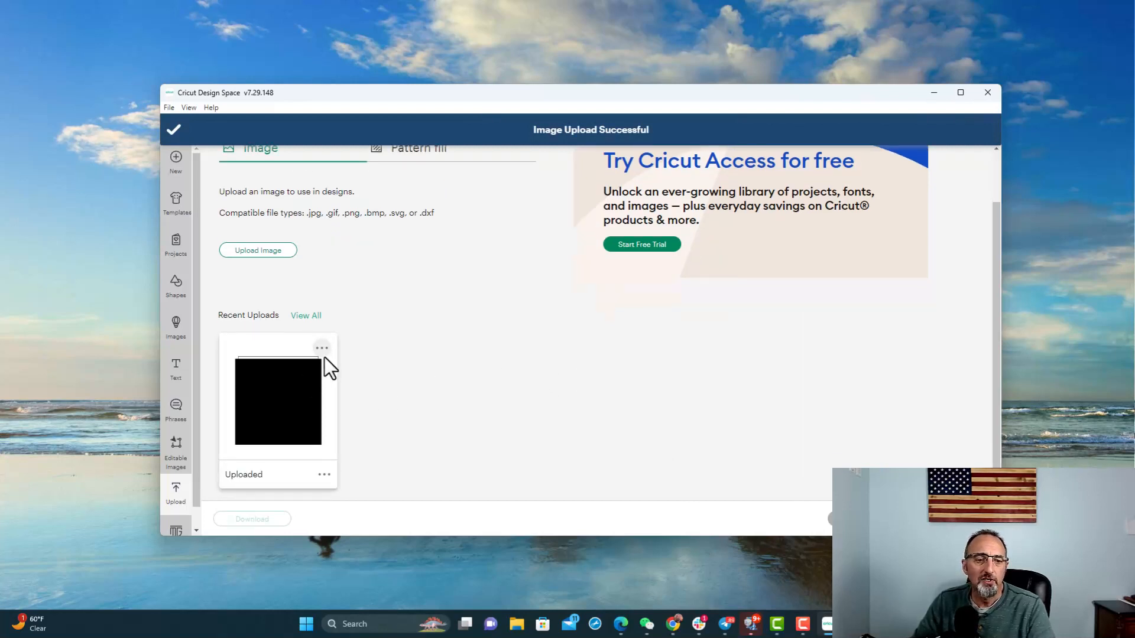
click(322, 347)
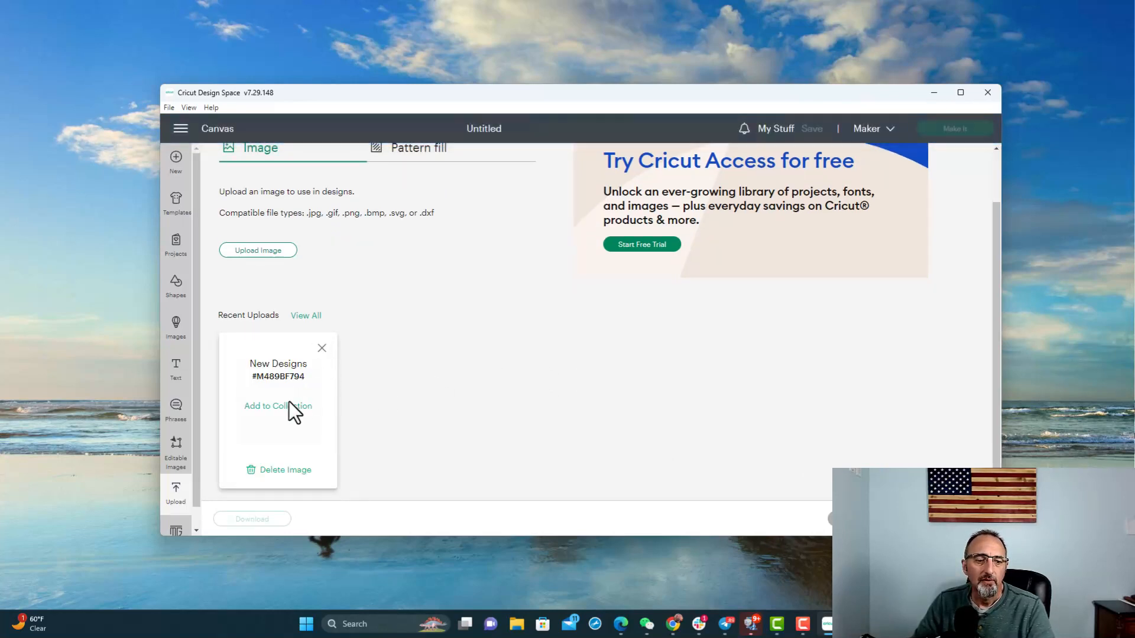
mouse_move(502, 385)
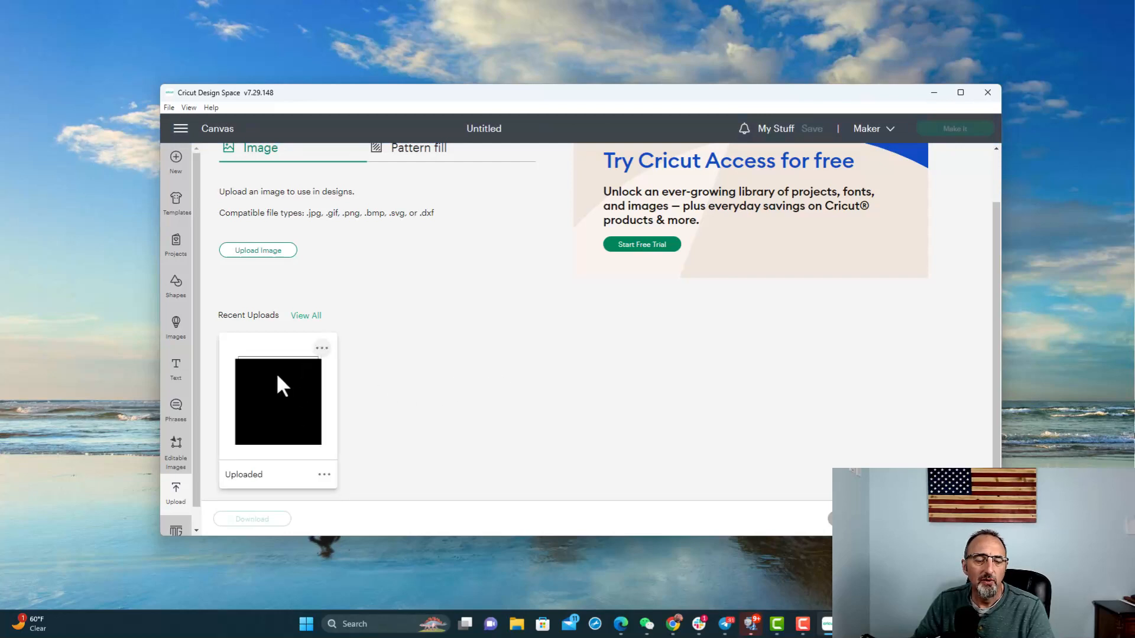
mouse_move(277, 412)
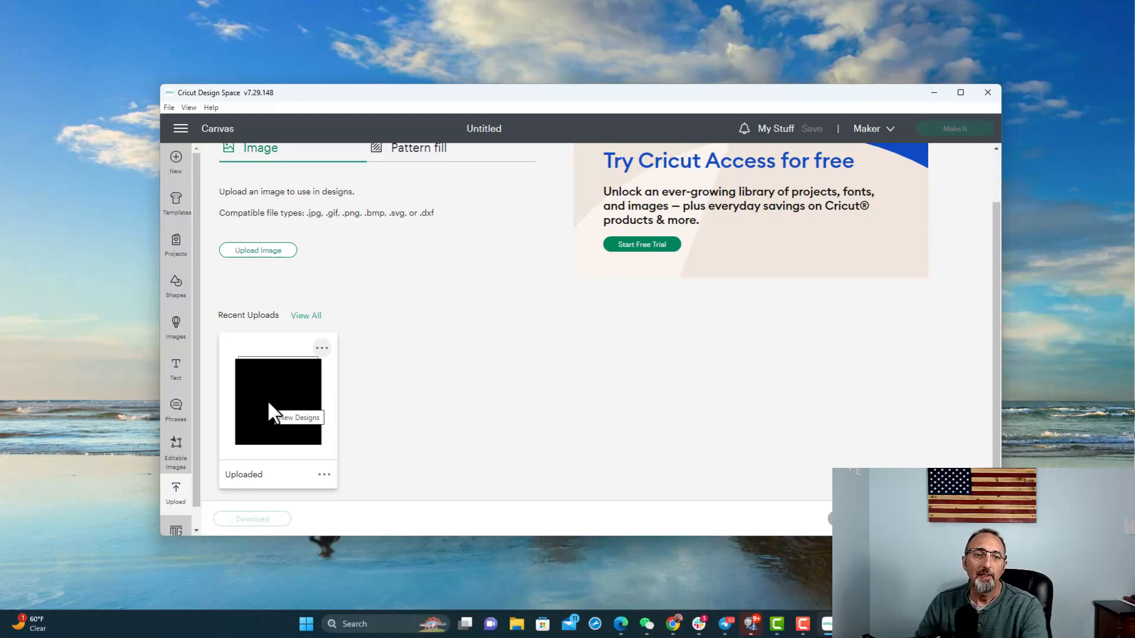
mouse_move(488, 454)
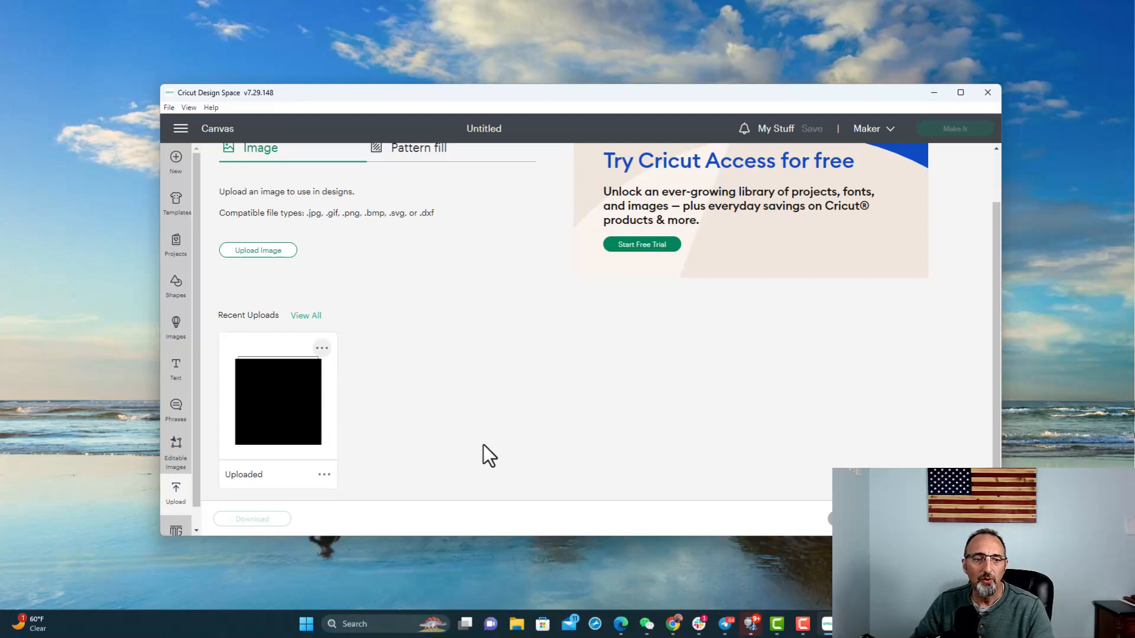
- Upload another image, choosing the Cross 3 Nails 4 Given file from the Desktop
click(258, 250)
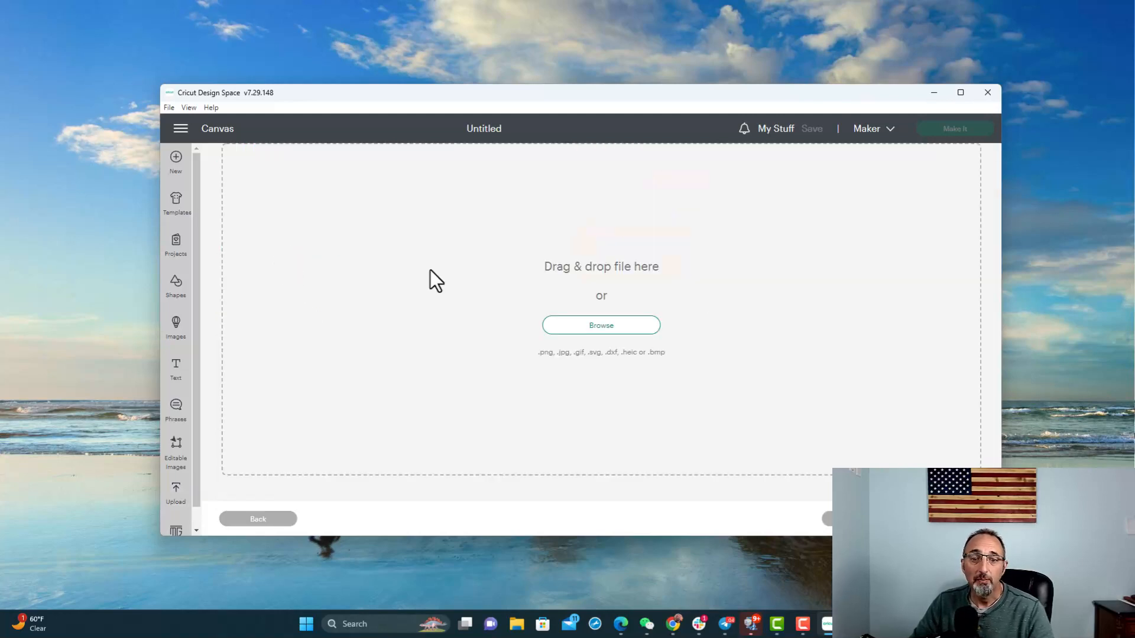
click(601, 325)
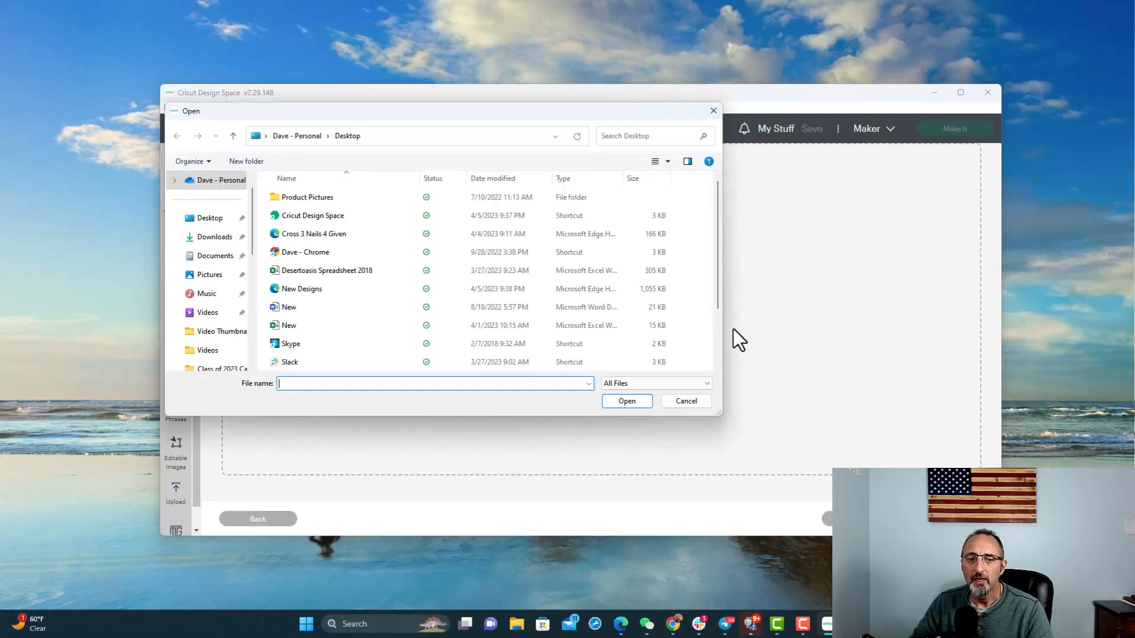
mouse_move(304, 251)
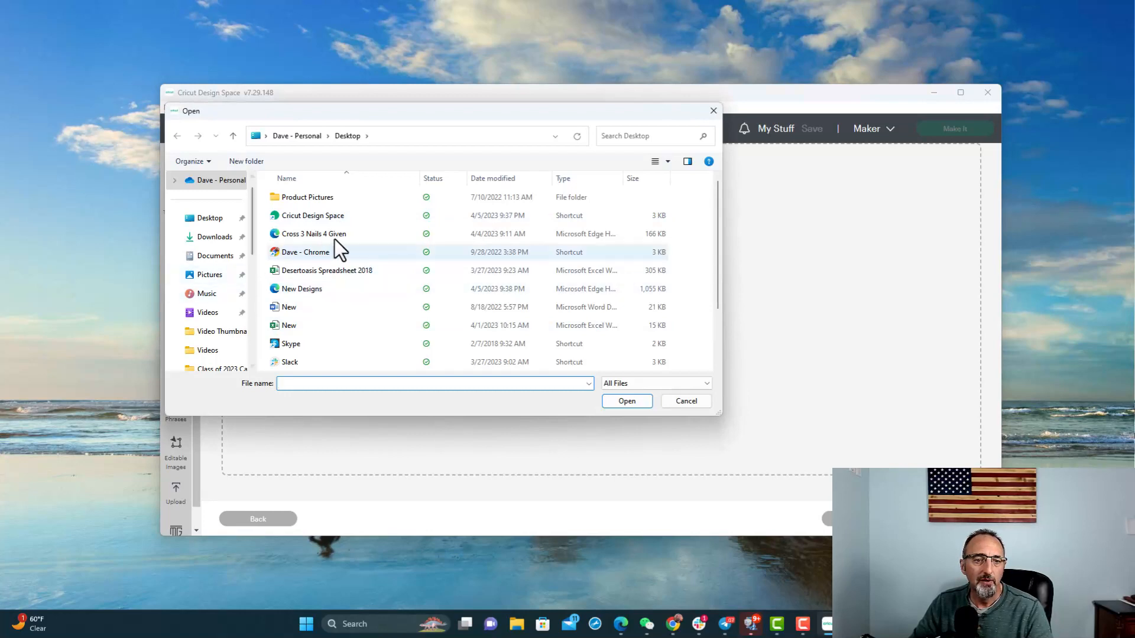
mouse_move(518, 239)
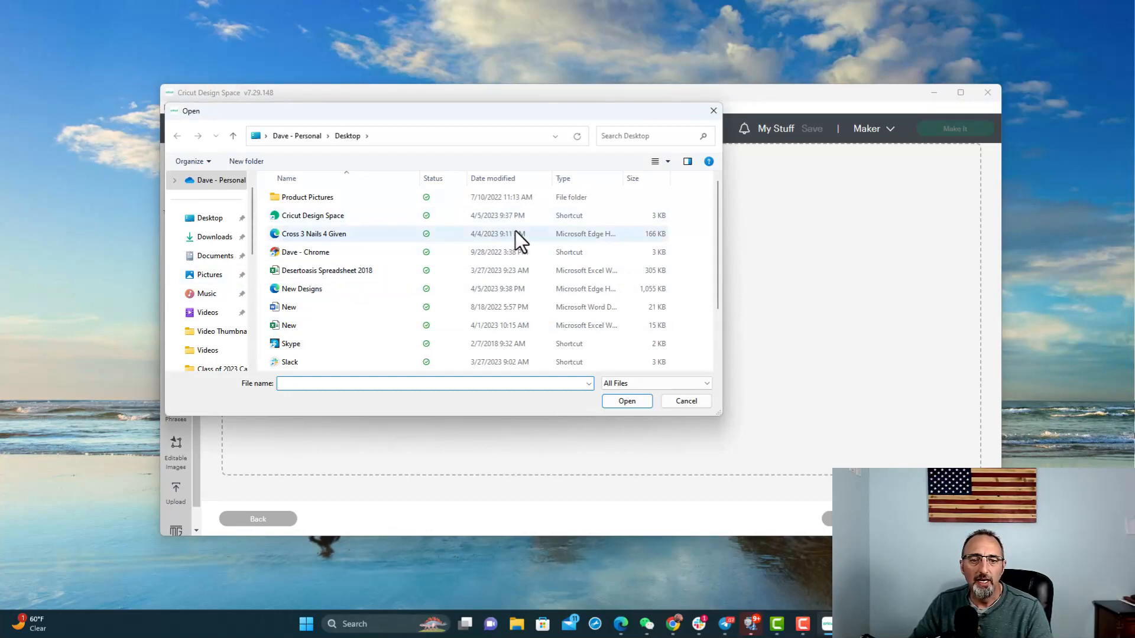
mouse_move(243, 260)
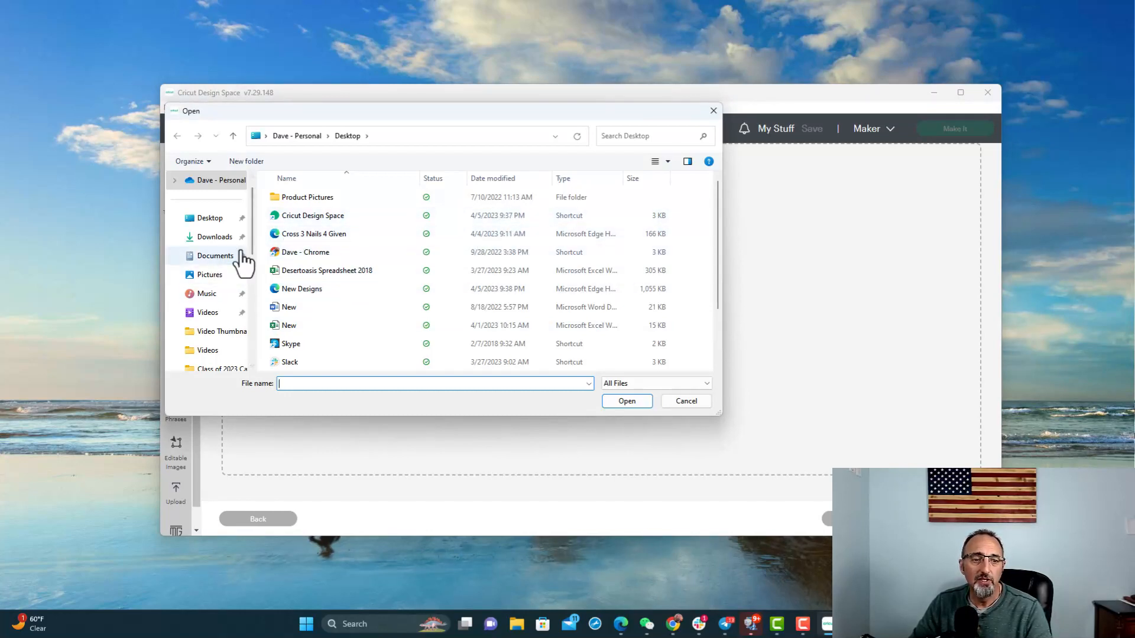
click(684, 401)
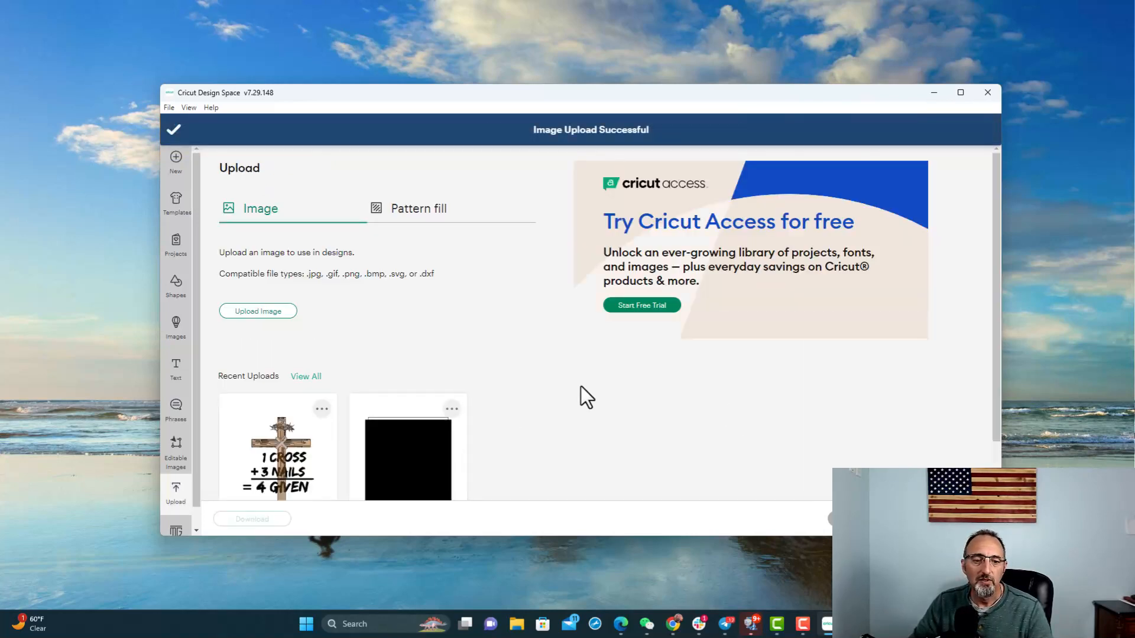
scroll(down, 3)
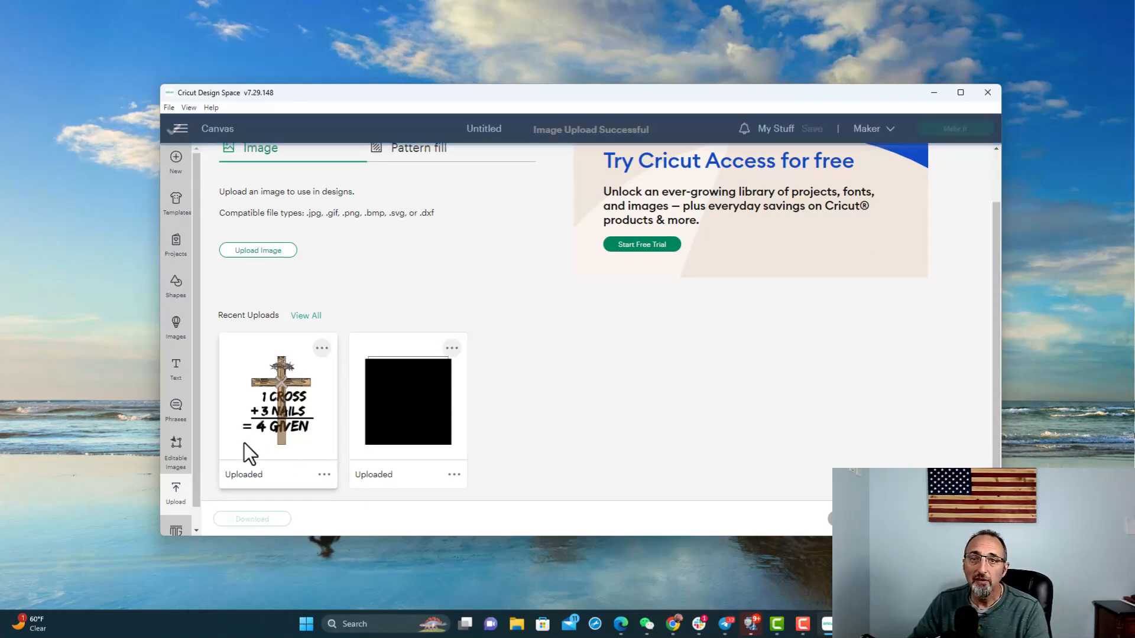
mouse_move(428, 385)
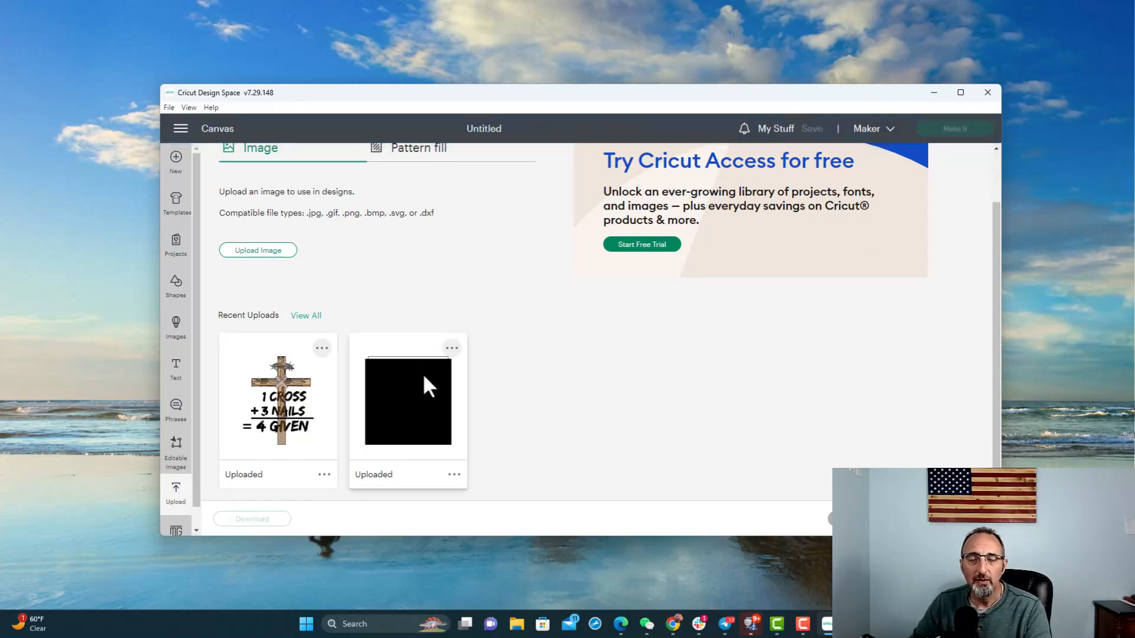
mouse_move(426, 388)
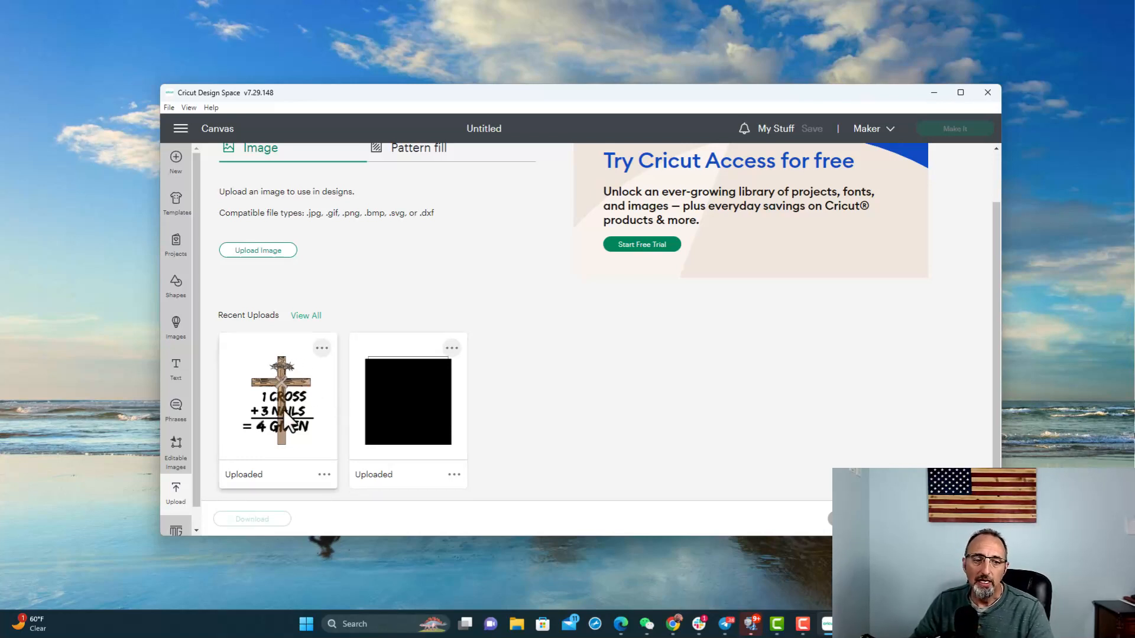
mouse_move(282, 402)
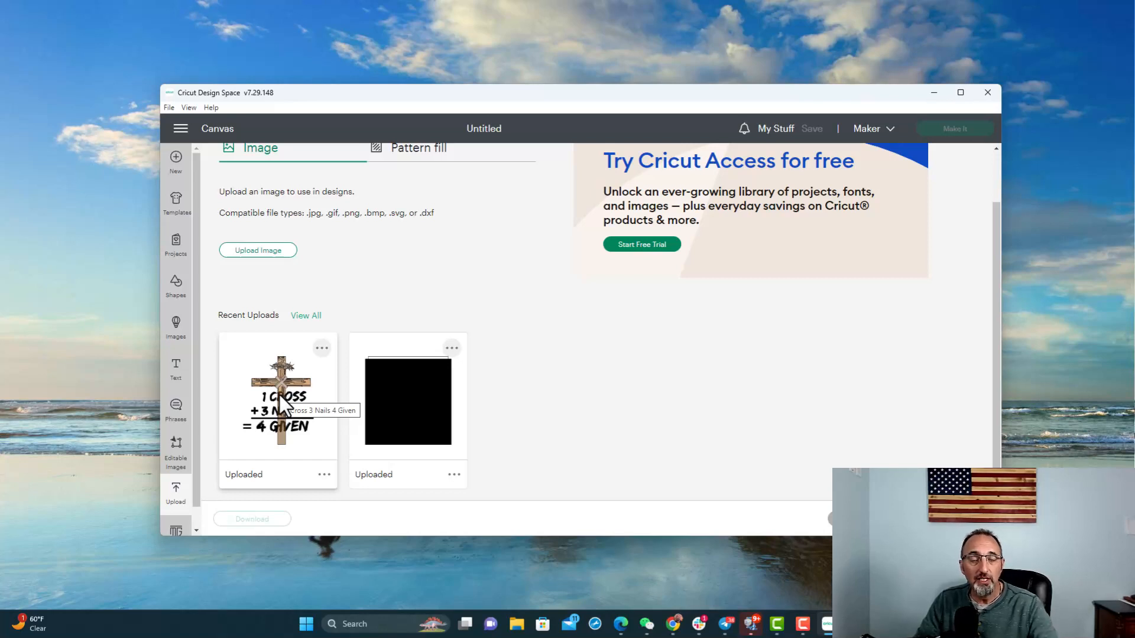
mouse_move(462, 347)
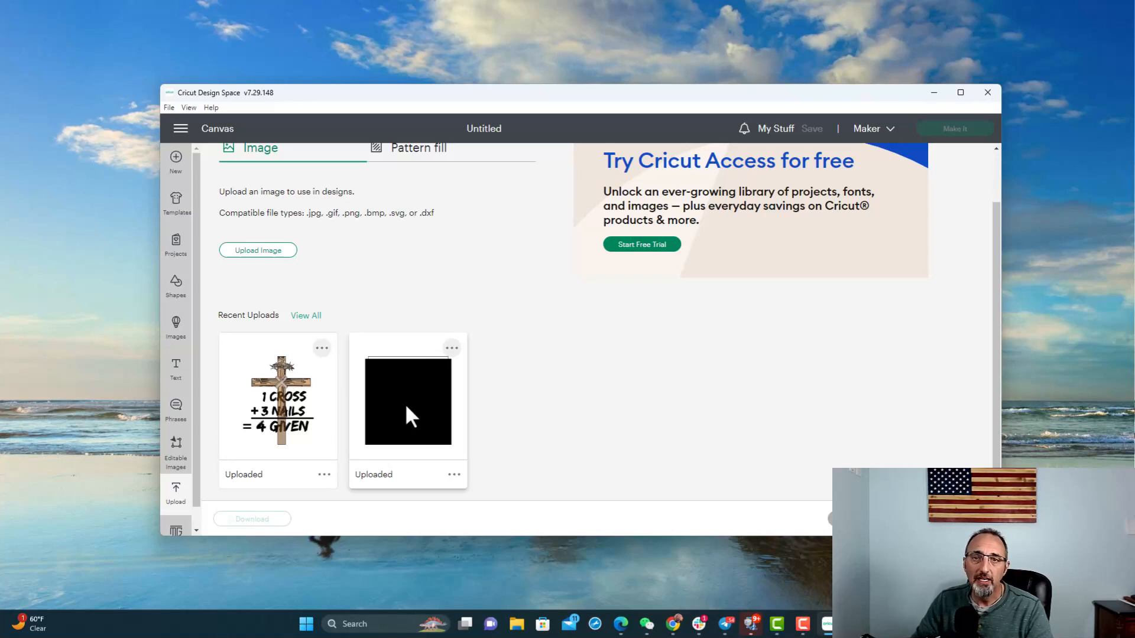
mouse_move(272, 438)
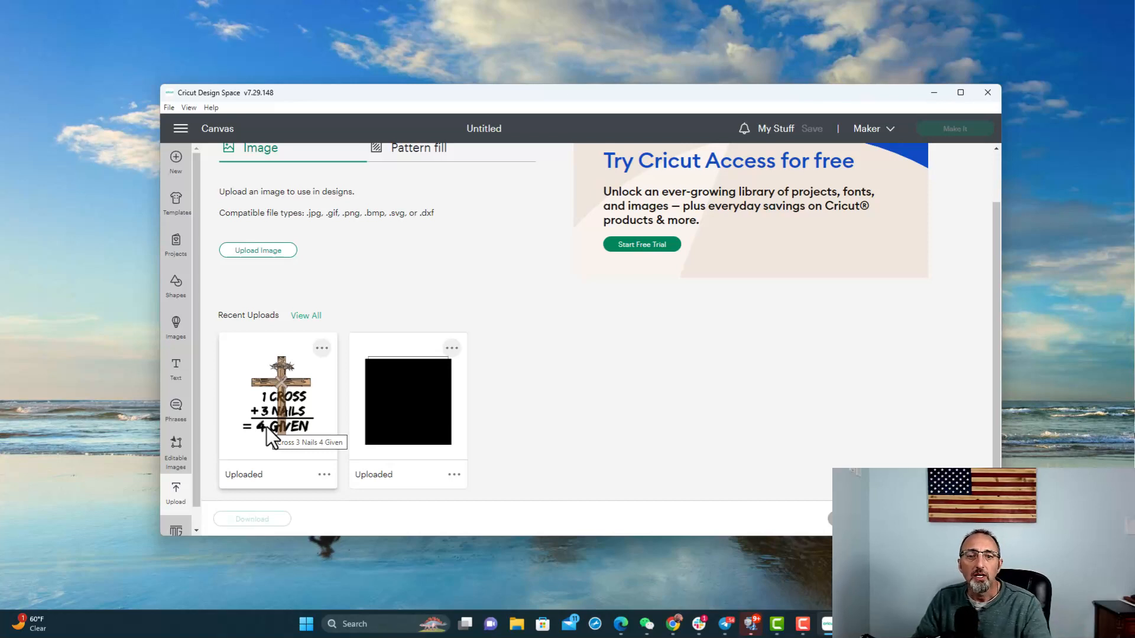
mouse_move(329, 469)
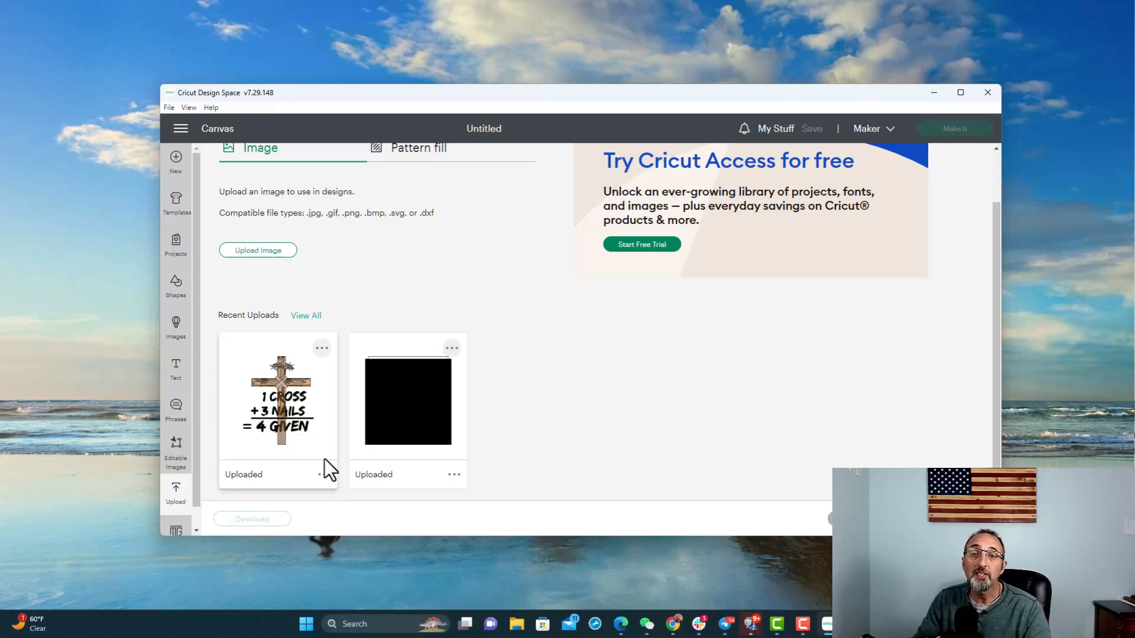
mouse_move(488, 464)
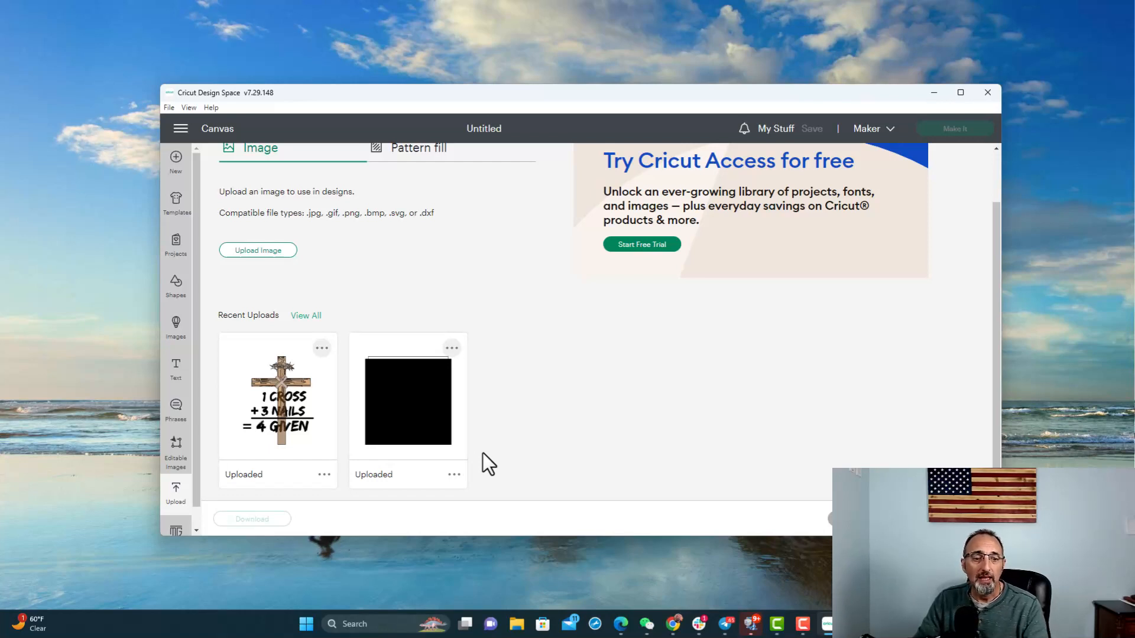
mouse_move(498, 453)
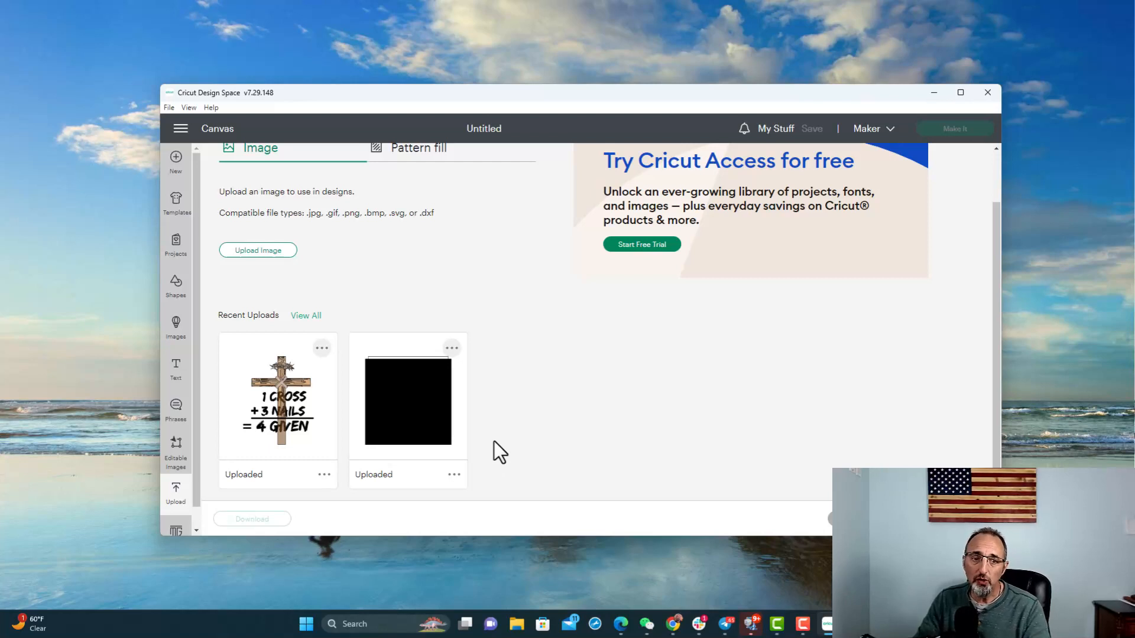